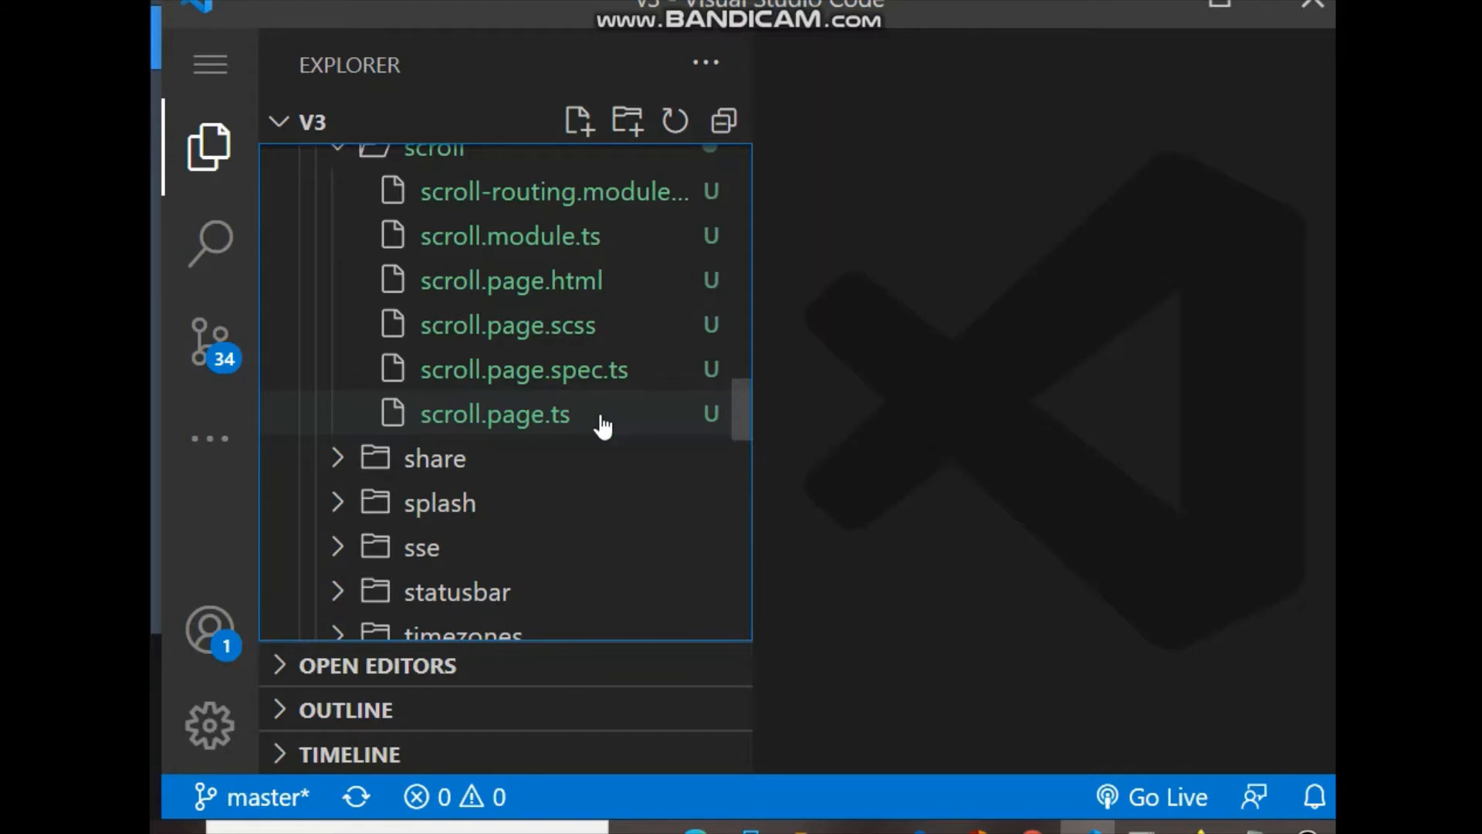
Step: Switch to scroll.page.ts and place the cursor inside the ScrollPage class body
{"action": "left_click", "coordinate": [496, 414]}
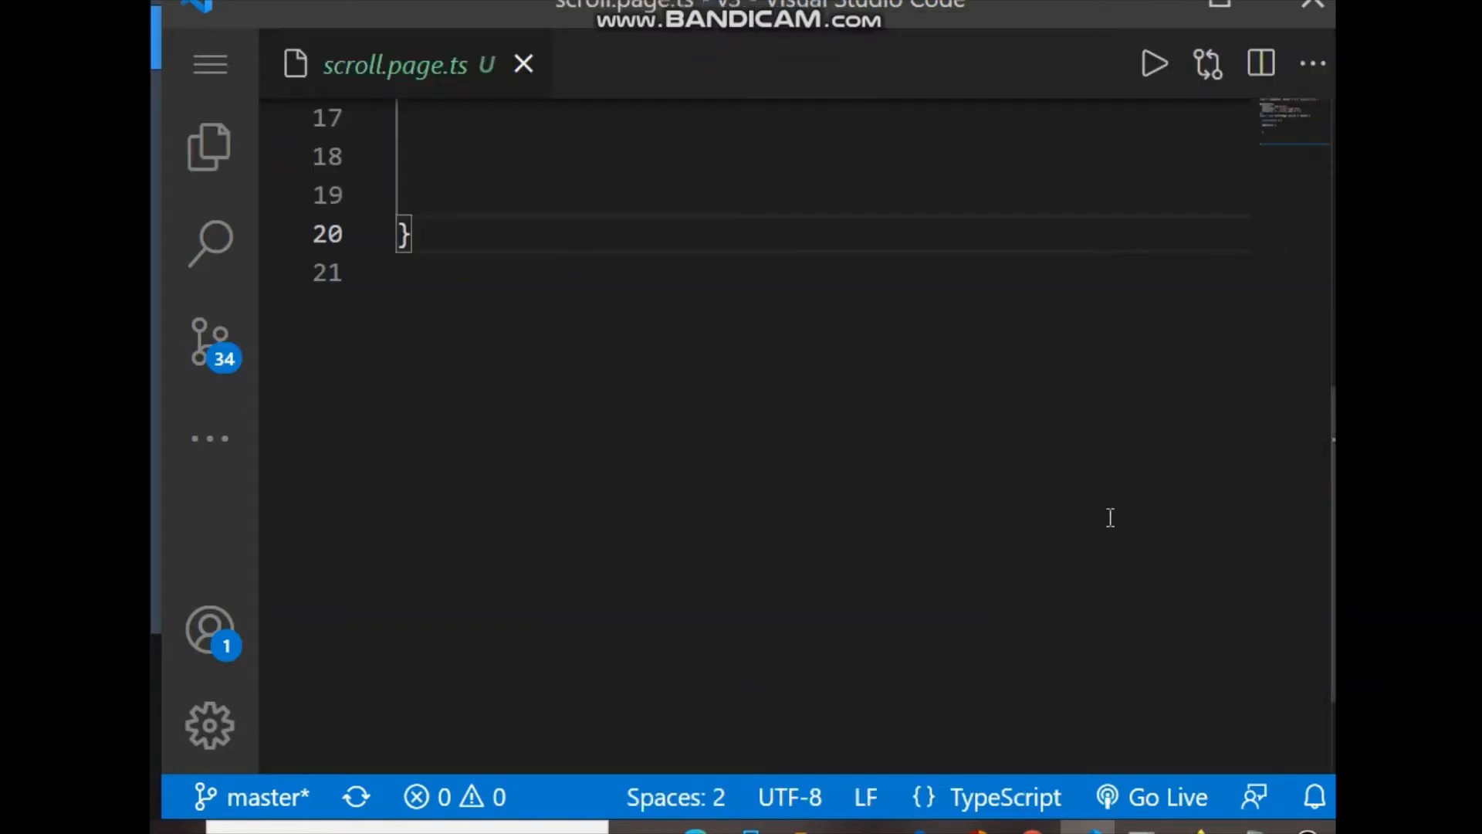
{"action": "scroll", "scroll_direction": "up", "scroll_amount": 3}
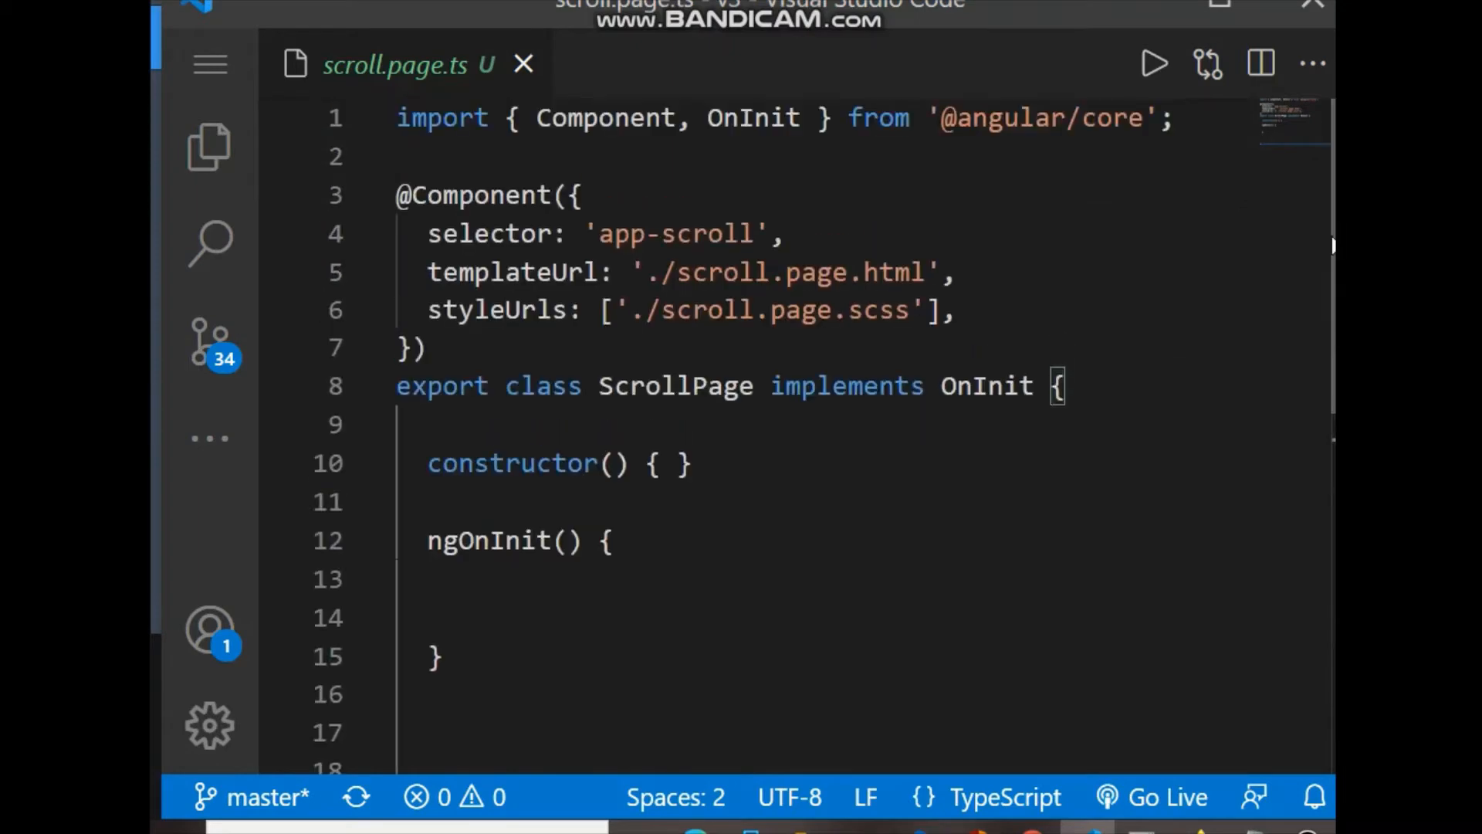
{"action": "left_click", "coordinate": [416, 426]}
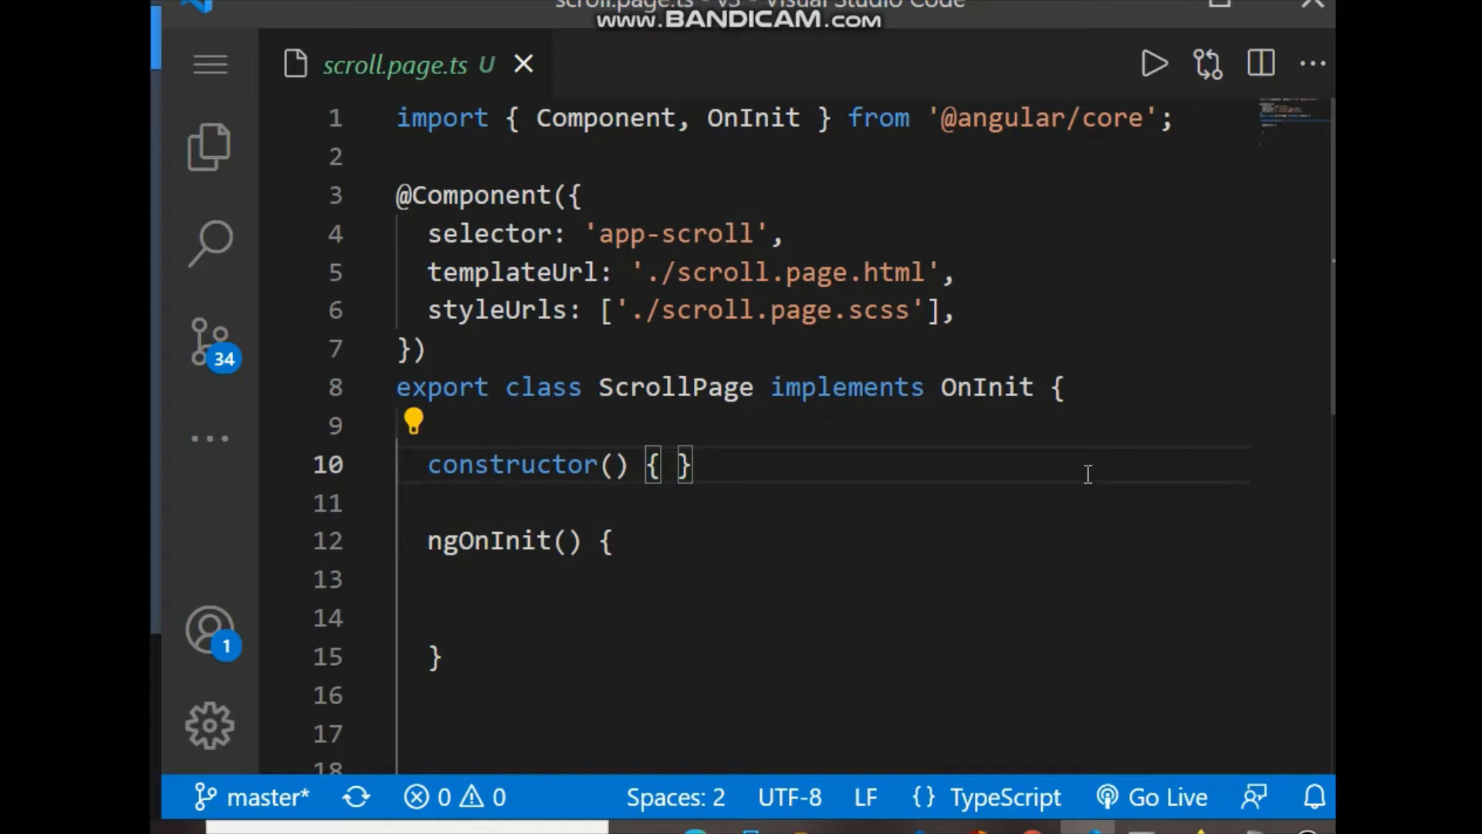
Step: Declare a data property typed any[] initialised to an empty array
{"action": "type", "text": "data"}
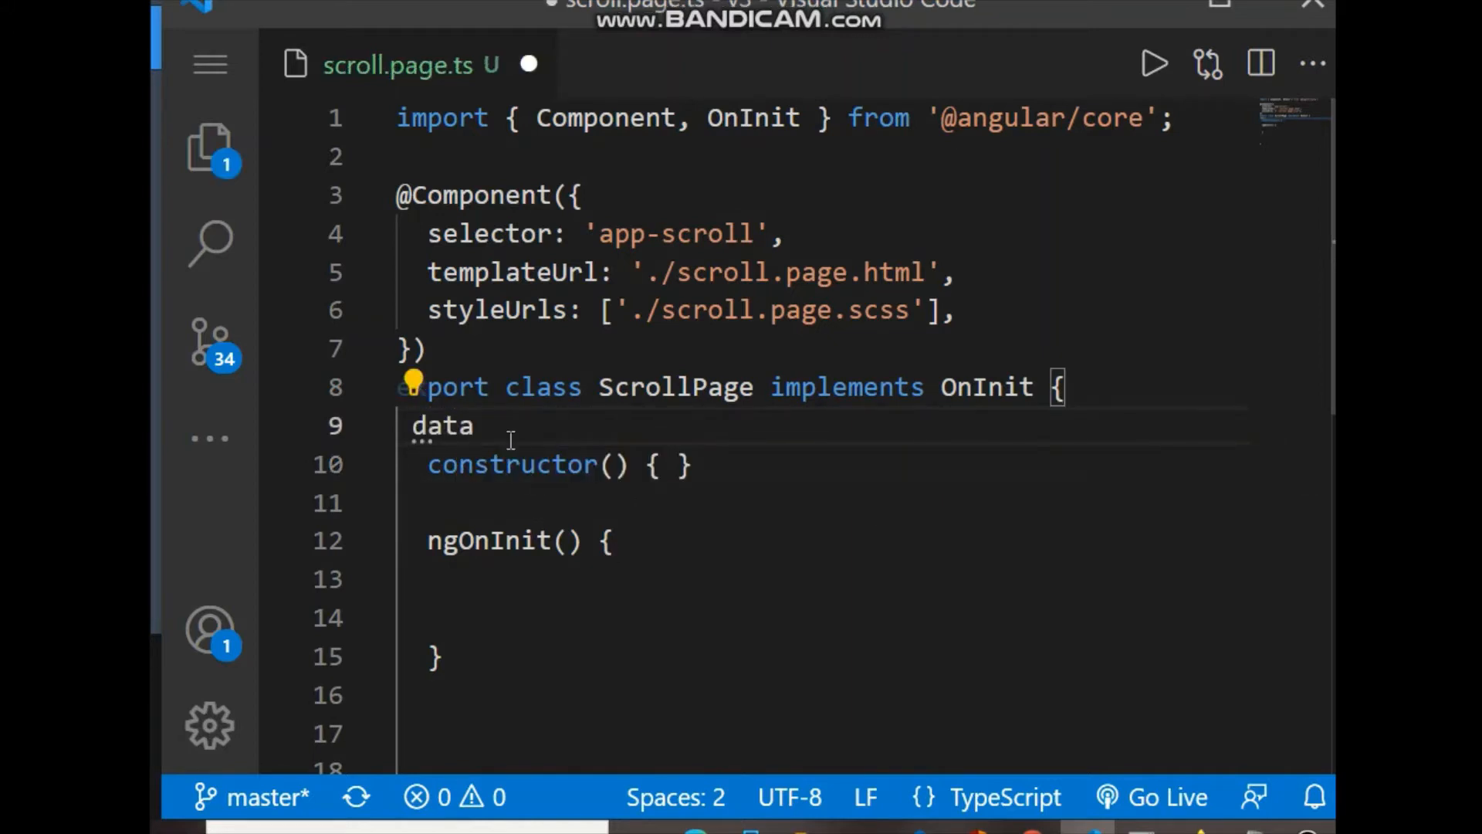
{"action": "type", "text": ":any"}
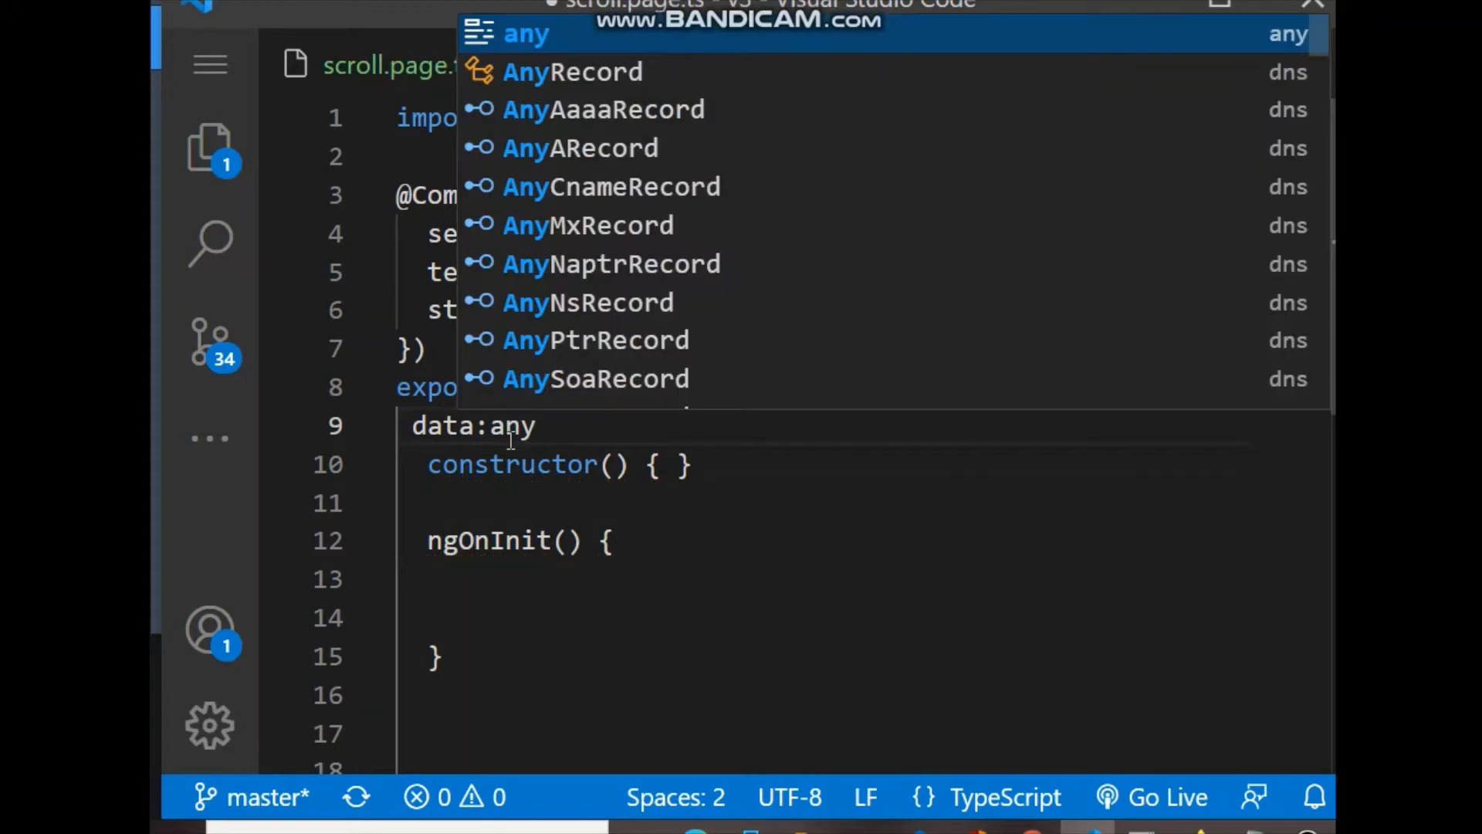
{"action": "type", "text": "[] ="}
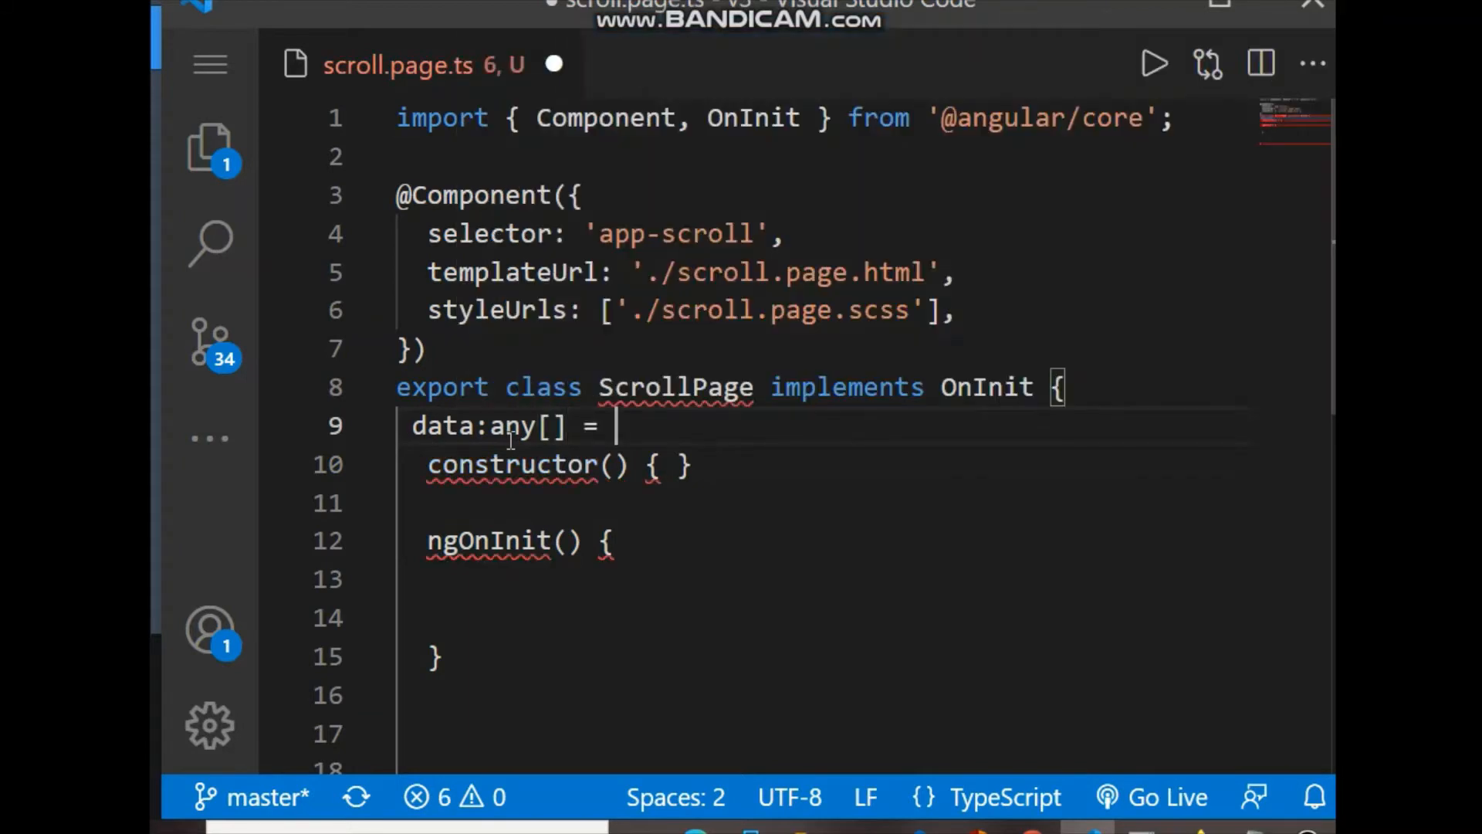
{"action": "type", "text": "[];"}
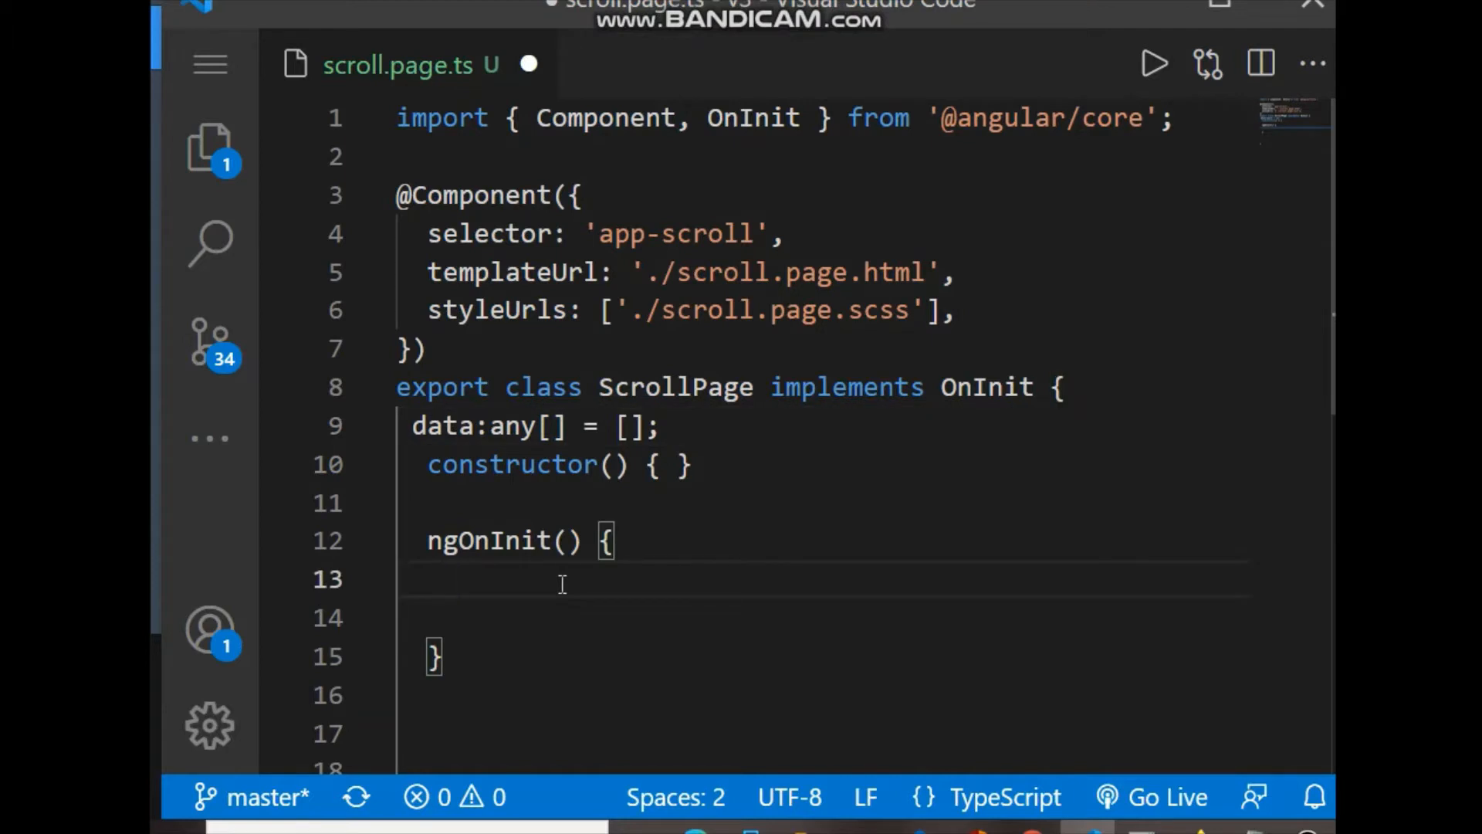
Step: Write a for loop header in ngOnInit running var i from 0 while i<10
{"action": "type", "text": "for()"}
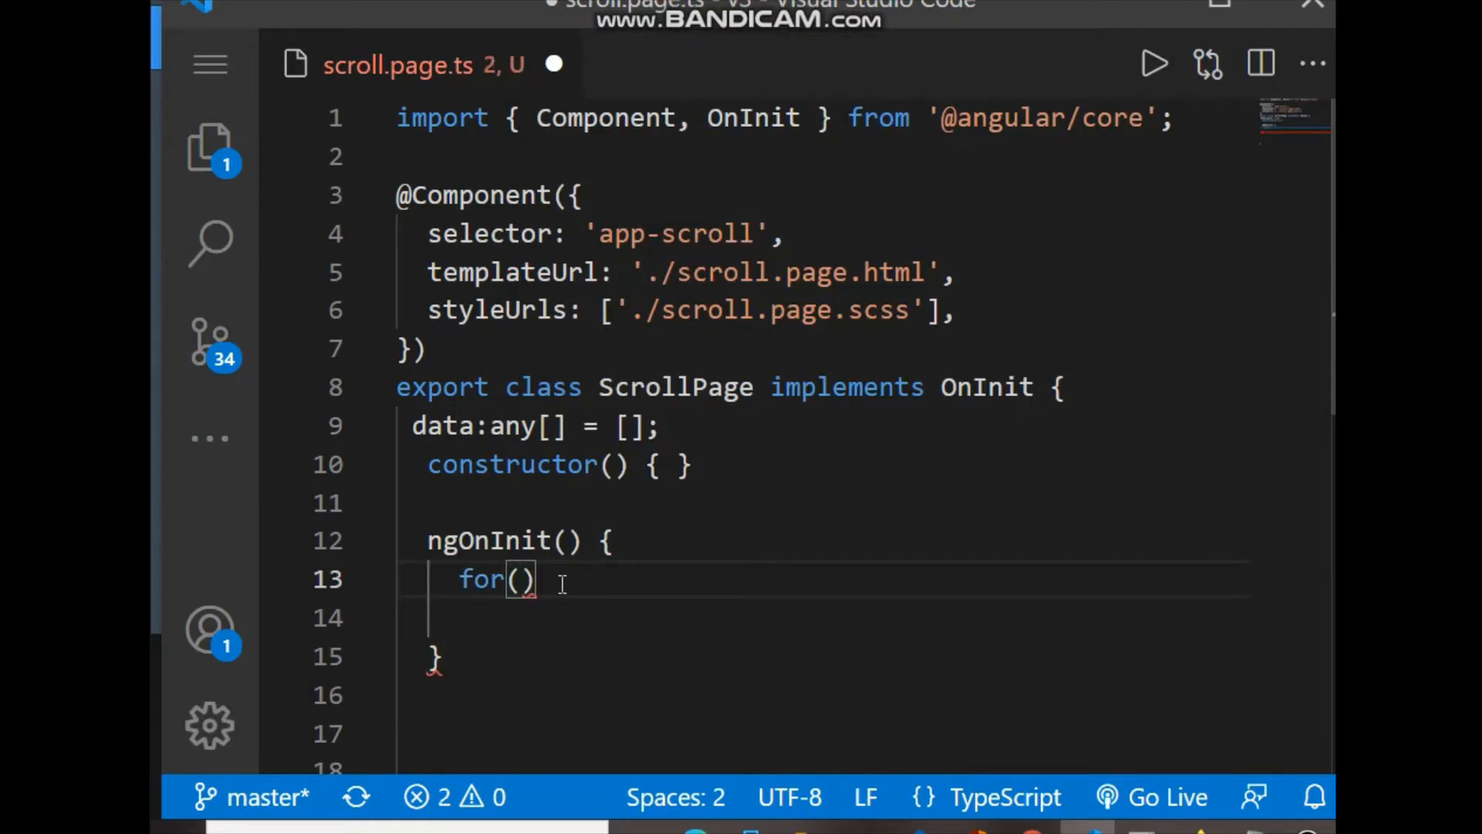
{"action": "type", "text": "va"}
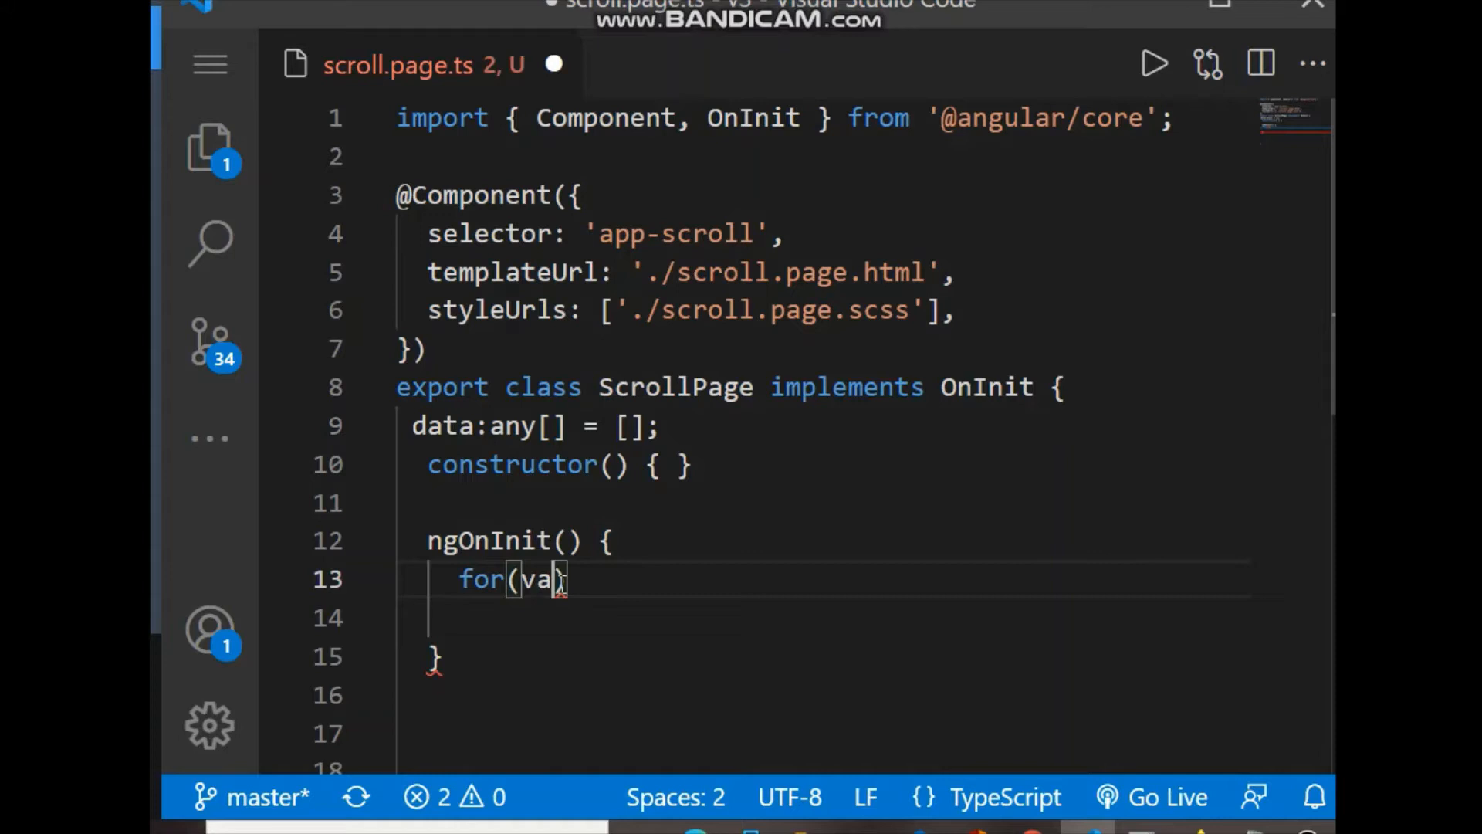
{"action": "type", "text": "r"}
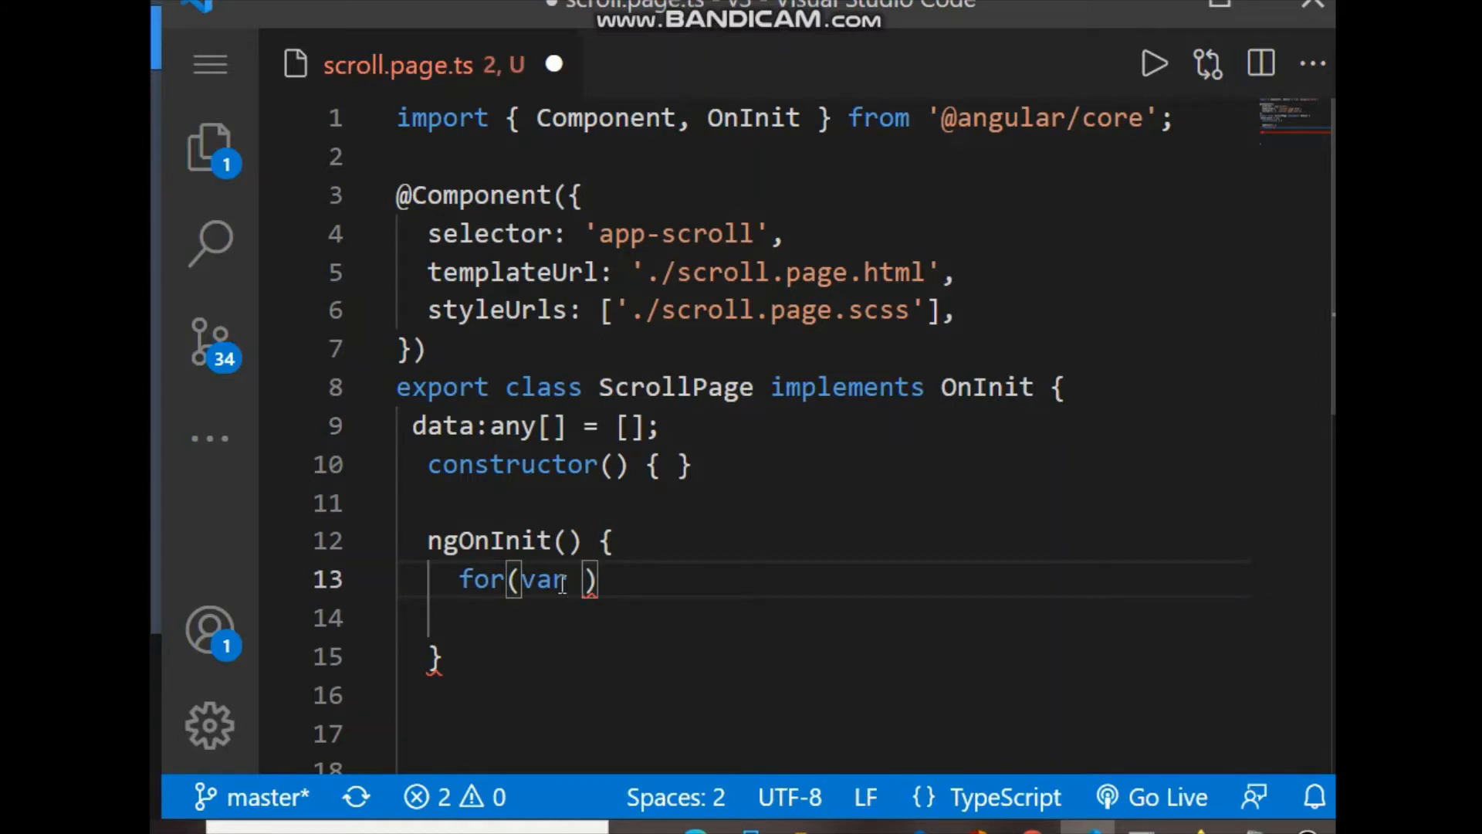
{"action": "type", "text": "i = 0;"}
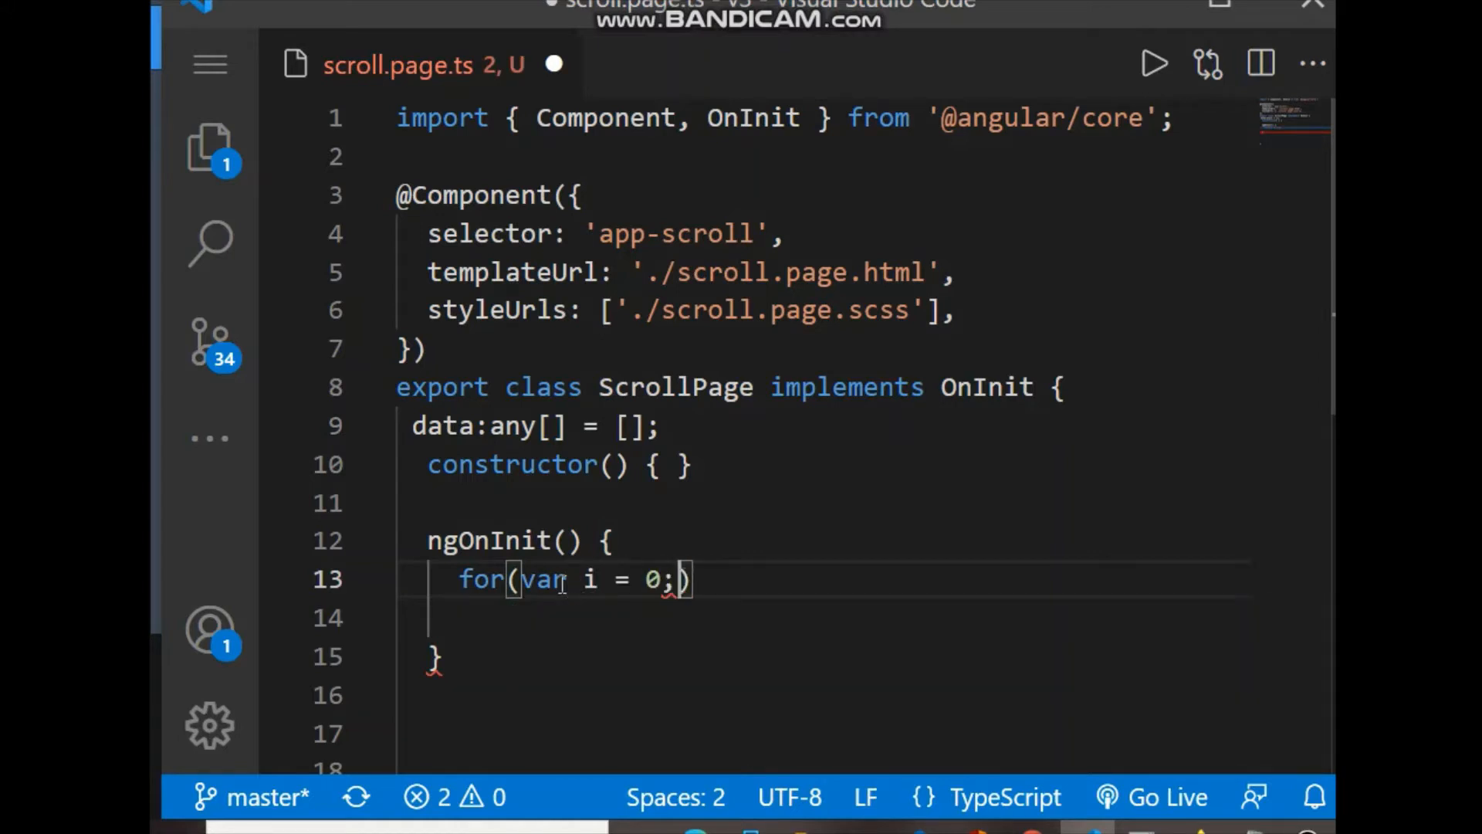
{"action": "type", "text": "i<10"}
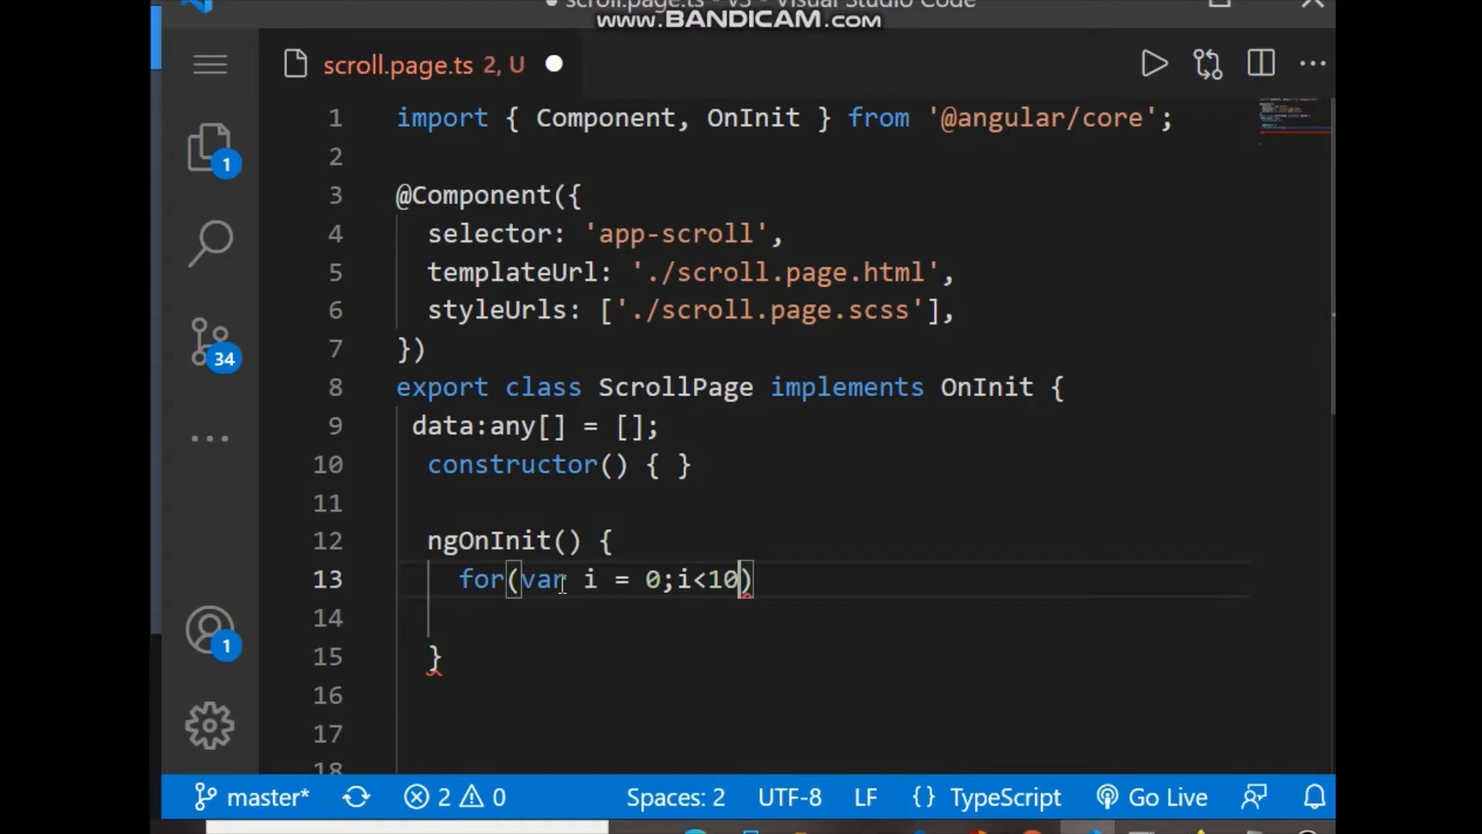
{"action": "type", "text": ";i++"}
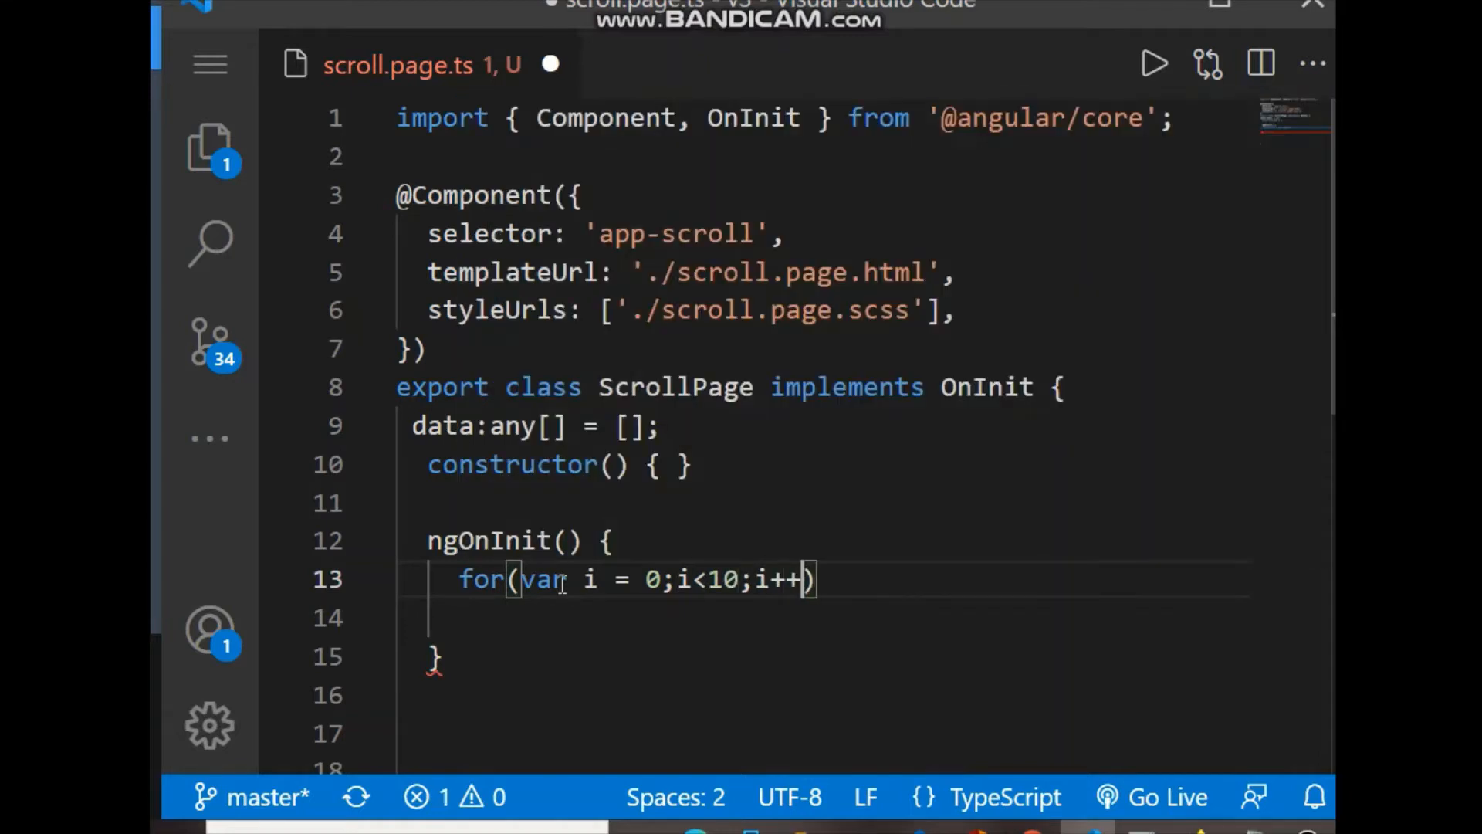
{"action": "type", "text": "{"}
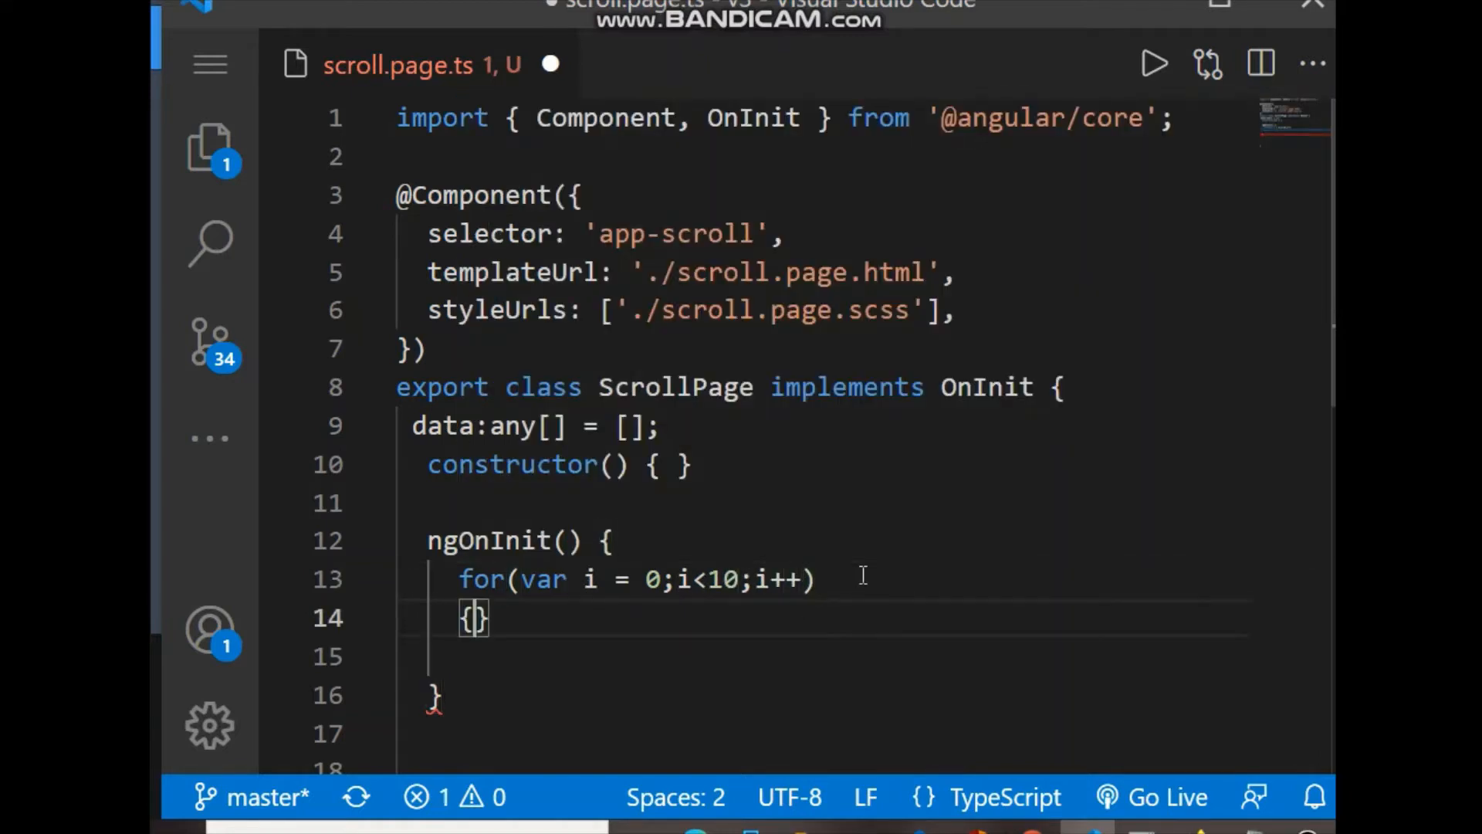
Step: Push Date.now().toString() into this.data in the loop body, fix the stray semicolon, and save
{"action": "type", "text": "this."}
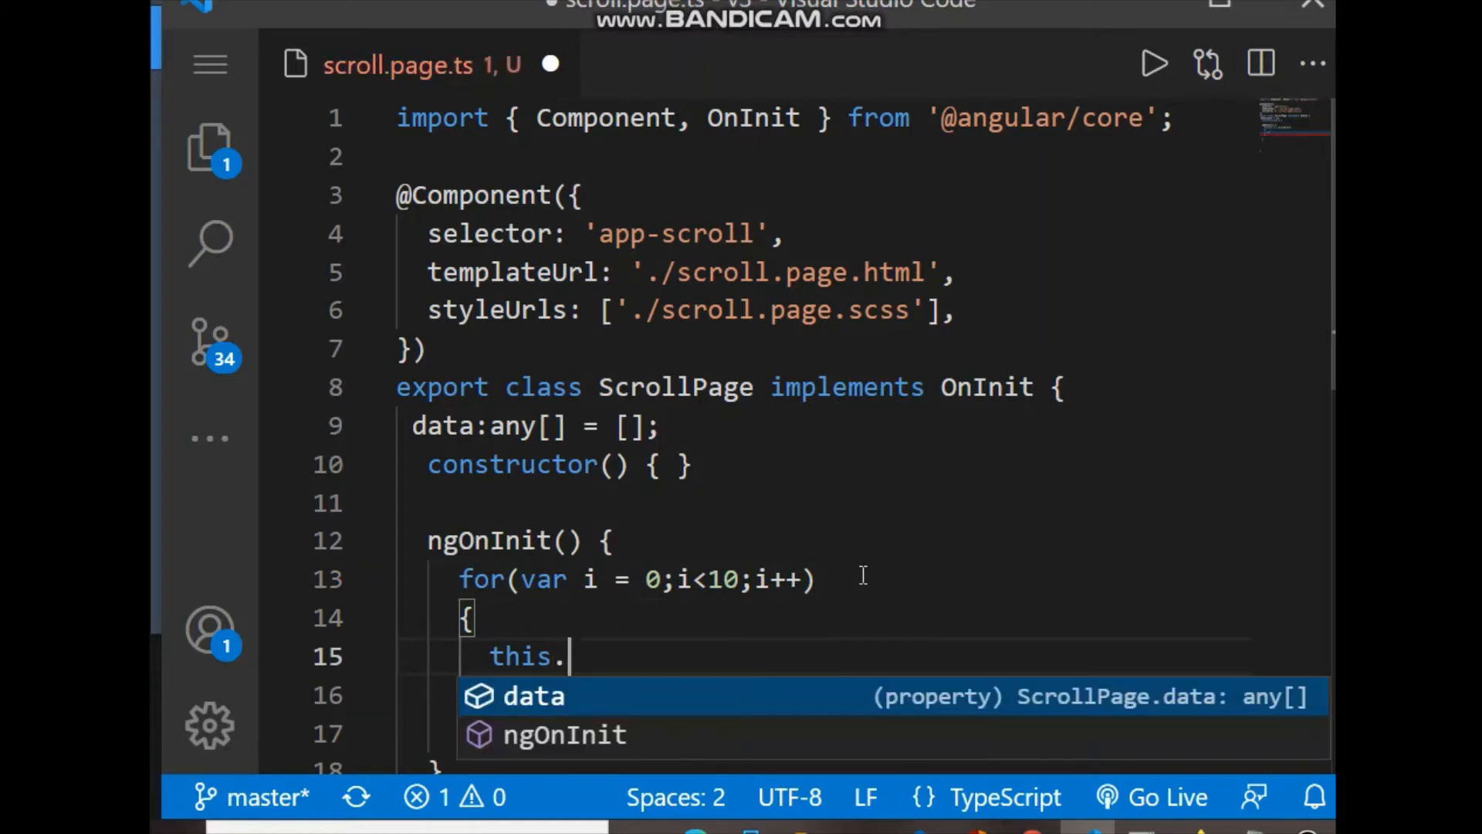
{"action": "type", "text": "data.push(Date.now"}
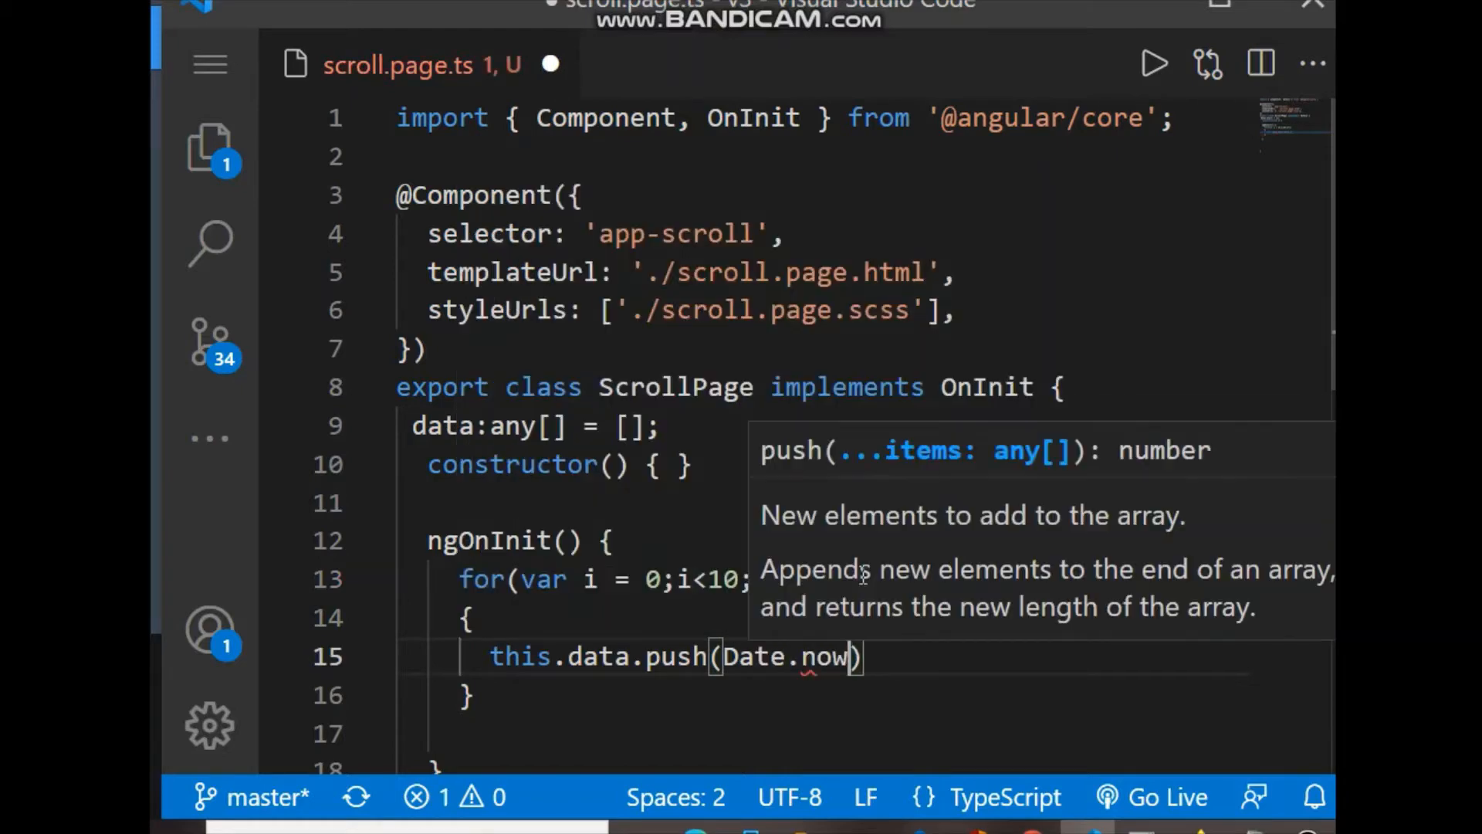
{"action": "type", "text": "().toString();)"}
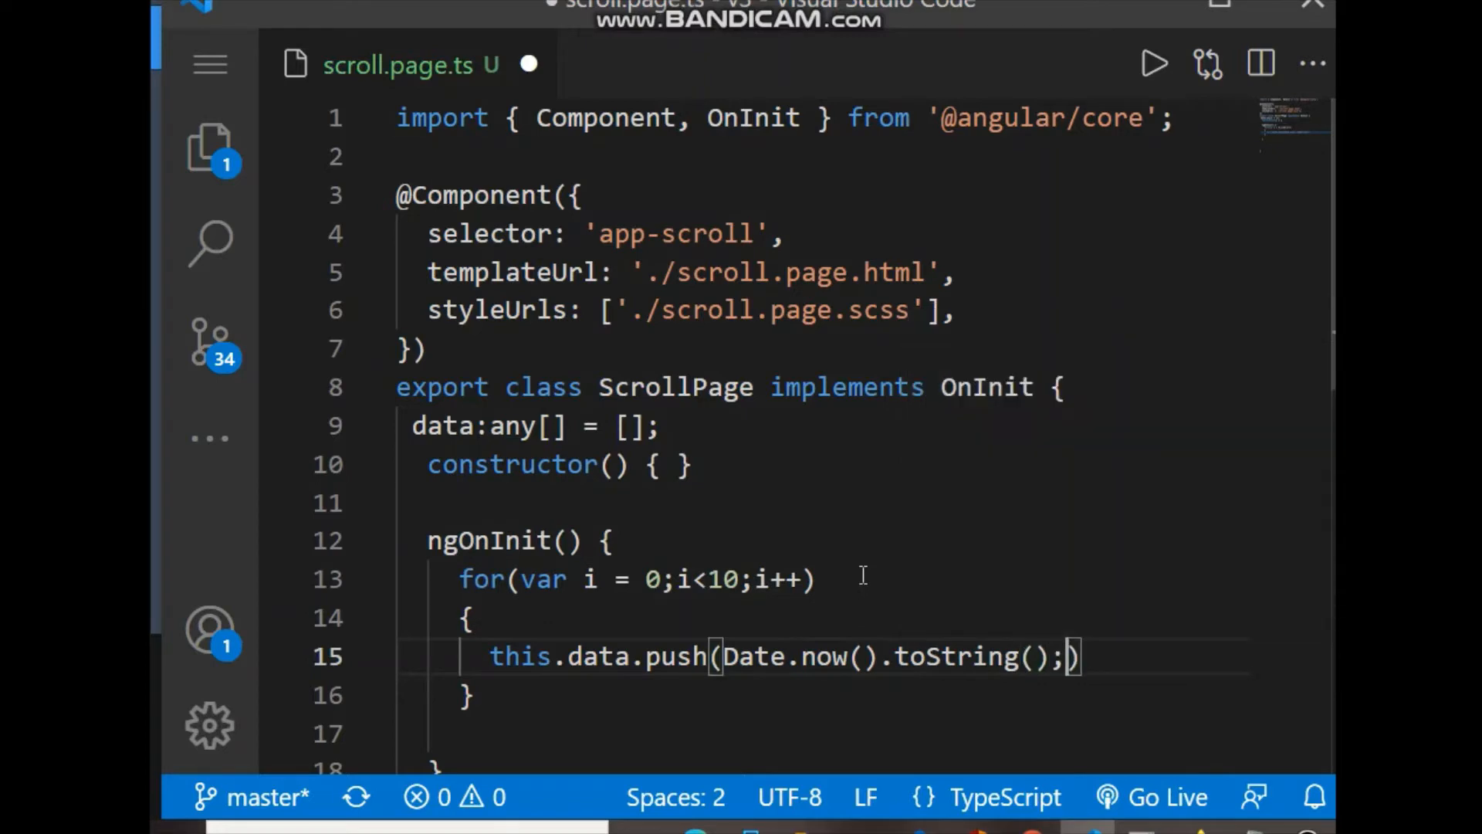
{"action": "key", "text": "Backspace"}
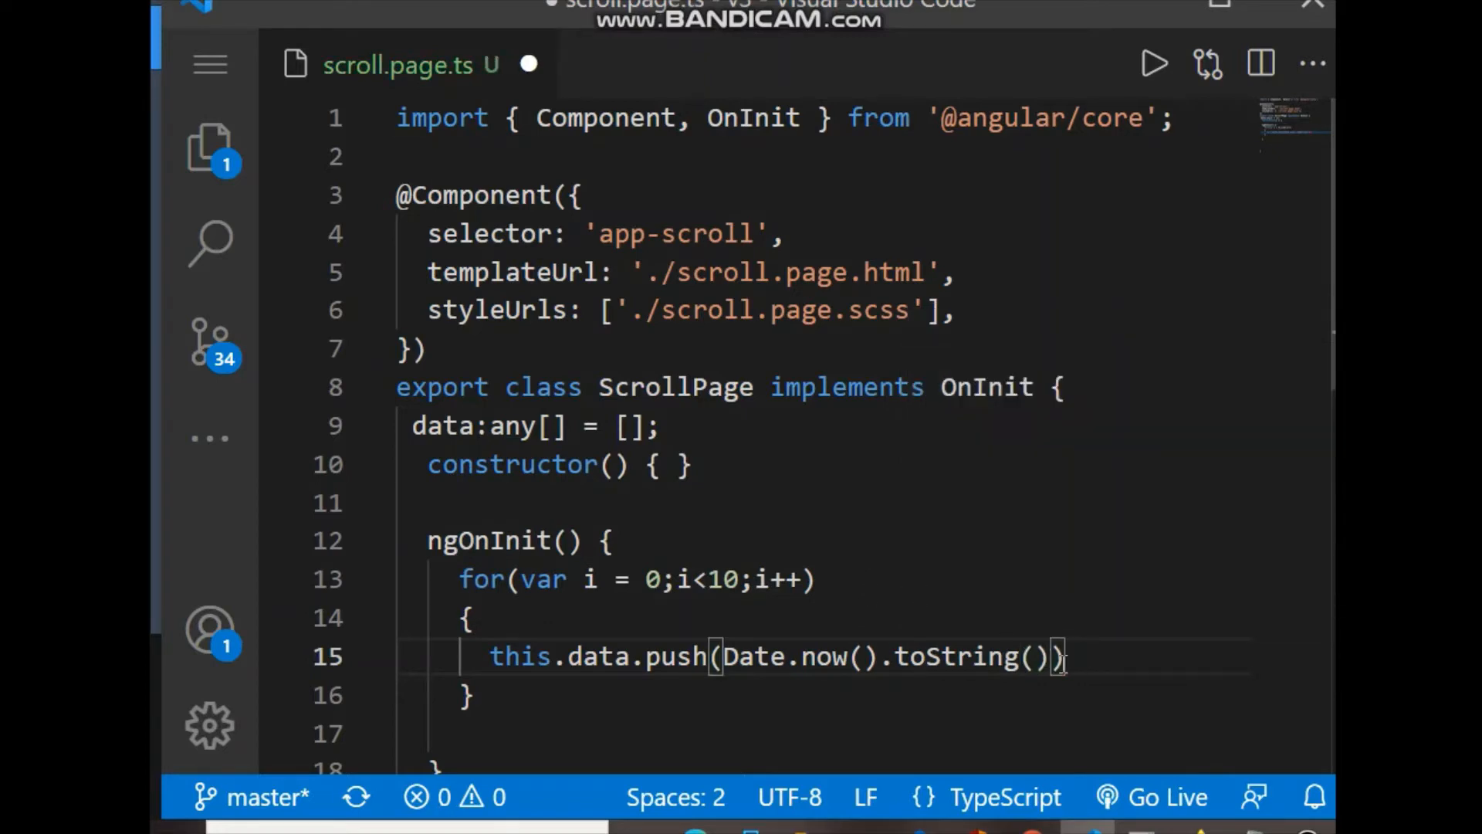
{"action": "type", "text": ";"}
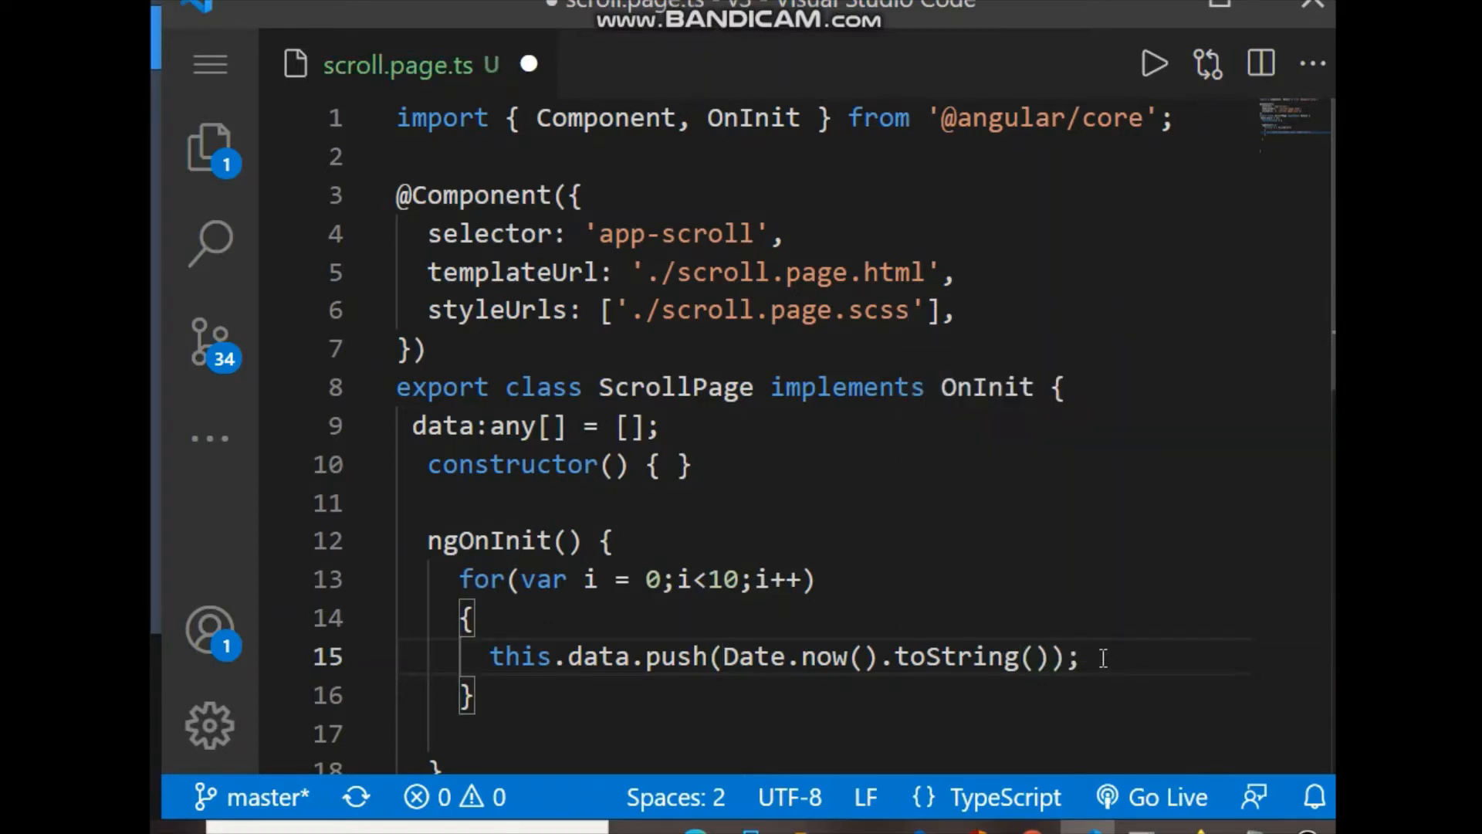
{"action": "key", "text": "ctrl+s"}
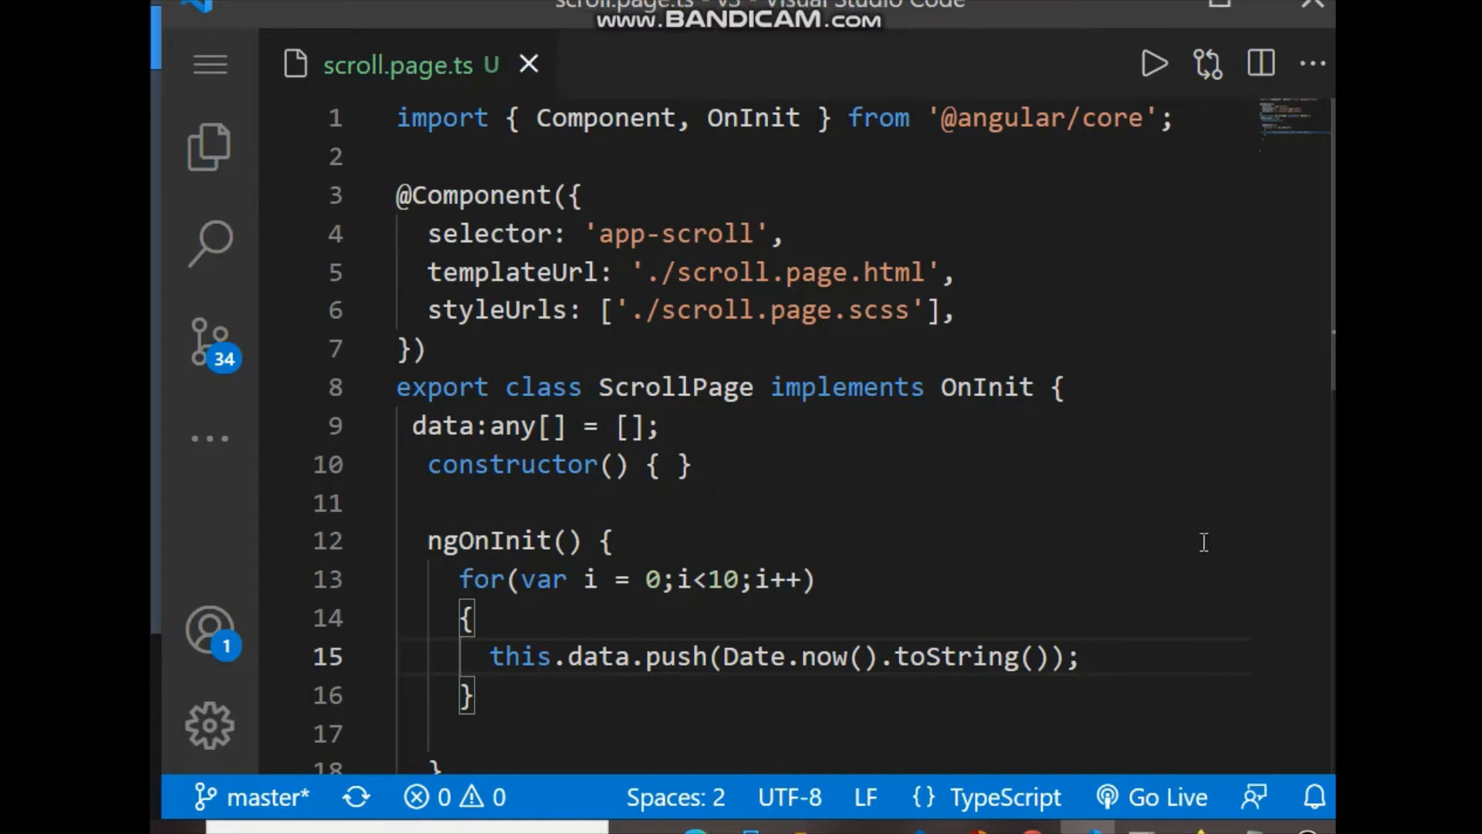
{"action": "scroll", "scroll_direction": "down", "scroll_amount": 3}
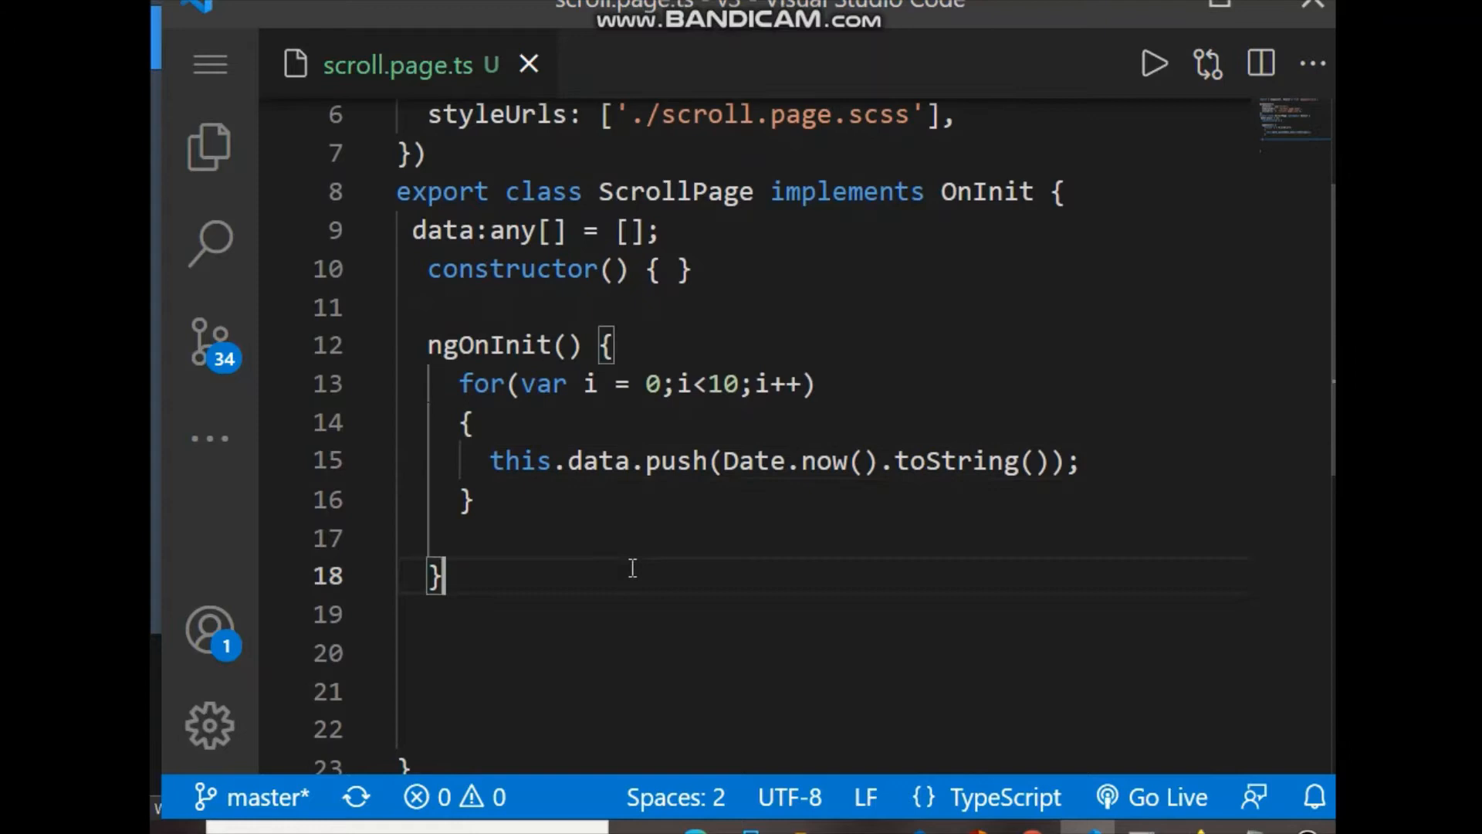
Step: Add an empty loadData(event) method below ngOnInit
{"action": "type", "text": "load"}
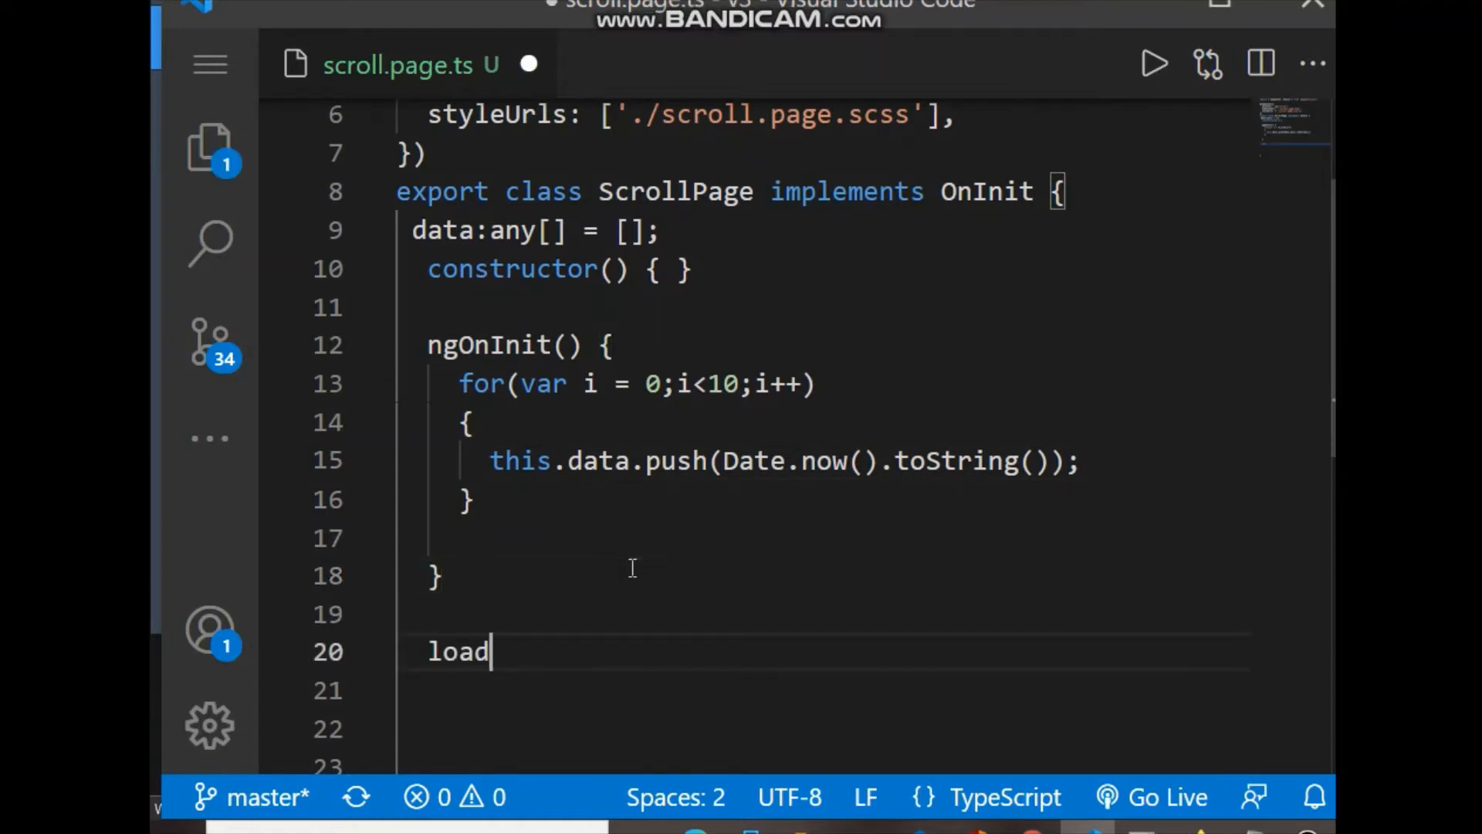
{"action": "type", "text": "Data()"}
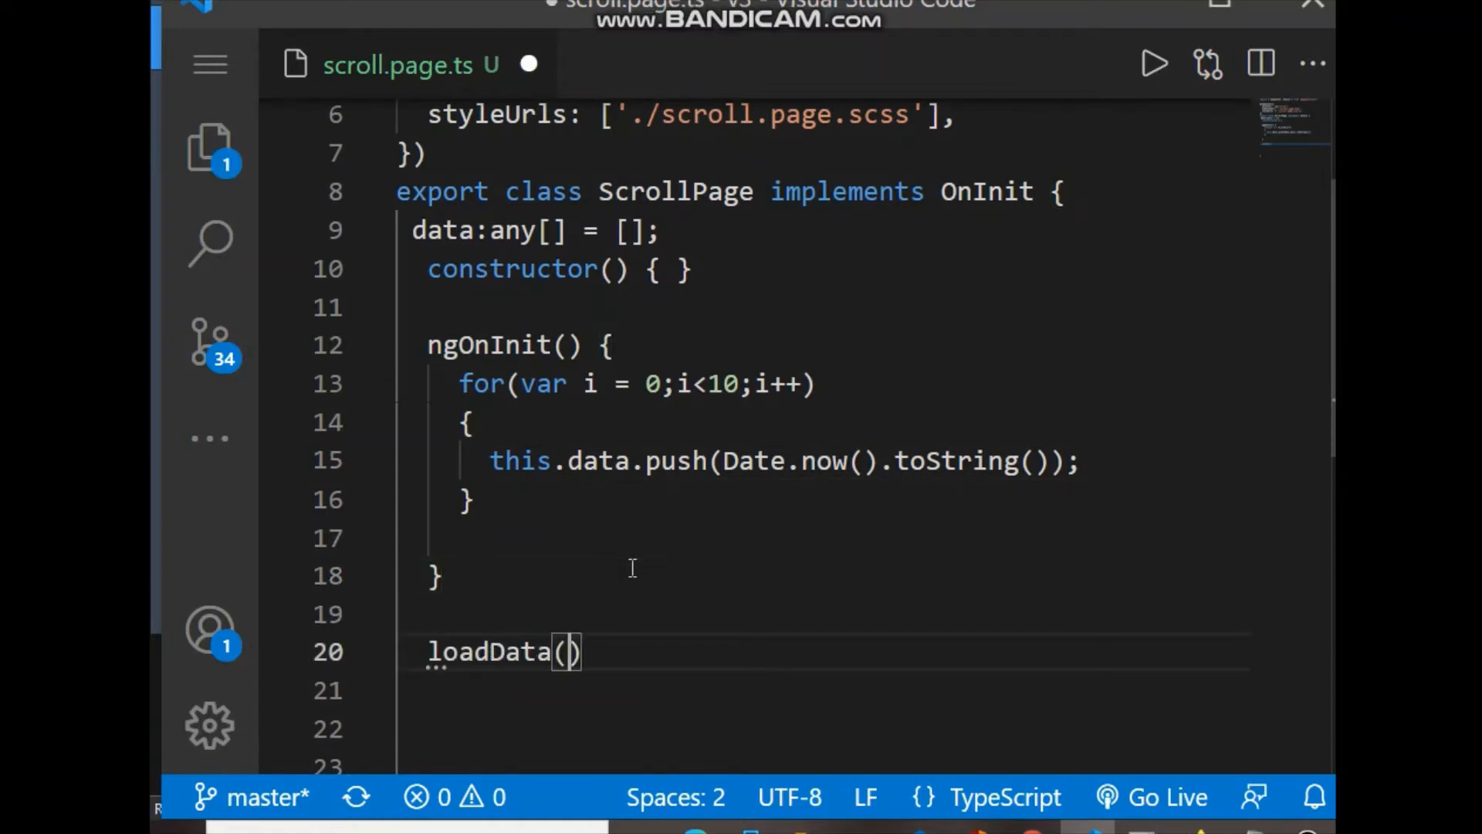
{"action": "type", "text": "event"}
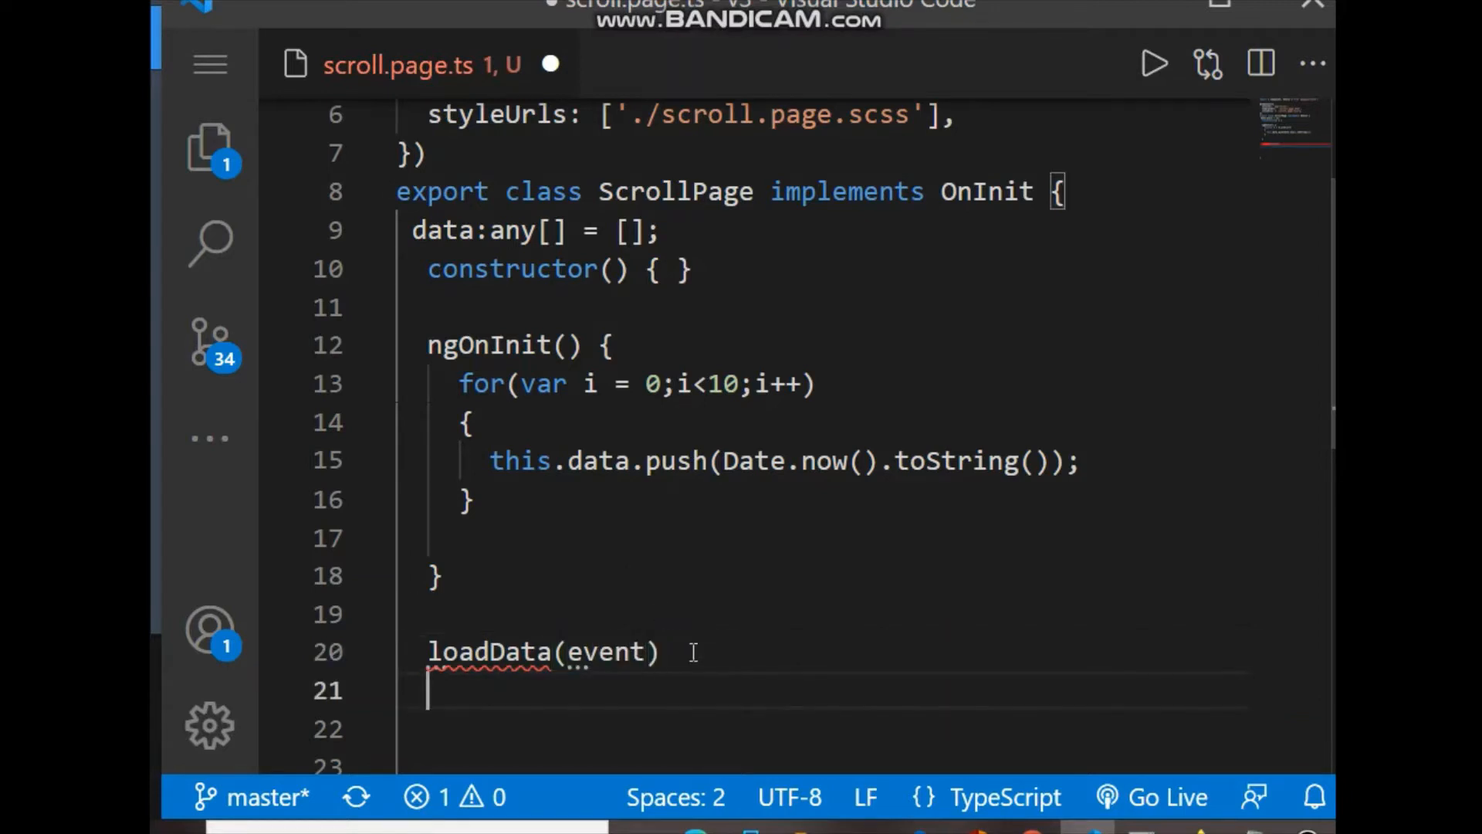
{"action": "type", "text": "{"}
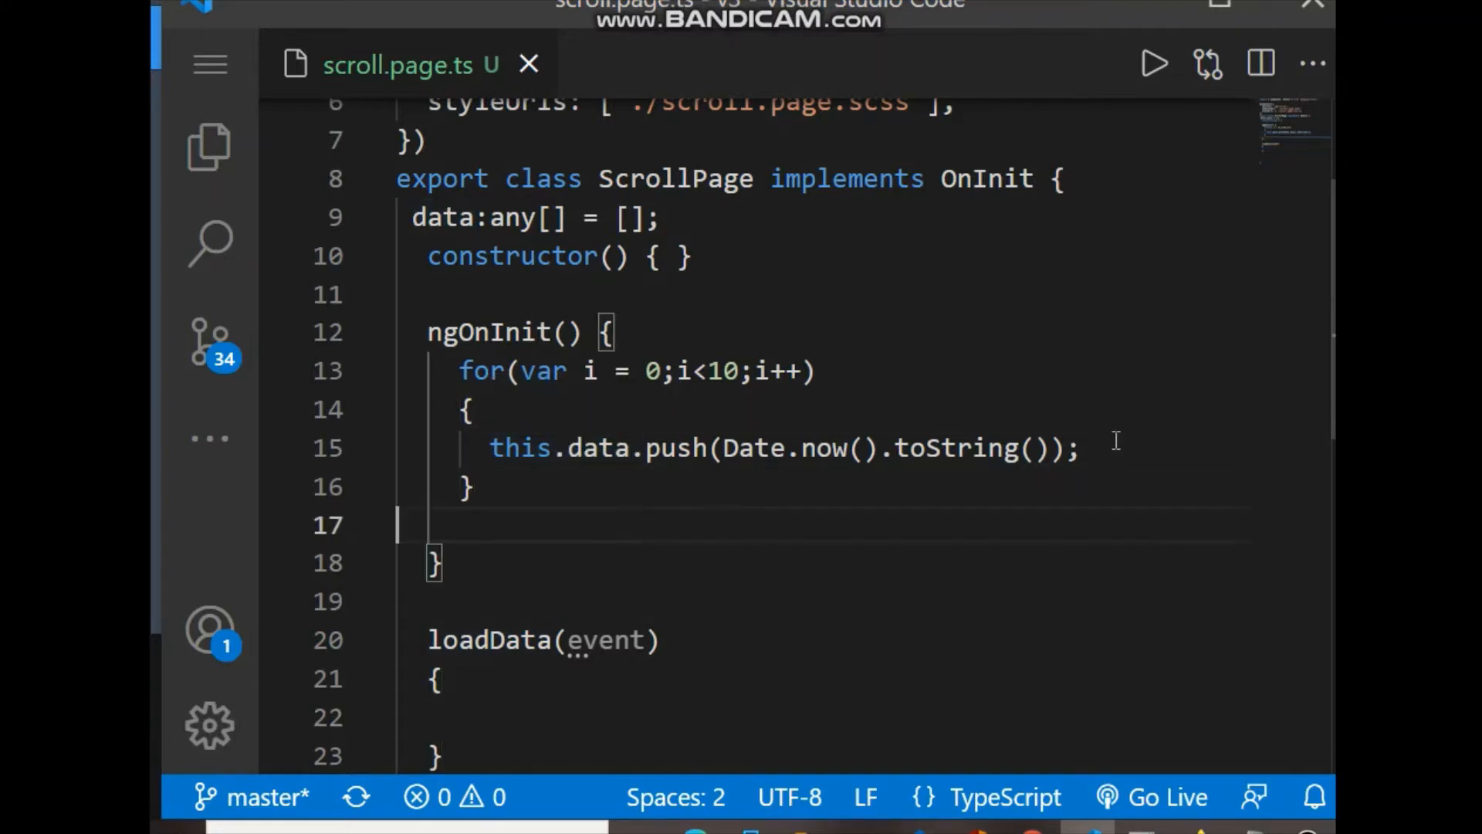
{"action": "scroll", "scroll_direction": "down", "scroll_amount": 3}
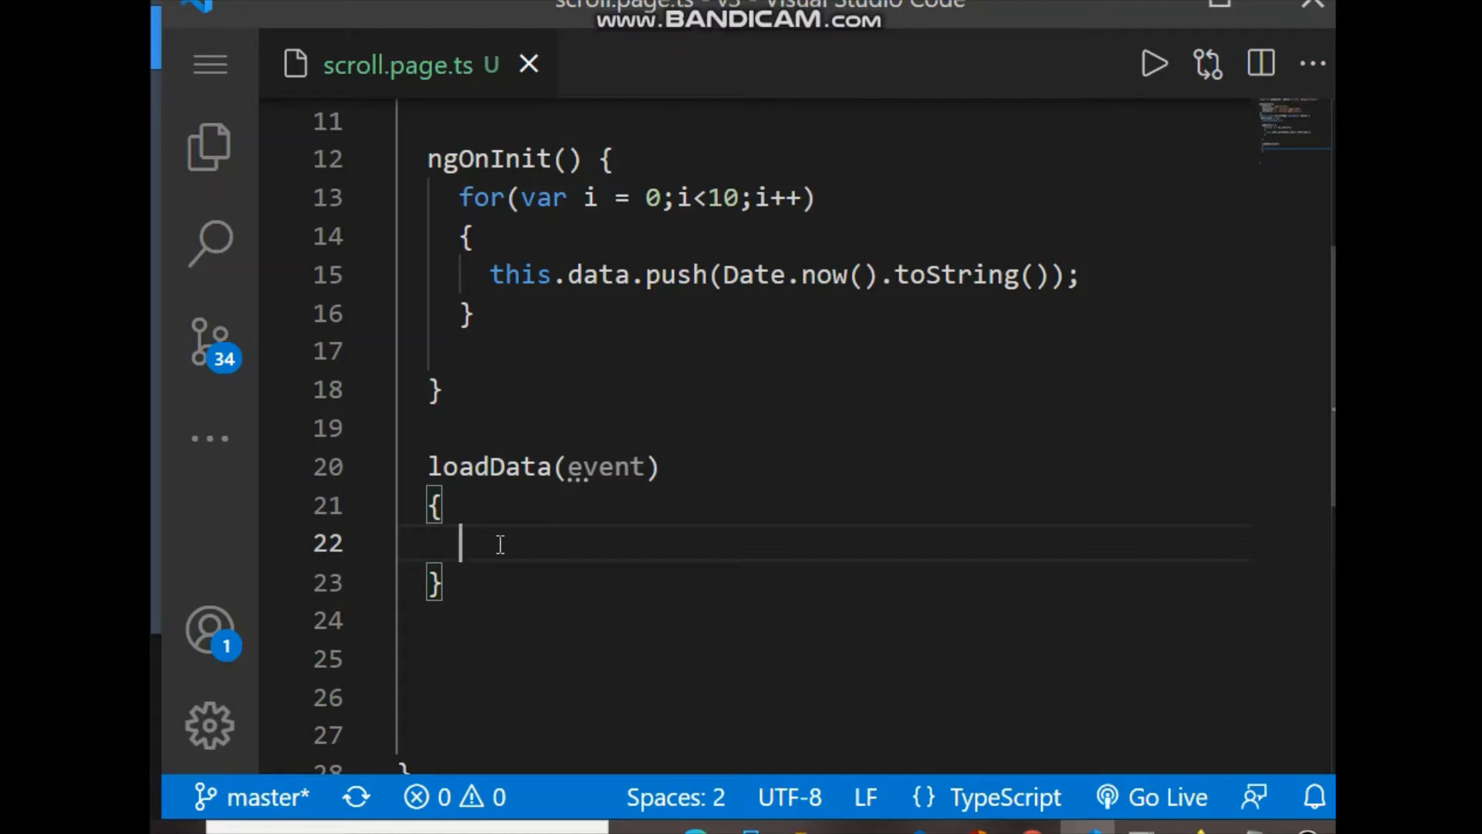
Step: Wrap loadData's body in a setTimeout arrow-function callback with a 2000 ms delay
{"action": "type", "text": "se"}
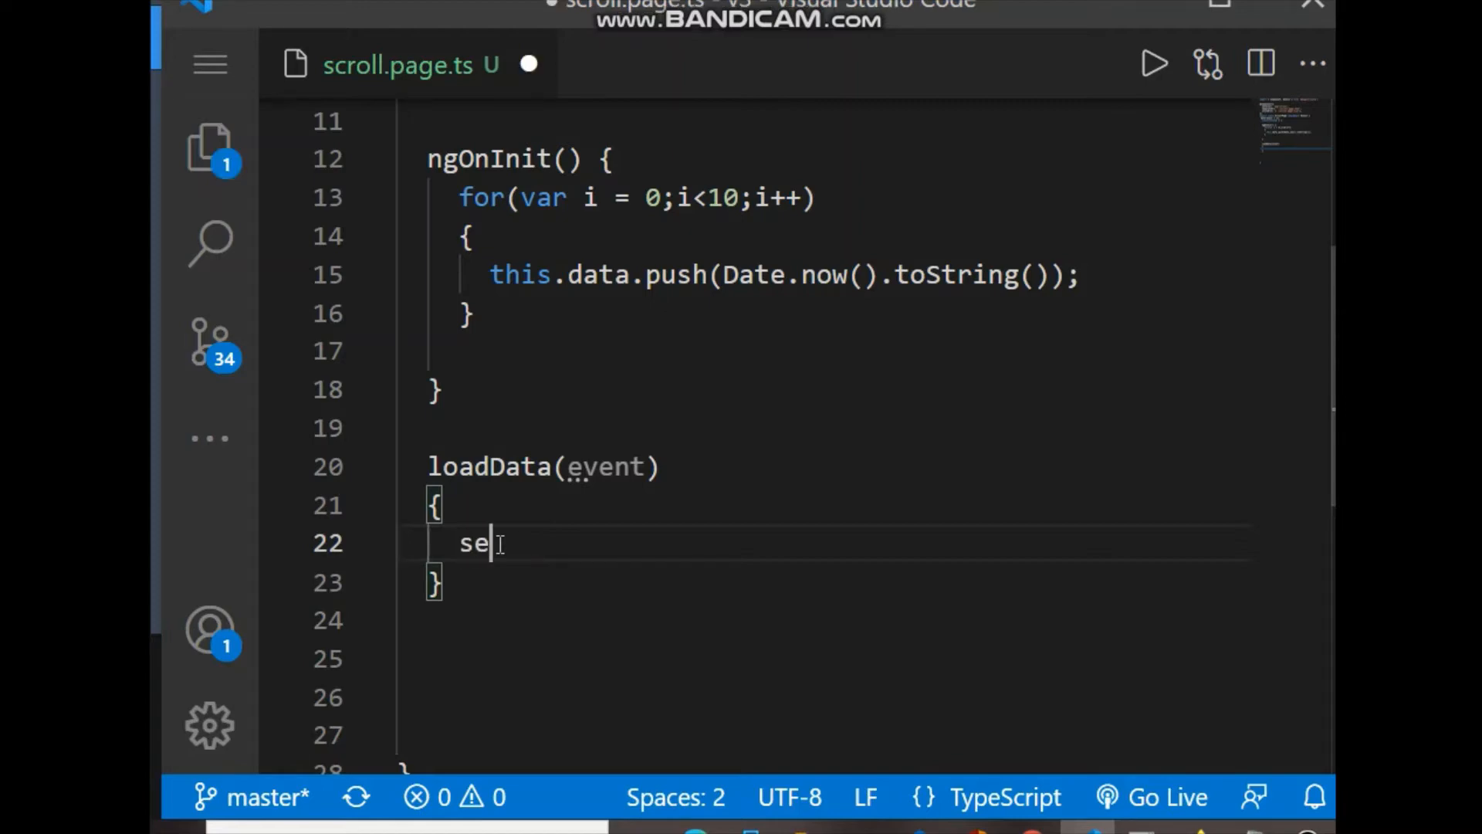
{"action": "type", "text": "In"}
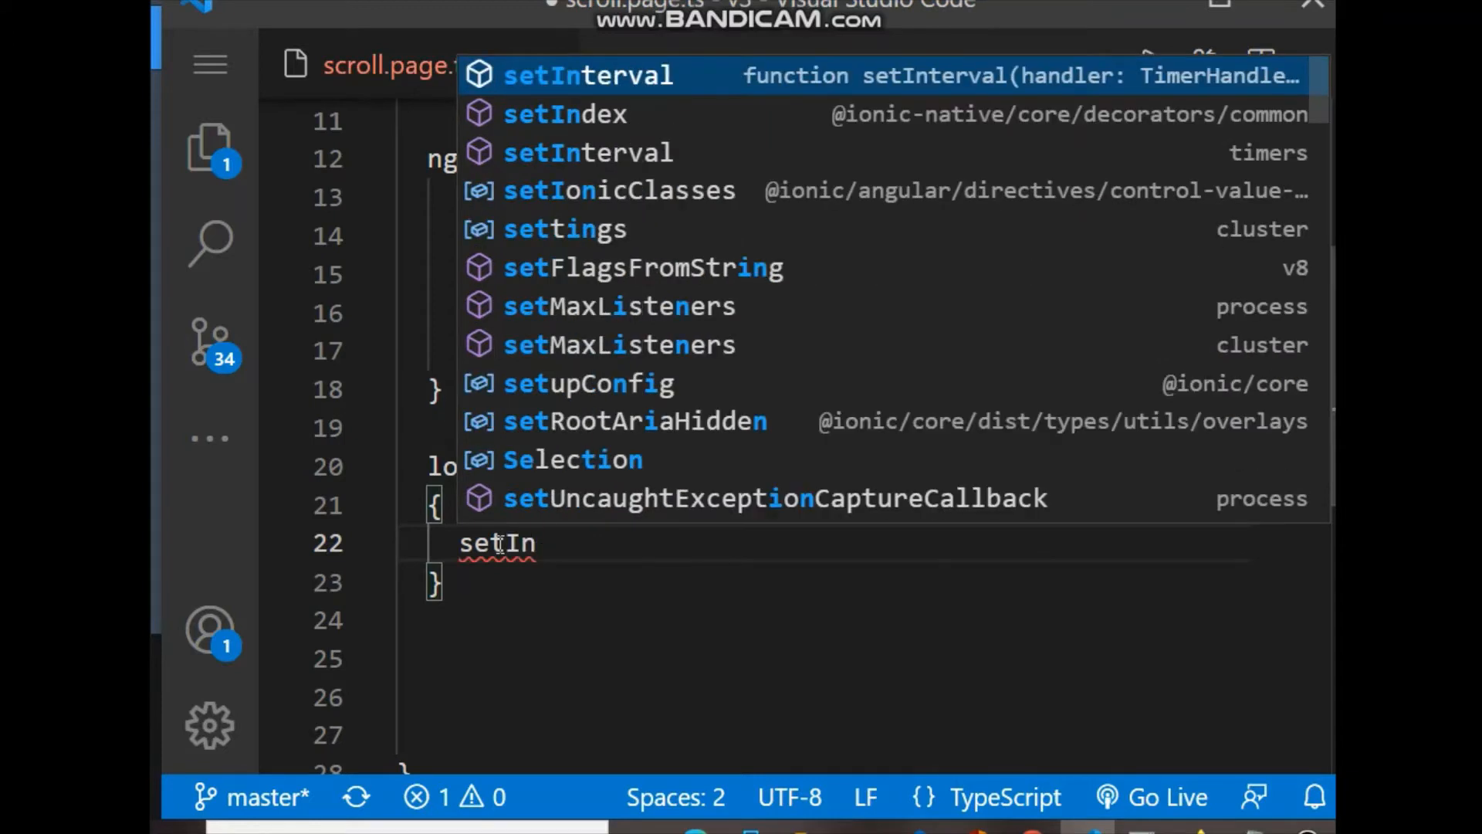
{"action": "type", "text": "TI"}
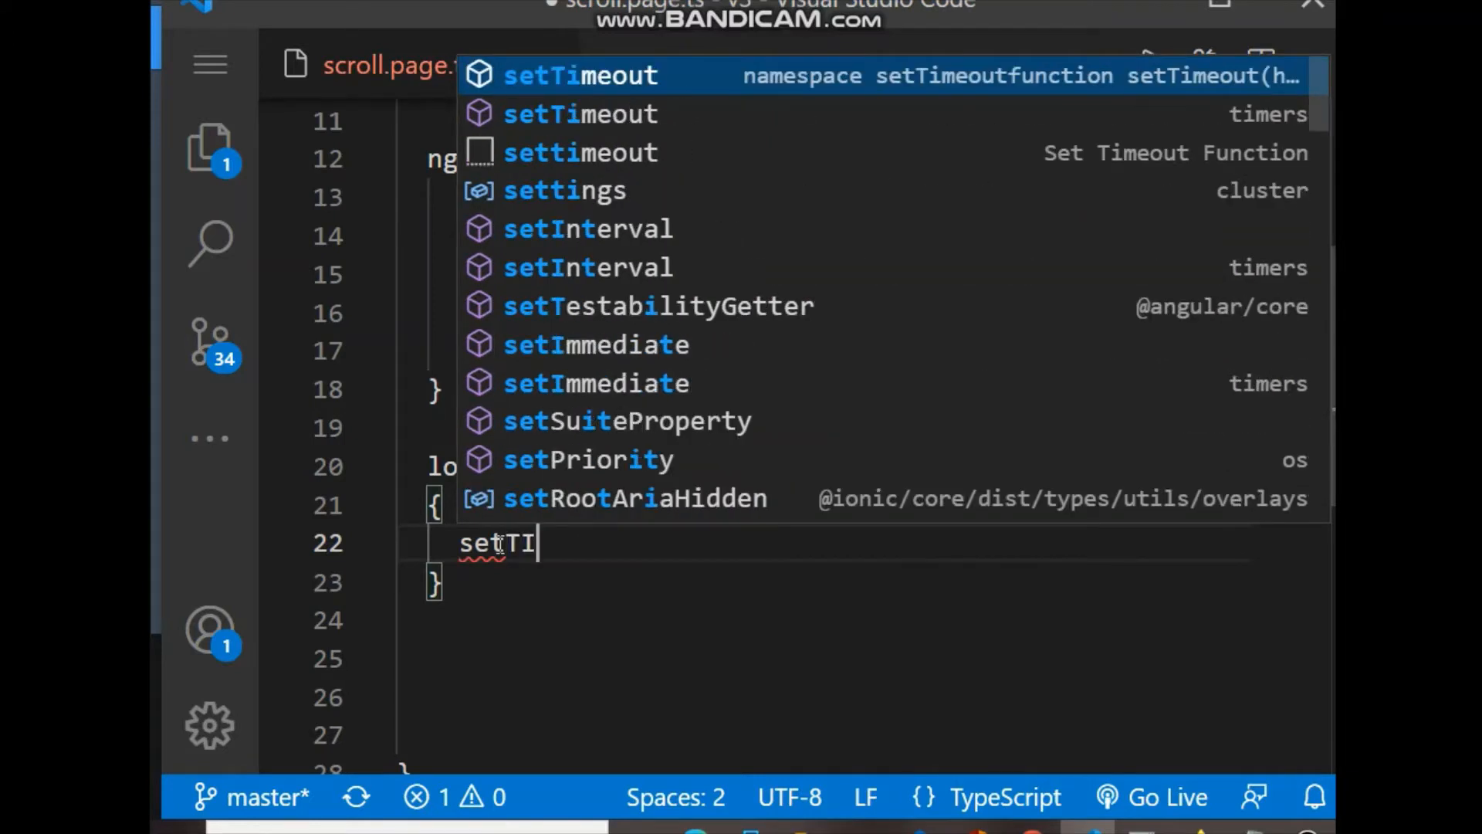
{"action": "key", "text": "Tab"}
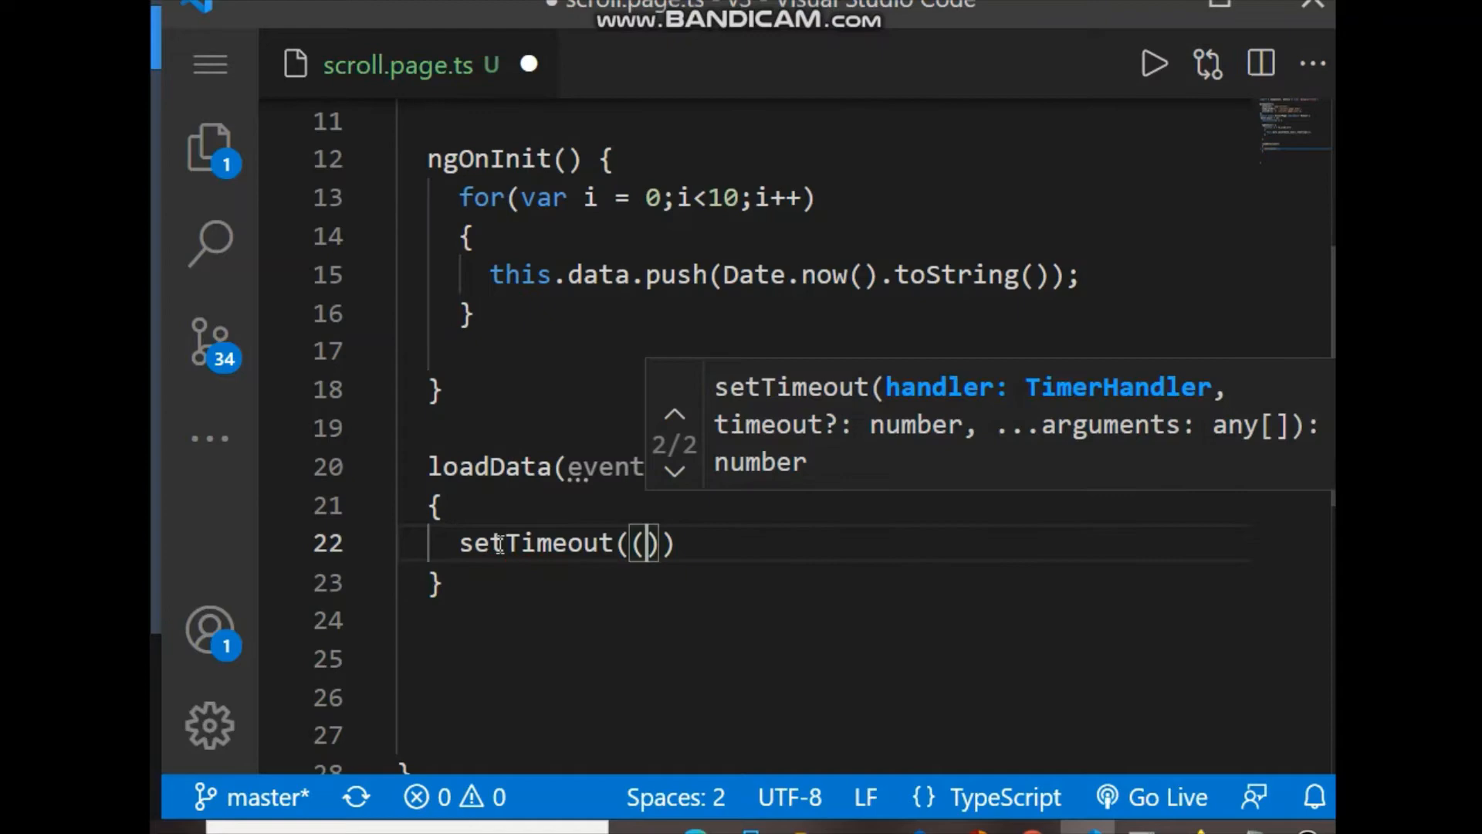
{"action": "type", "text": ")"}
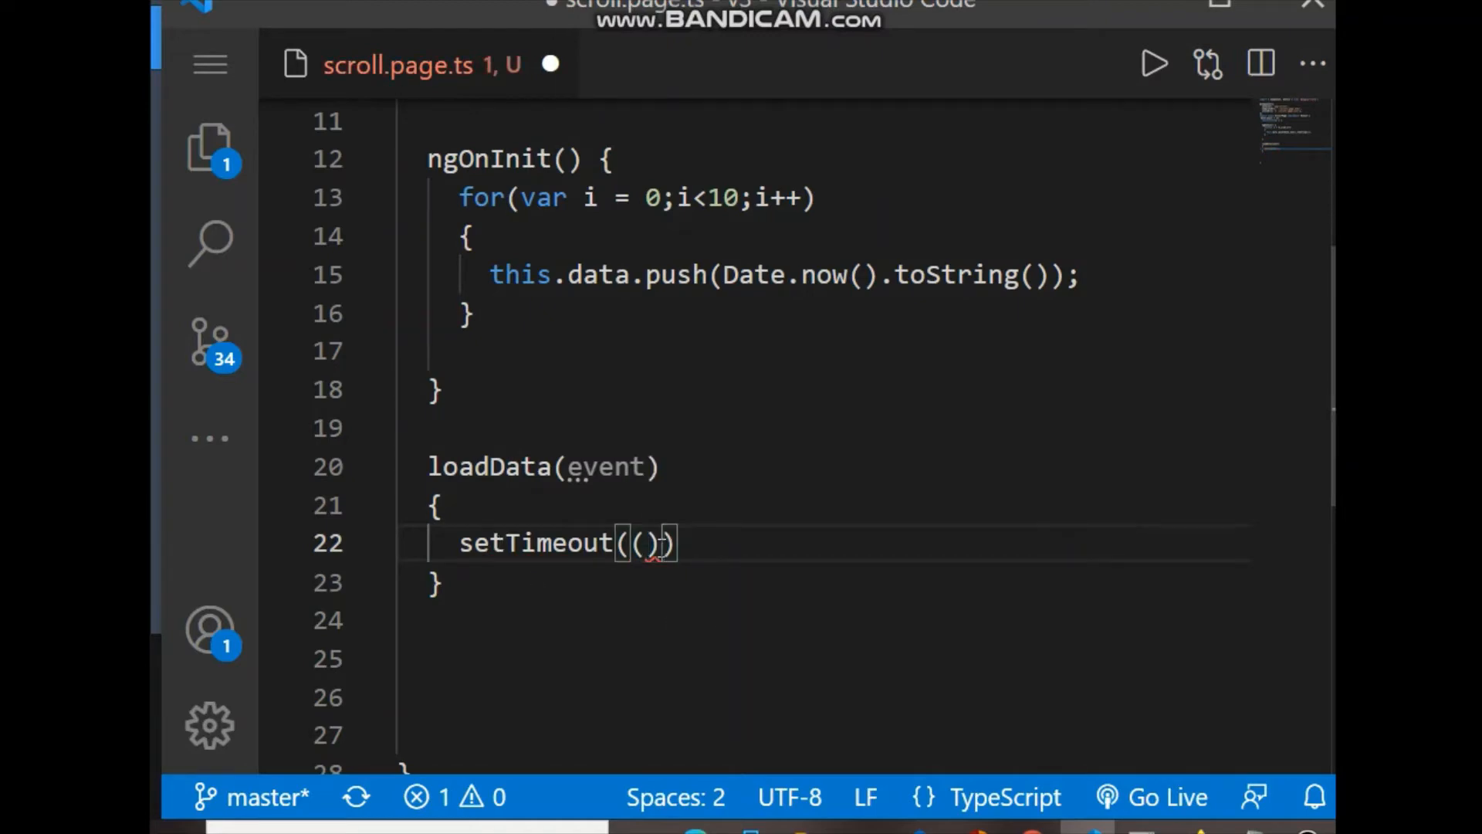
{"action": "type", "text": "=>{"}
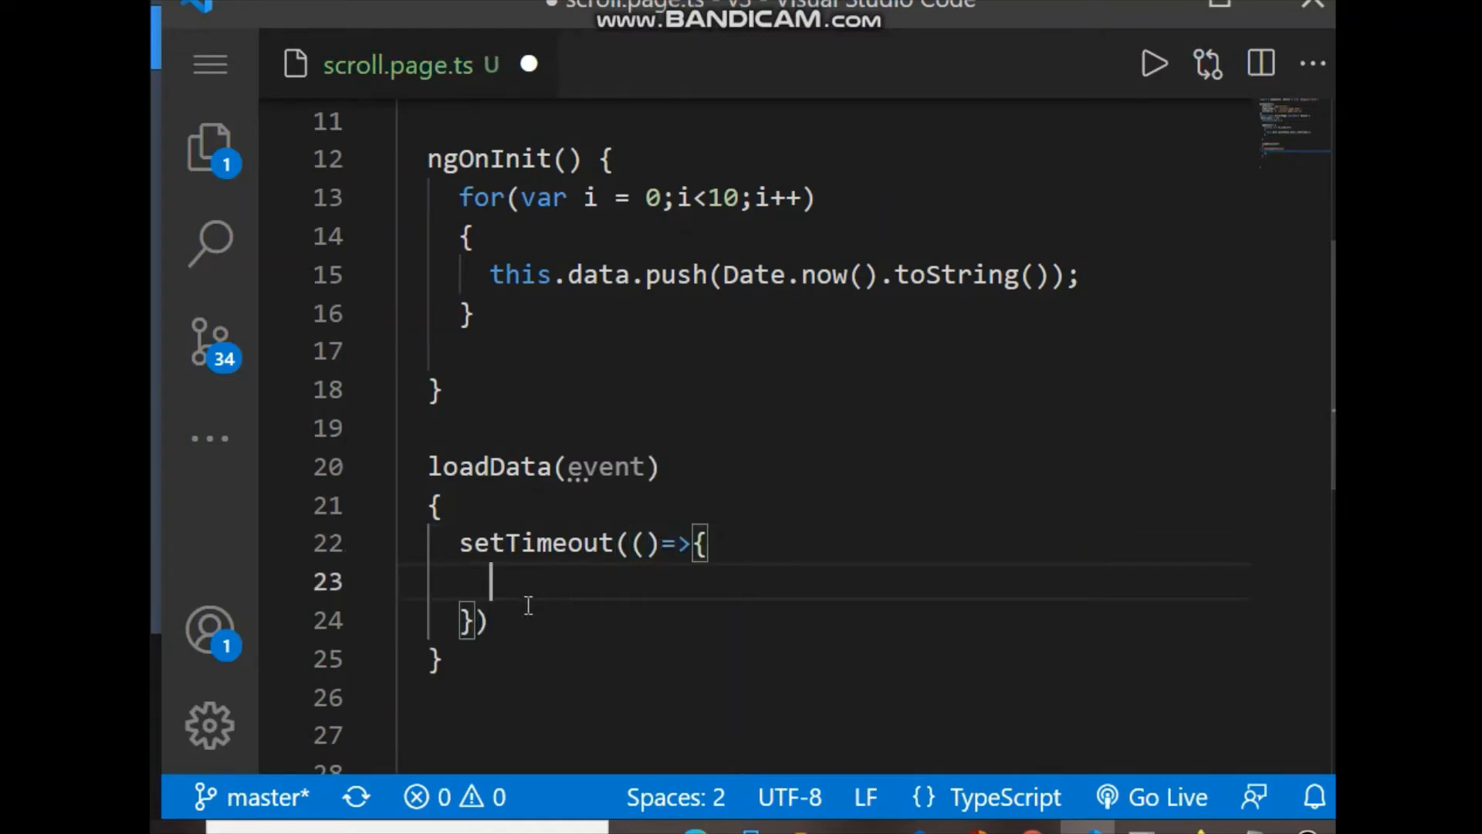
{"action": "type", "text": ",2000"}
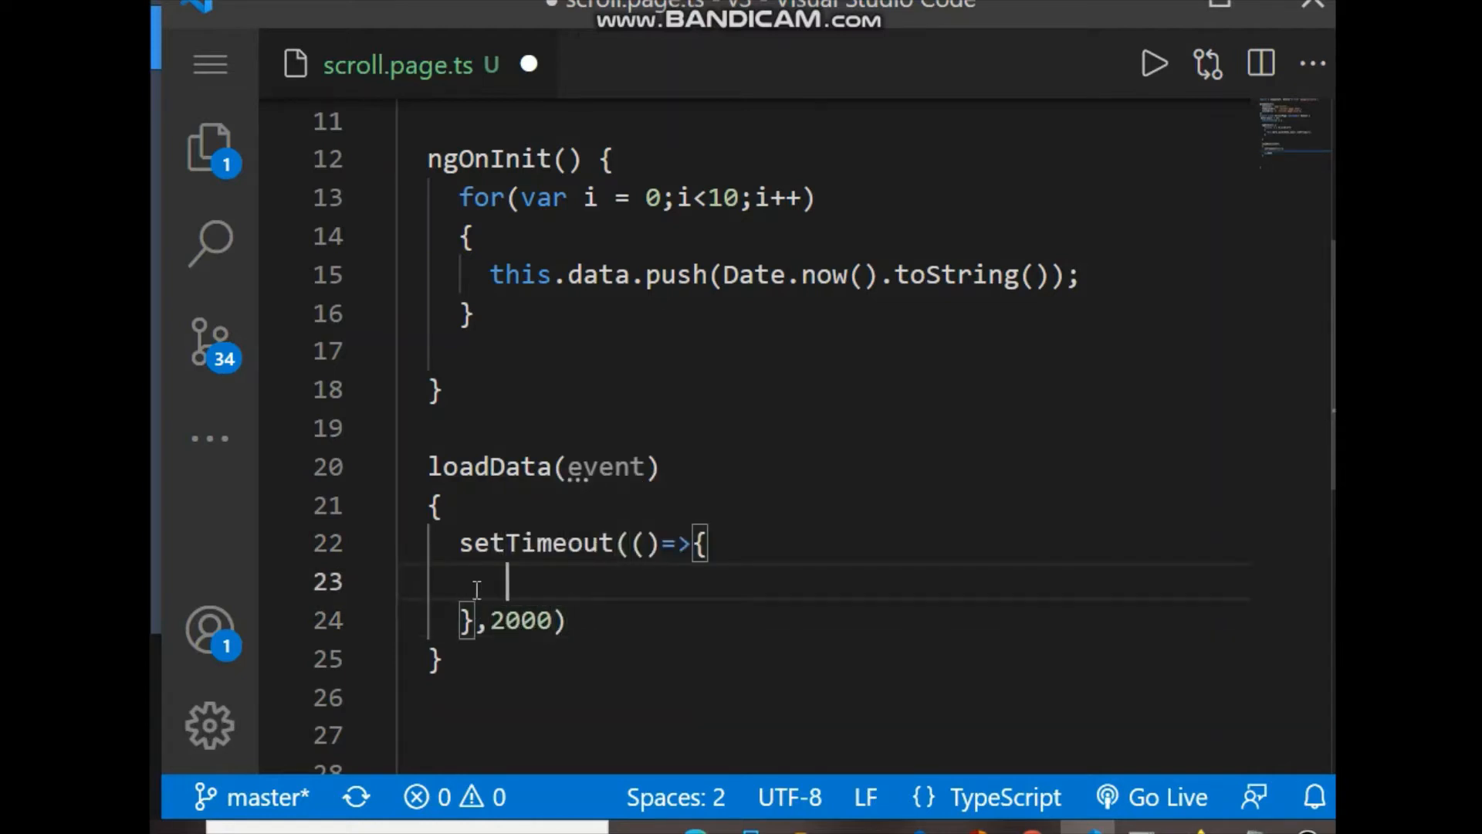
Step: Write a for loop header inside the callback running var i while i<10
{"action": "type", "text": "for()"}
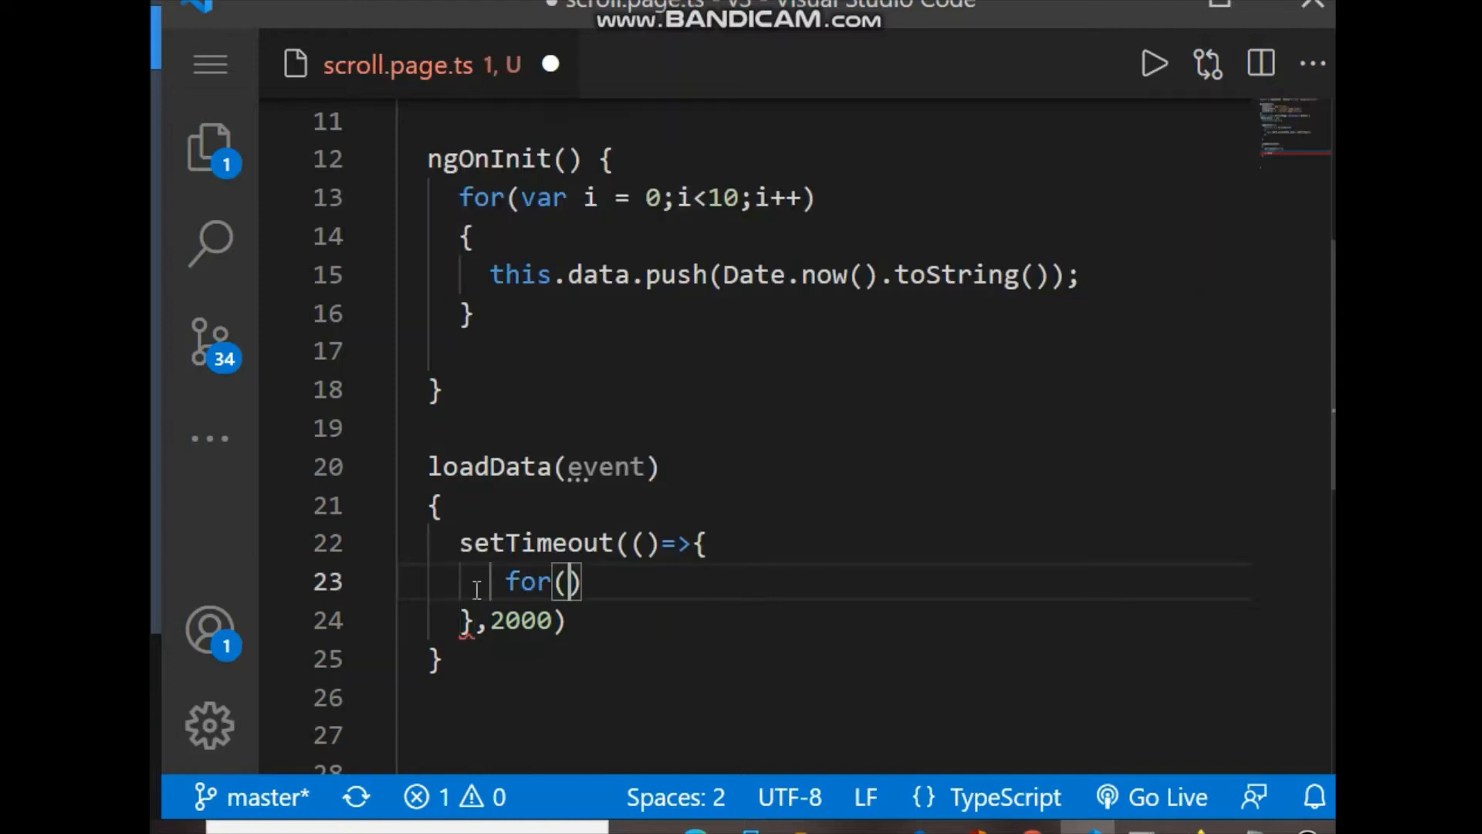
{"action": "type", "text": "var i = 0"}
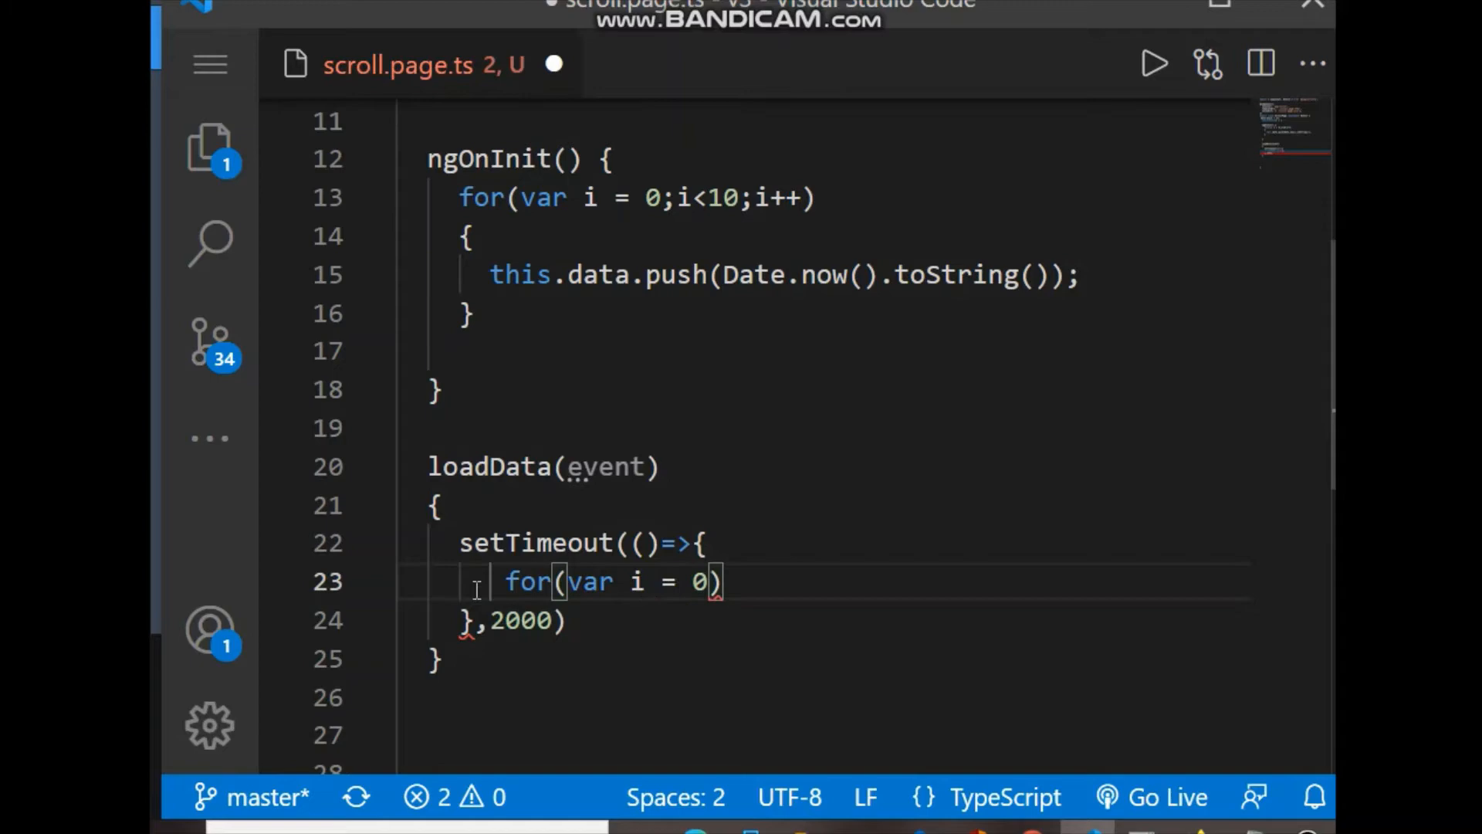
{"action": "type", "text": ";i<"}
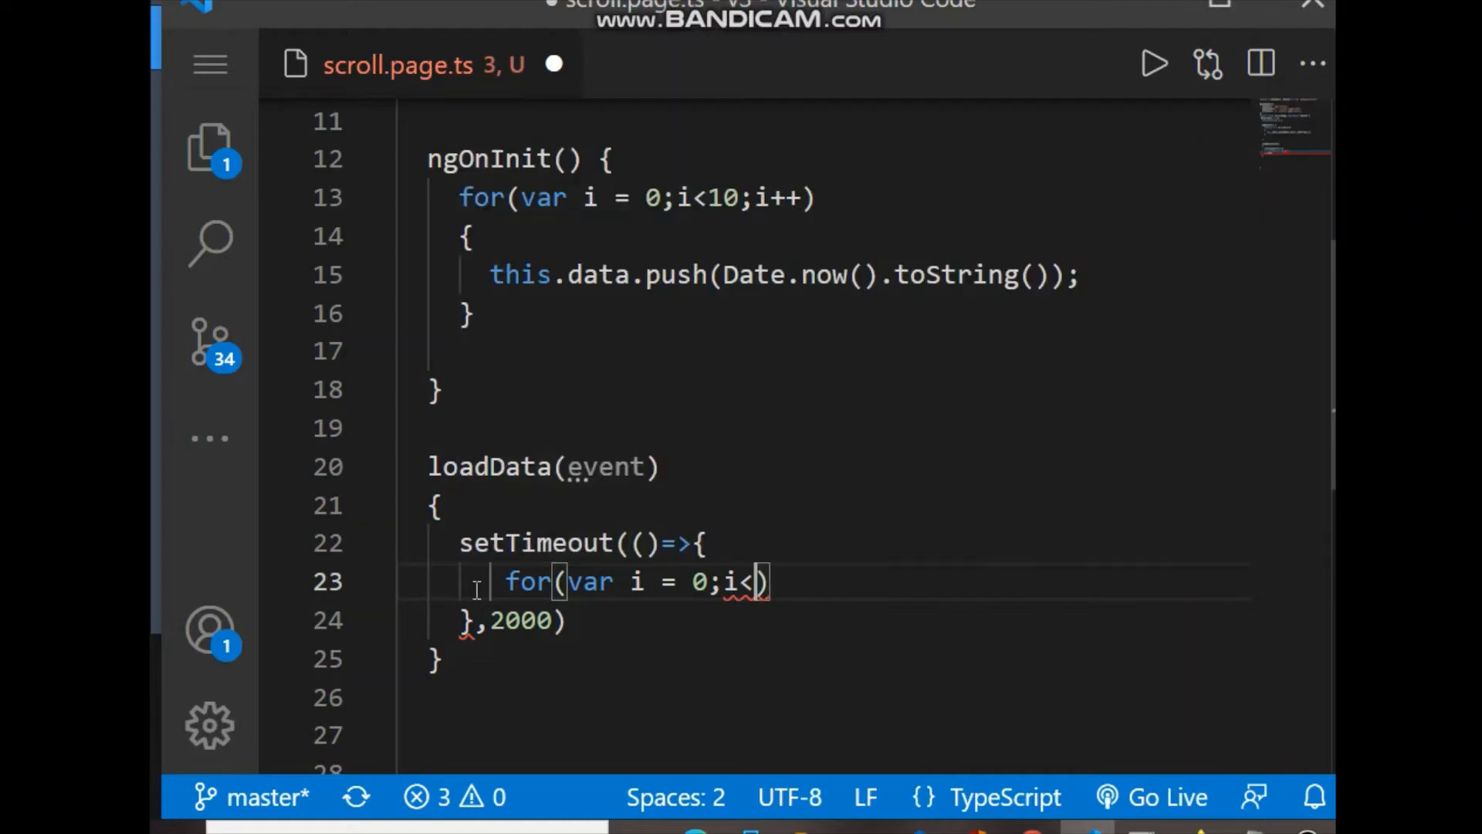
{"action": "type", "text": "10;i"}
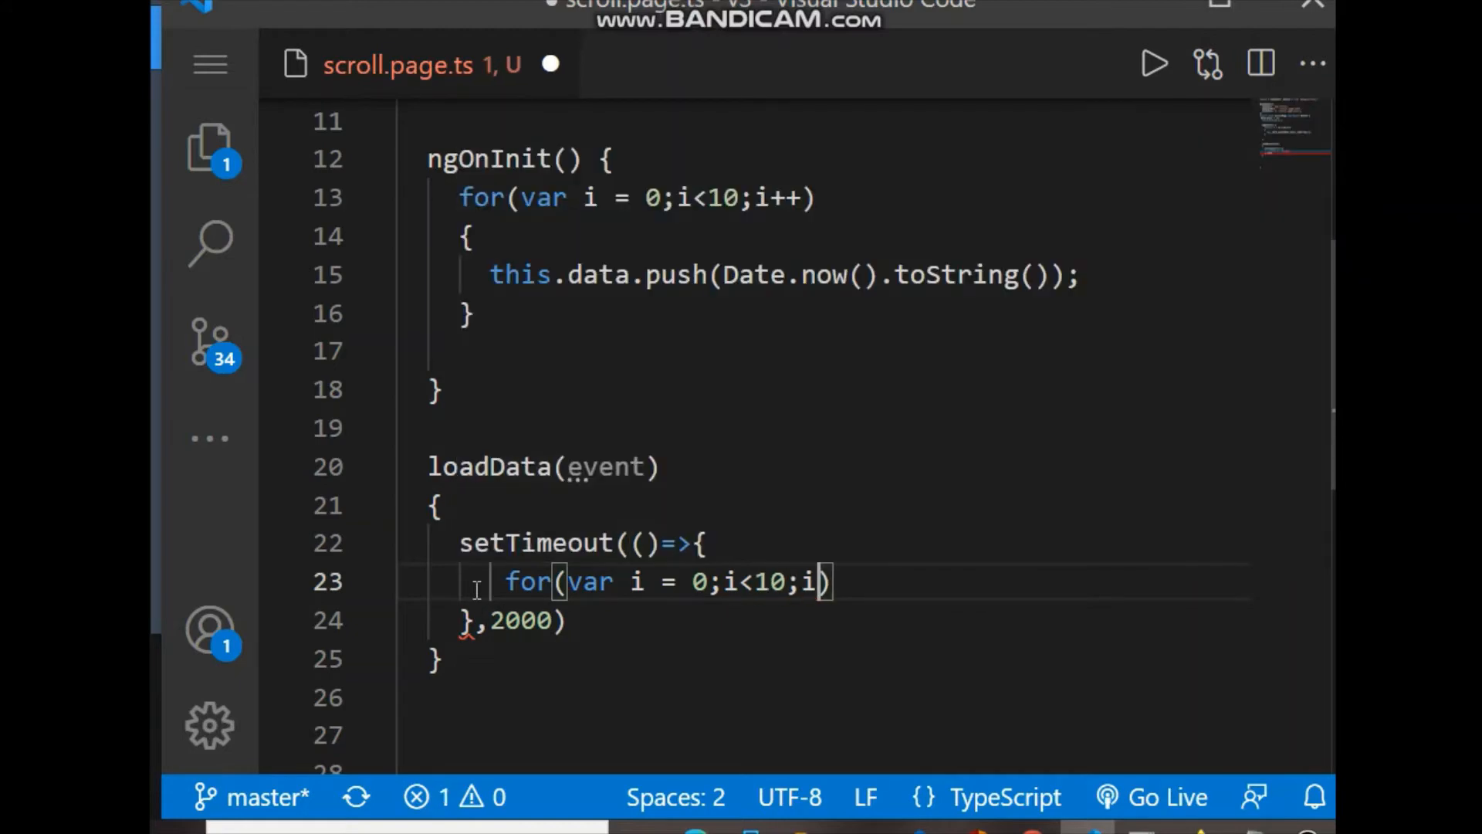
{"action": "type", "text": "++"}
{"action": "type", "text": "{"}
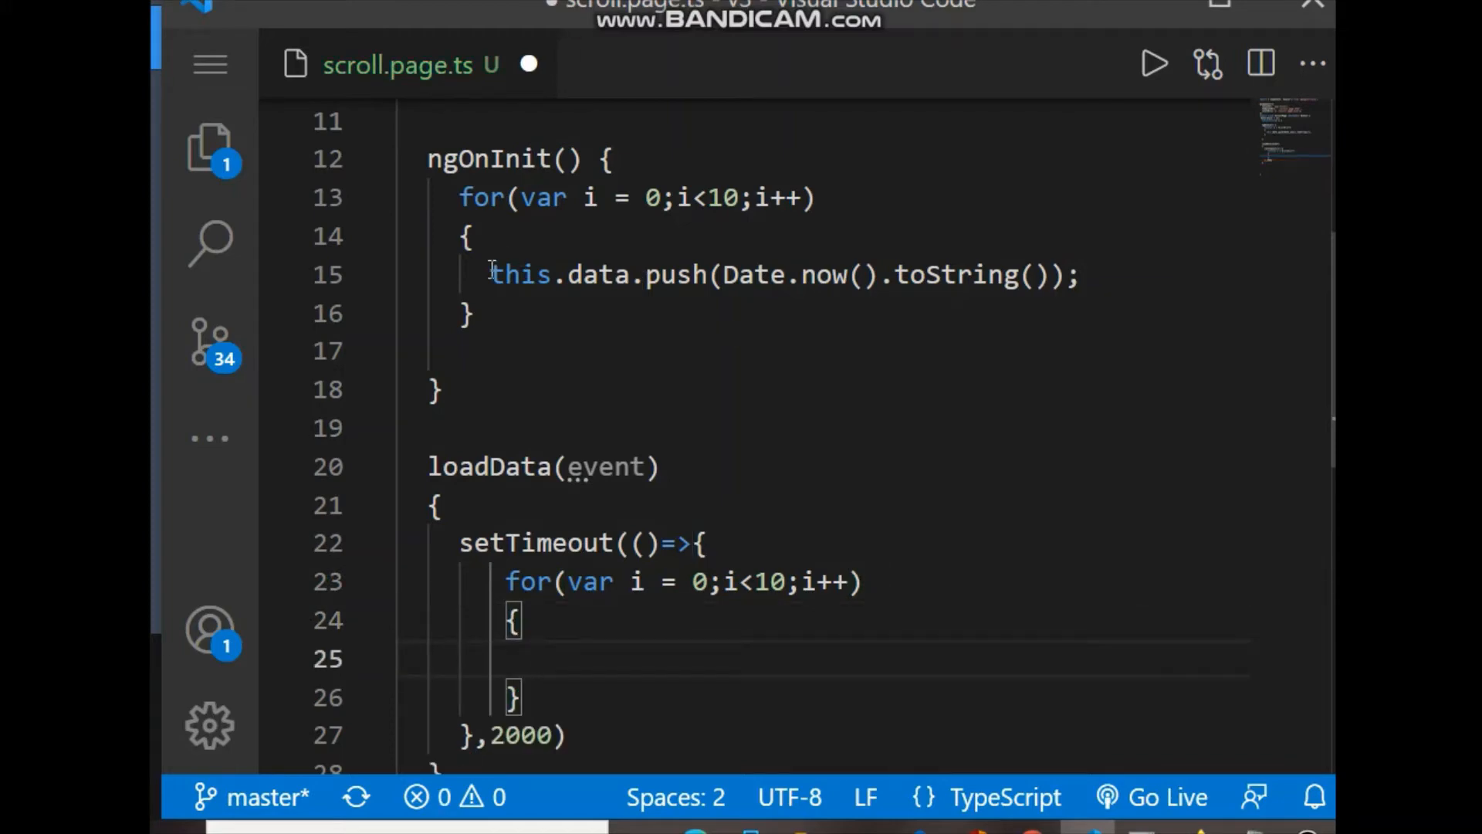
Step: Reuse the this.data.push(Date.now().toString()) line from ngOnInit inside the new loop body
{"action": "triple_click", "coordinate": [775, 275]}
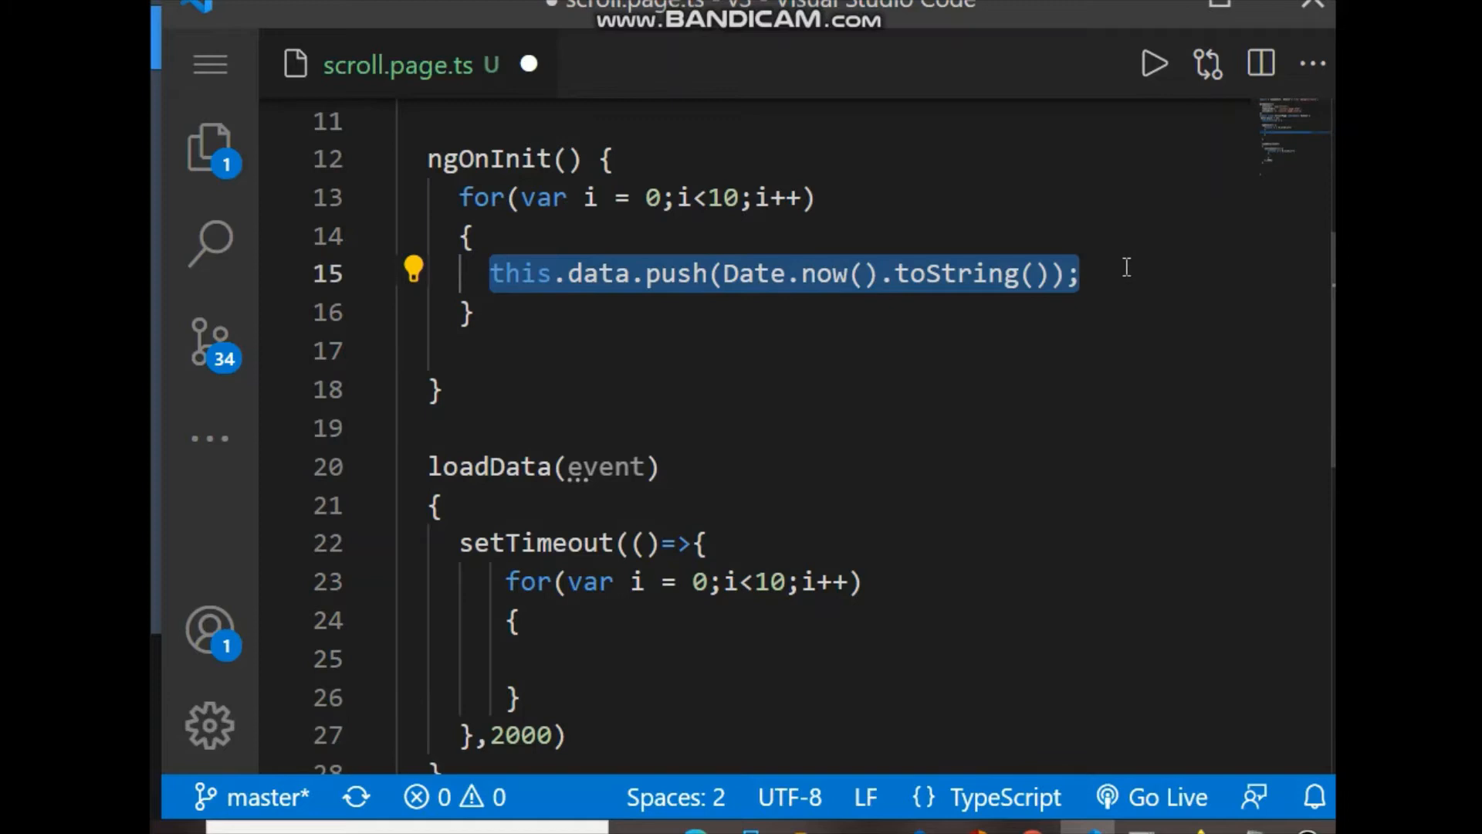
{"action": "left_click", "coordinate": [650, 659]}
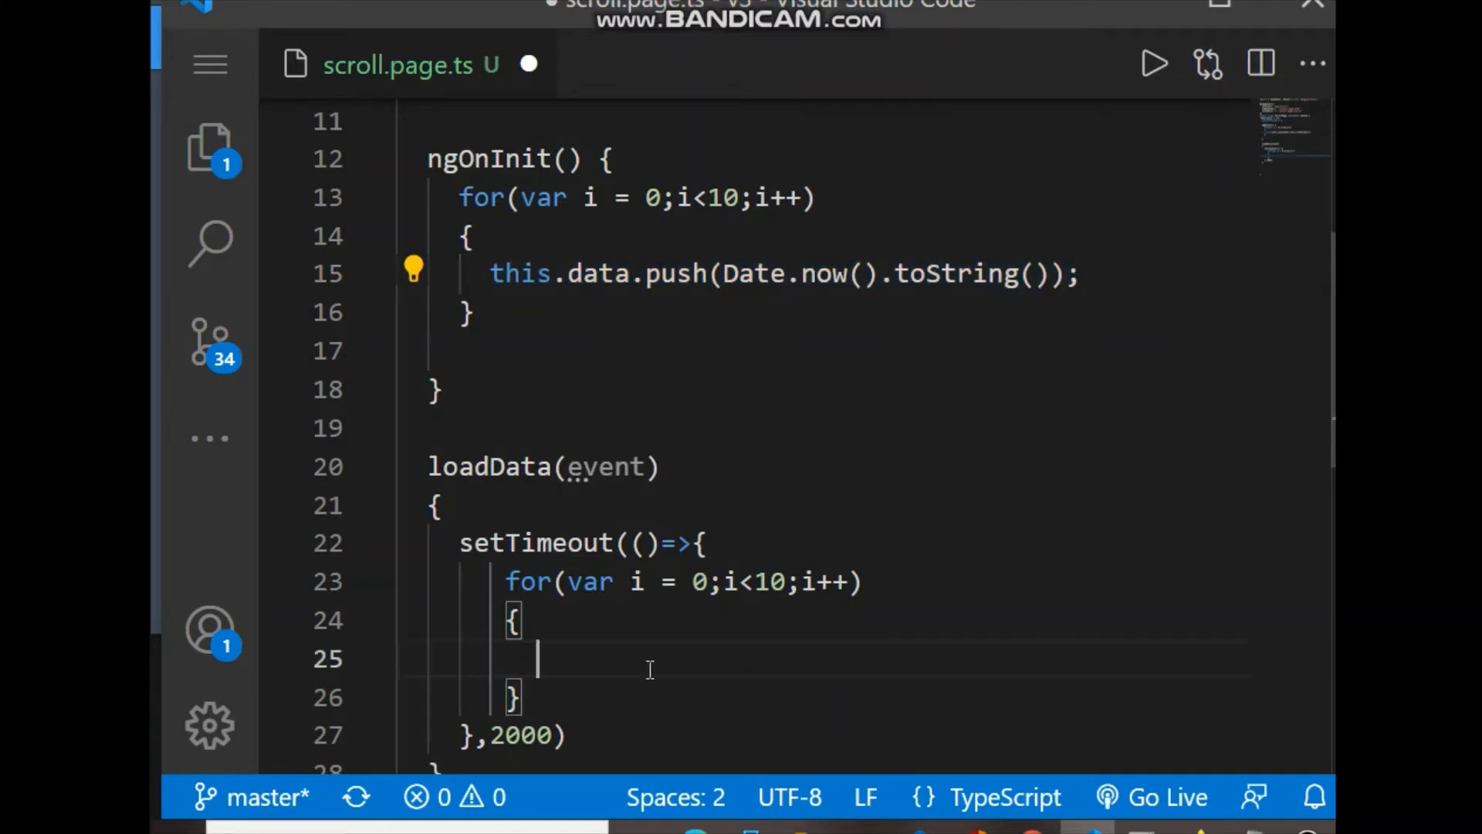
{"action": "type", "text": "this.data.push(Date.now().toString());"}
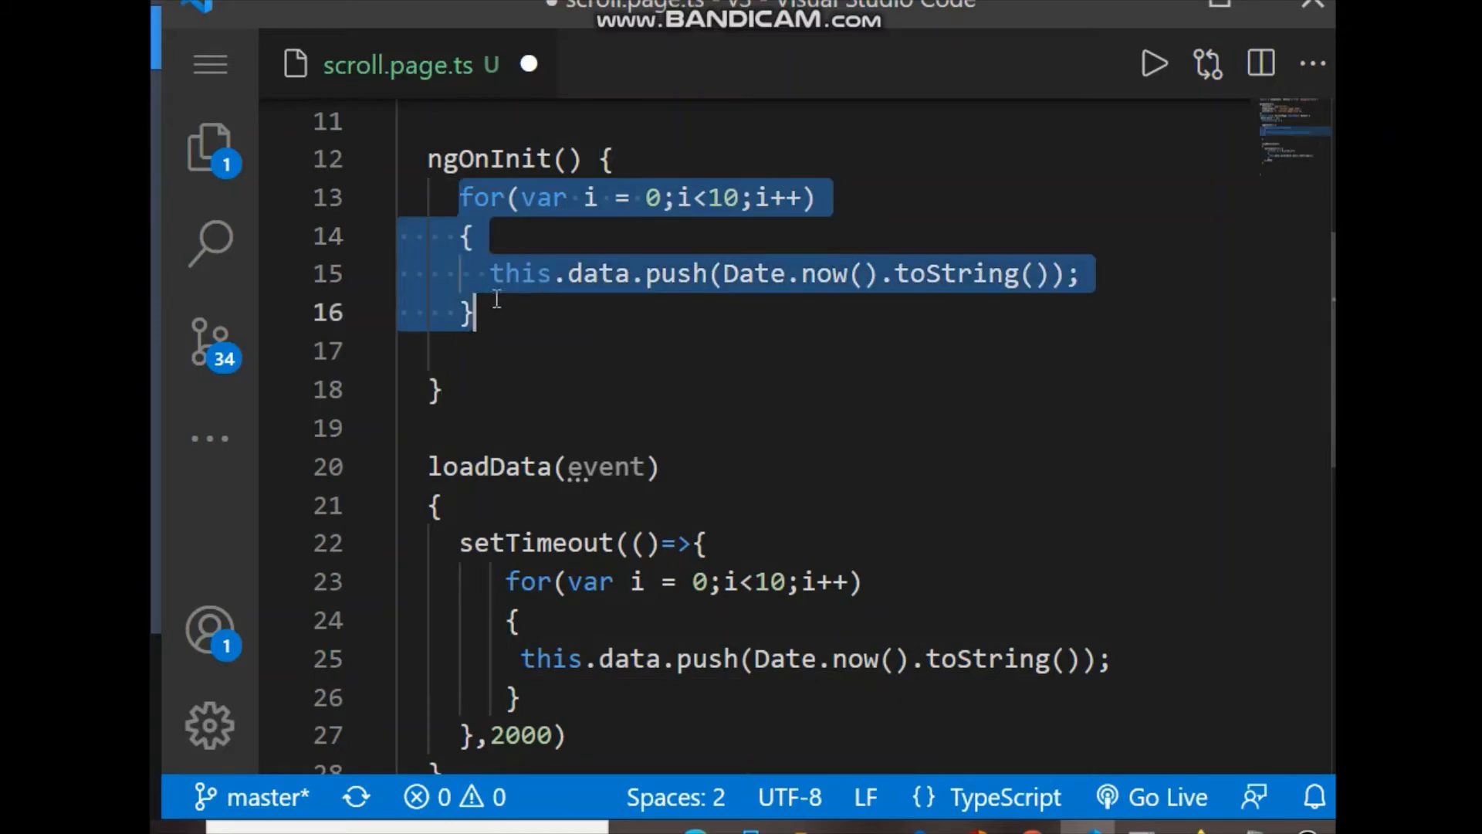
{"action": "left_click", "coordinate": [516, 329]}
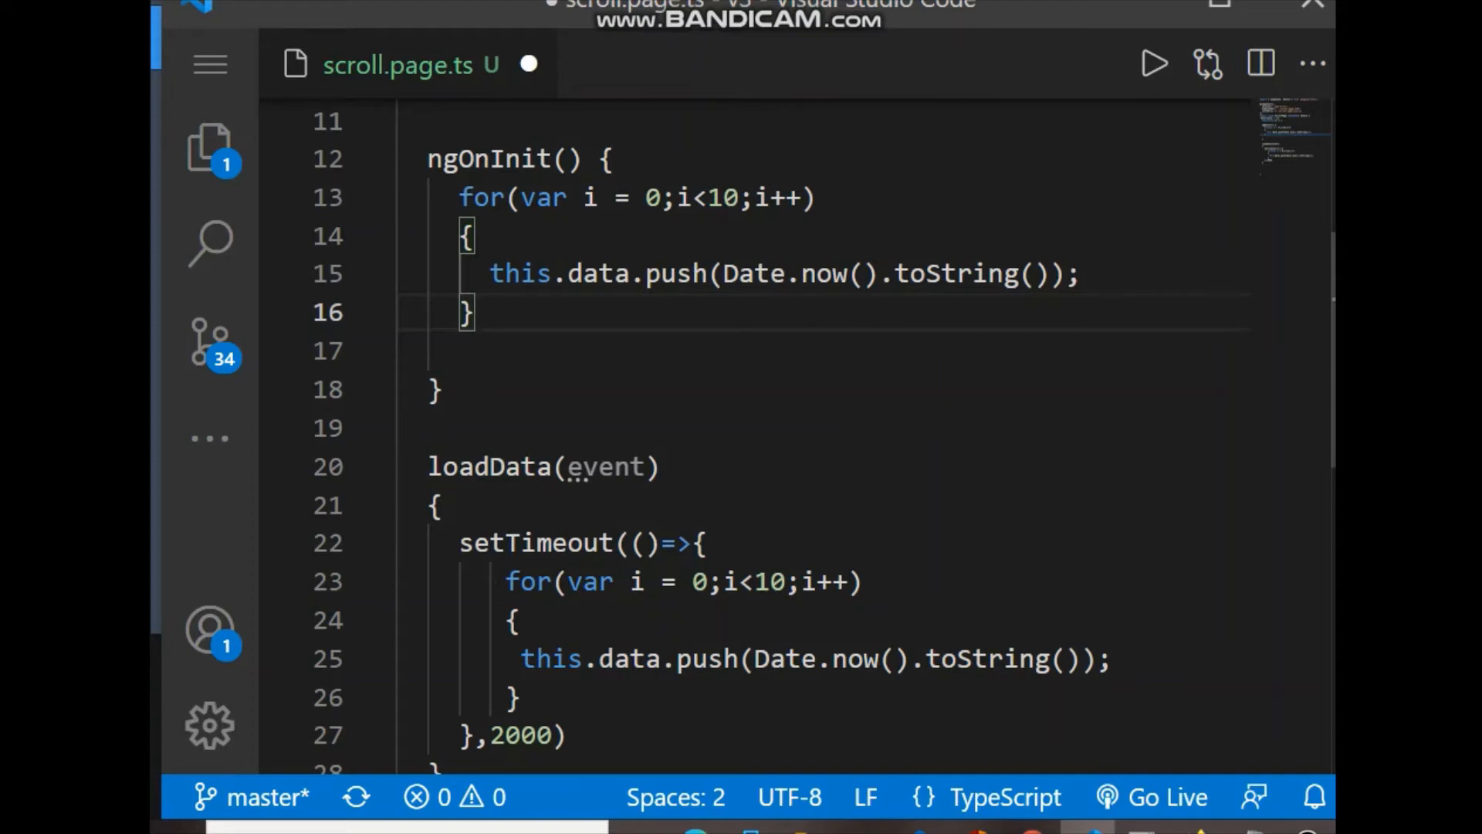
{"action": "scroll", "scroll_direction": "down", "scroll_amount": 3}
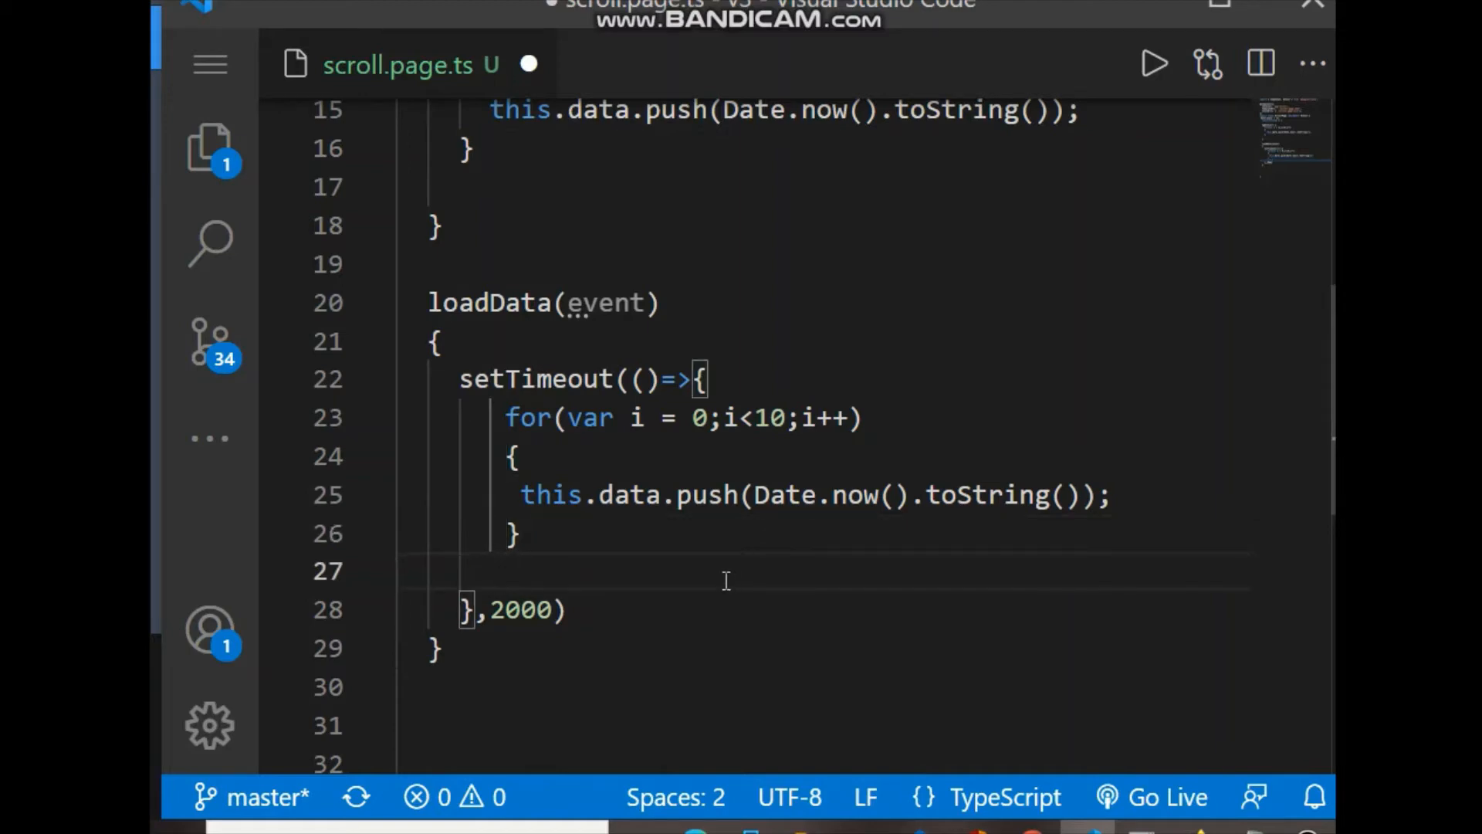
Step: Call event.target.complete() after the loop and begin an if statement below it
{"action": "type", "text": "ve"}
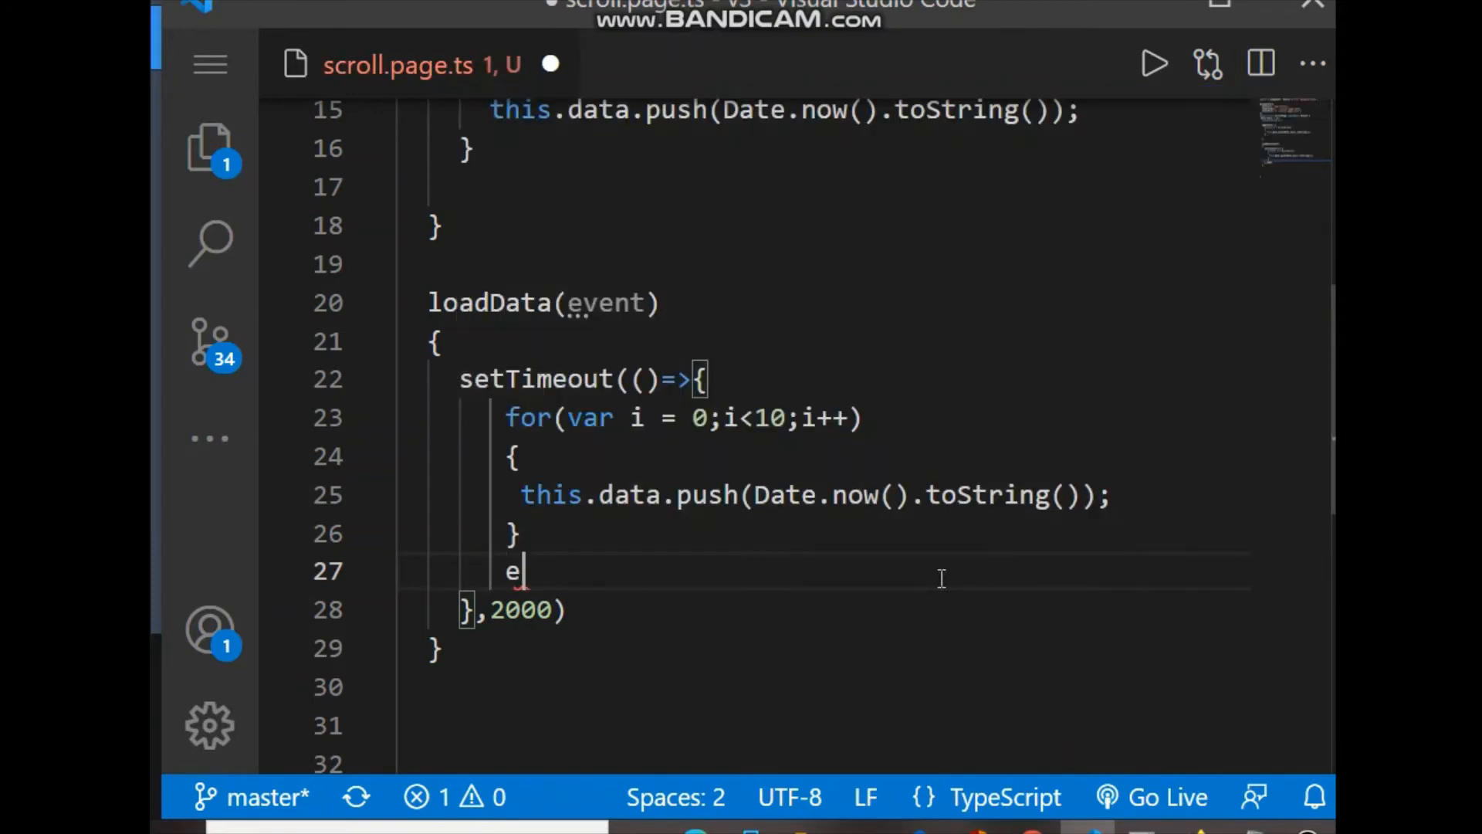
{"action": "type", "text": "vent."}
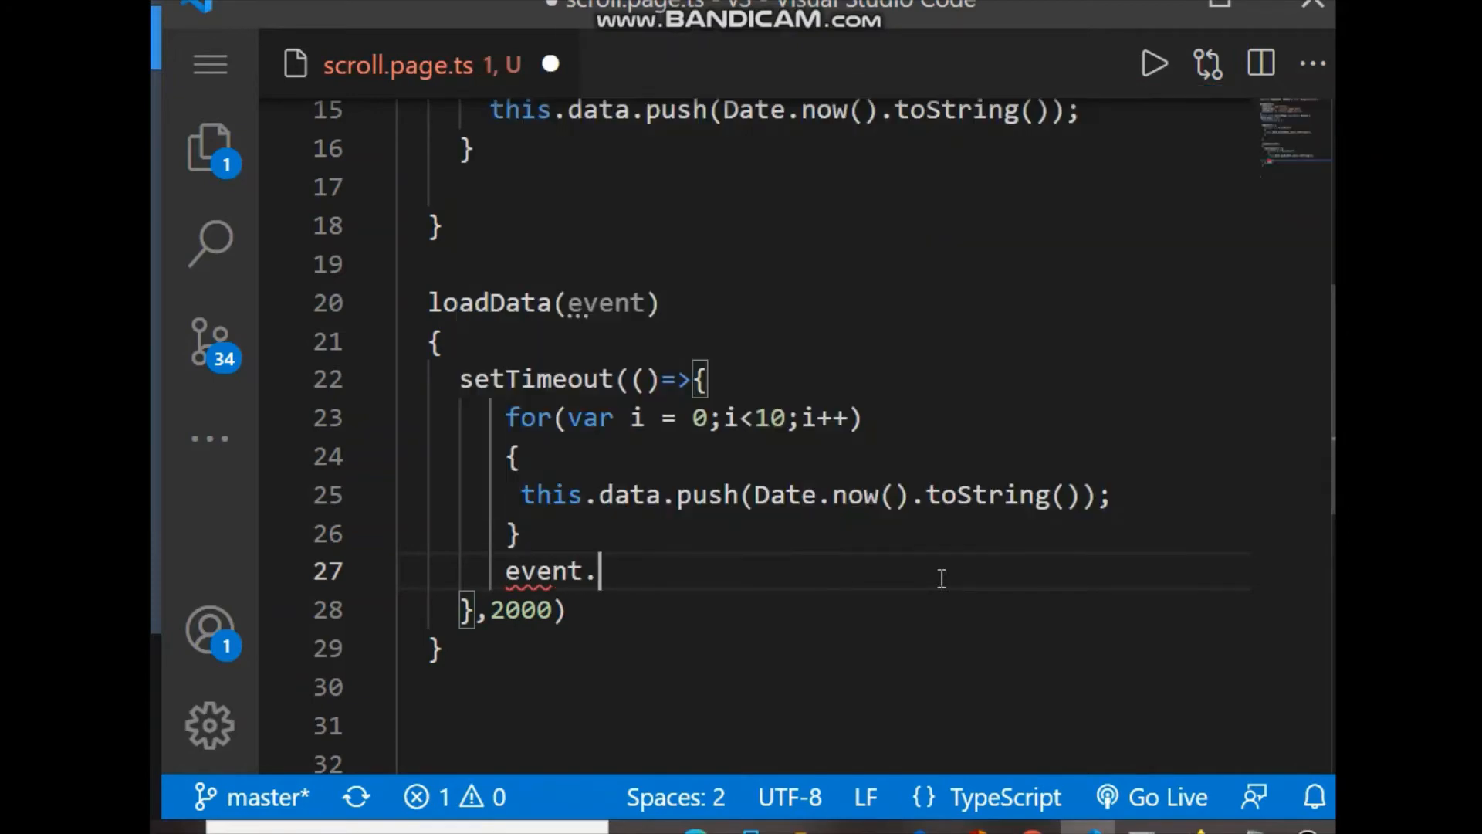
{"action": "type", "text": "target.complete"}
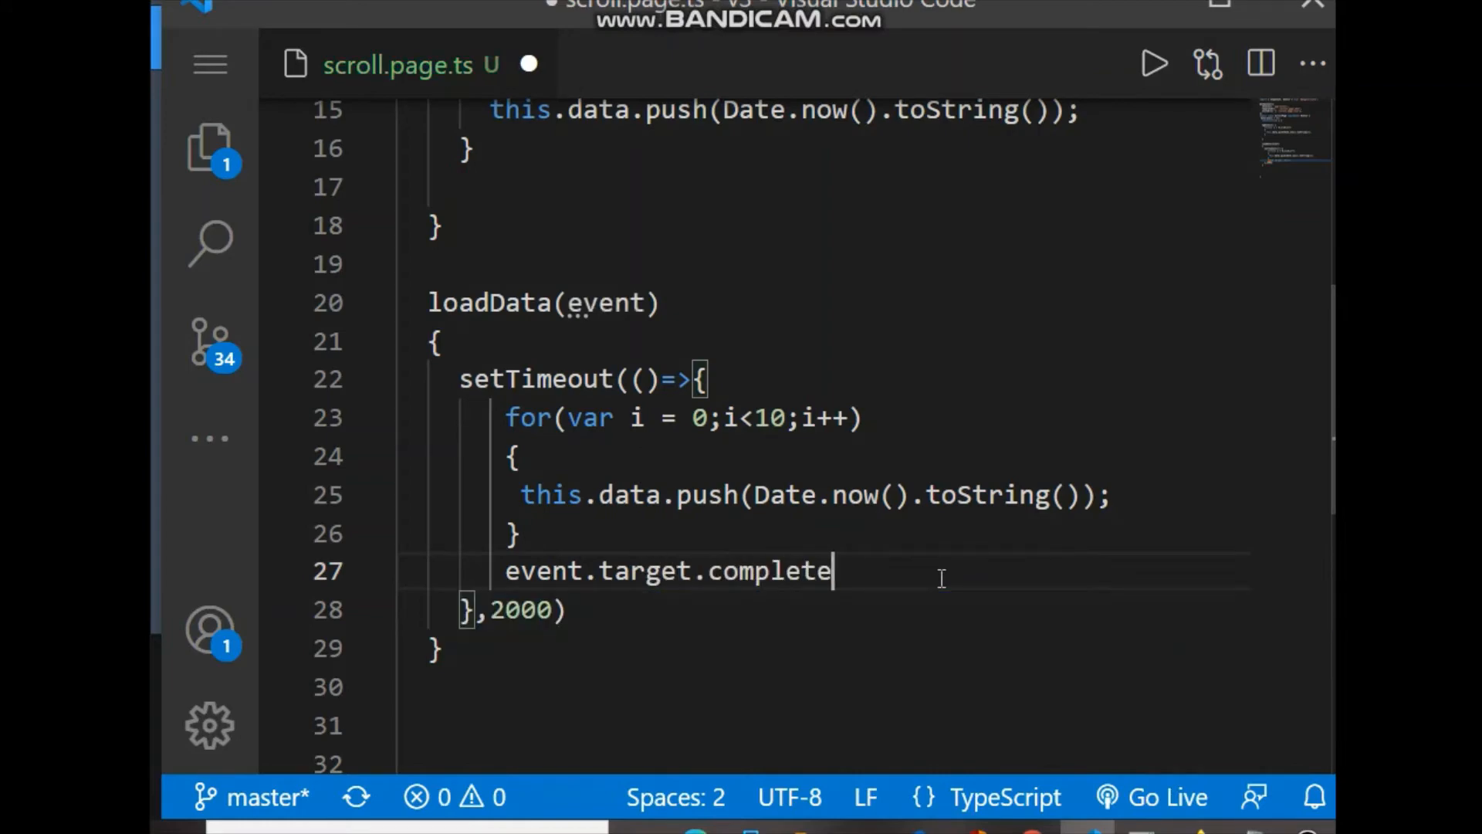
{"action": "type", "text": "();"}
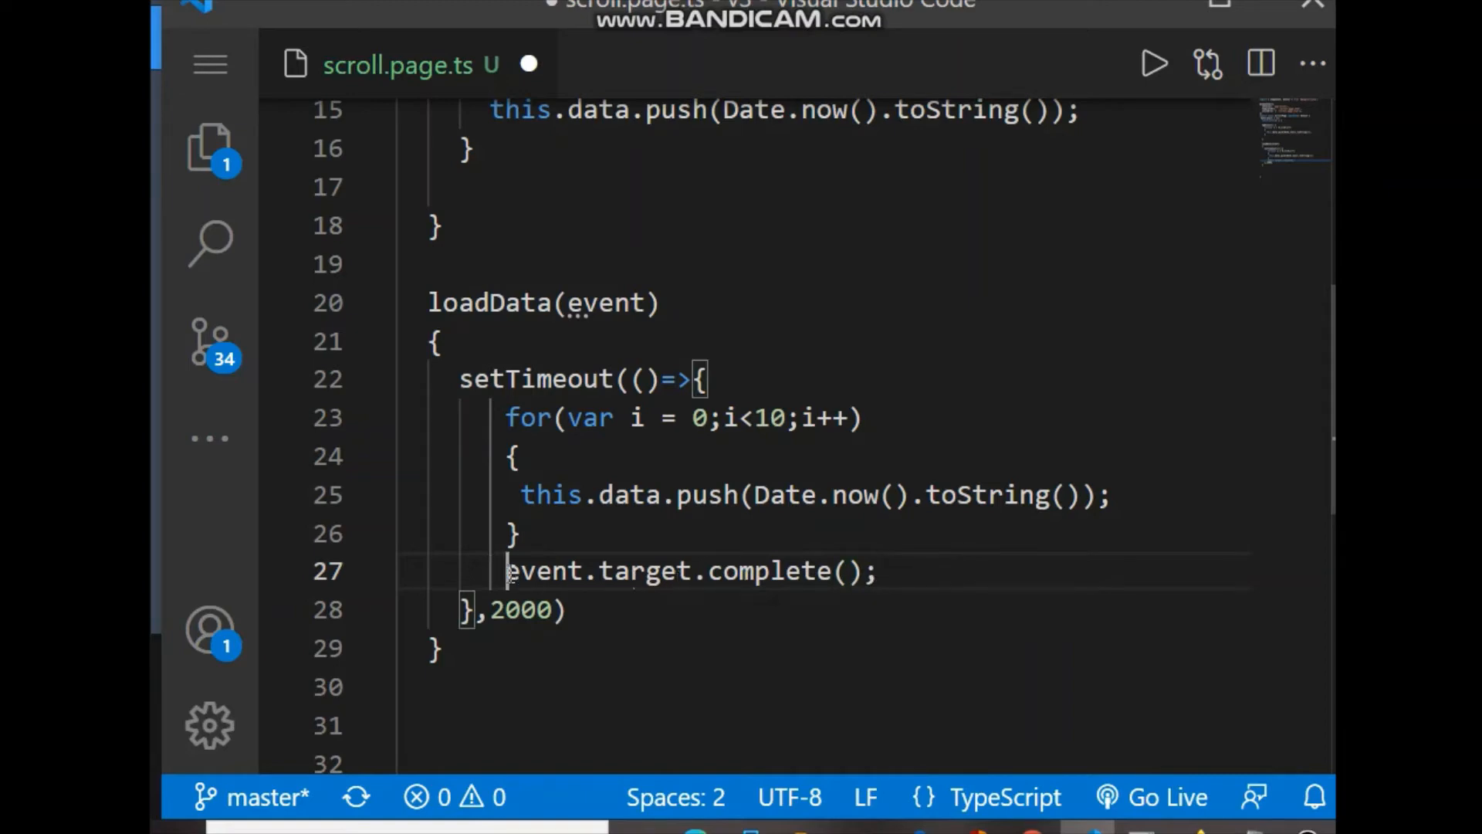
{"action": "left_click_drag", "start_coordinate": [507, 570], "coordinate": [877, 570]}
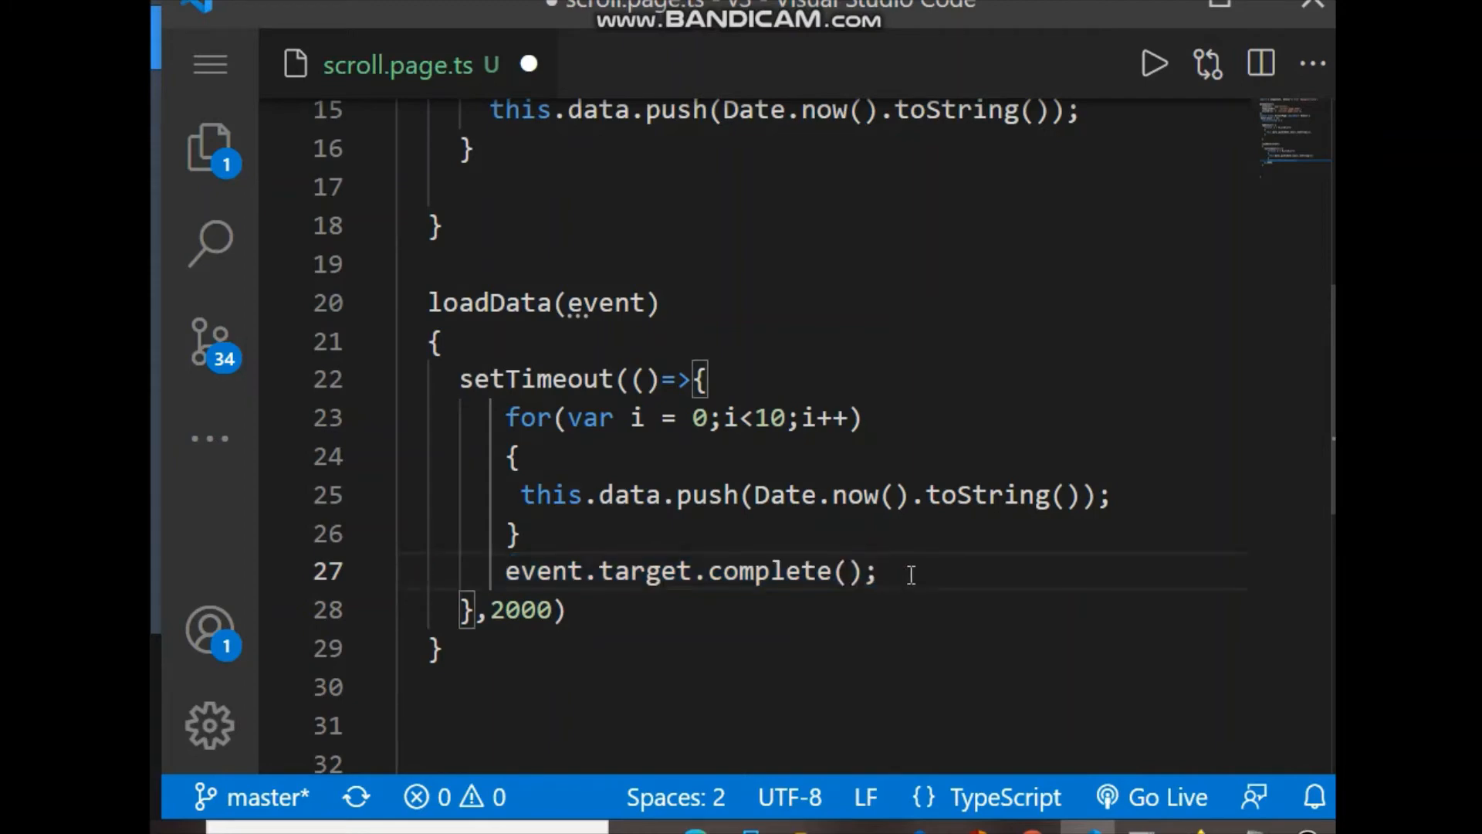
{"action": "type", "text": "if("}
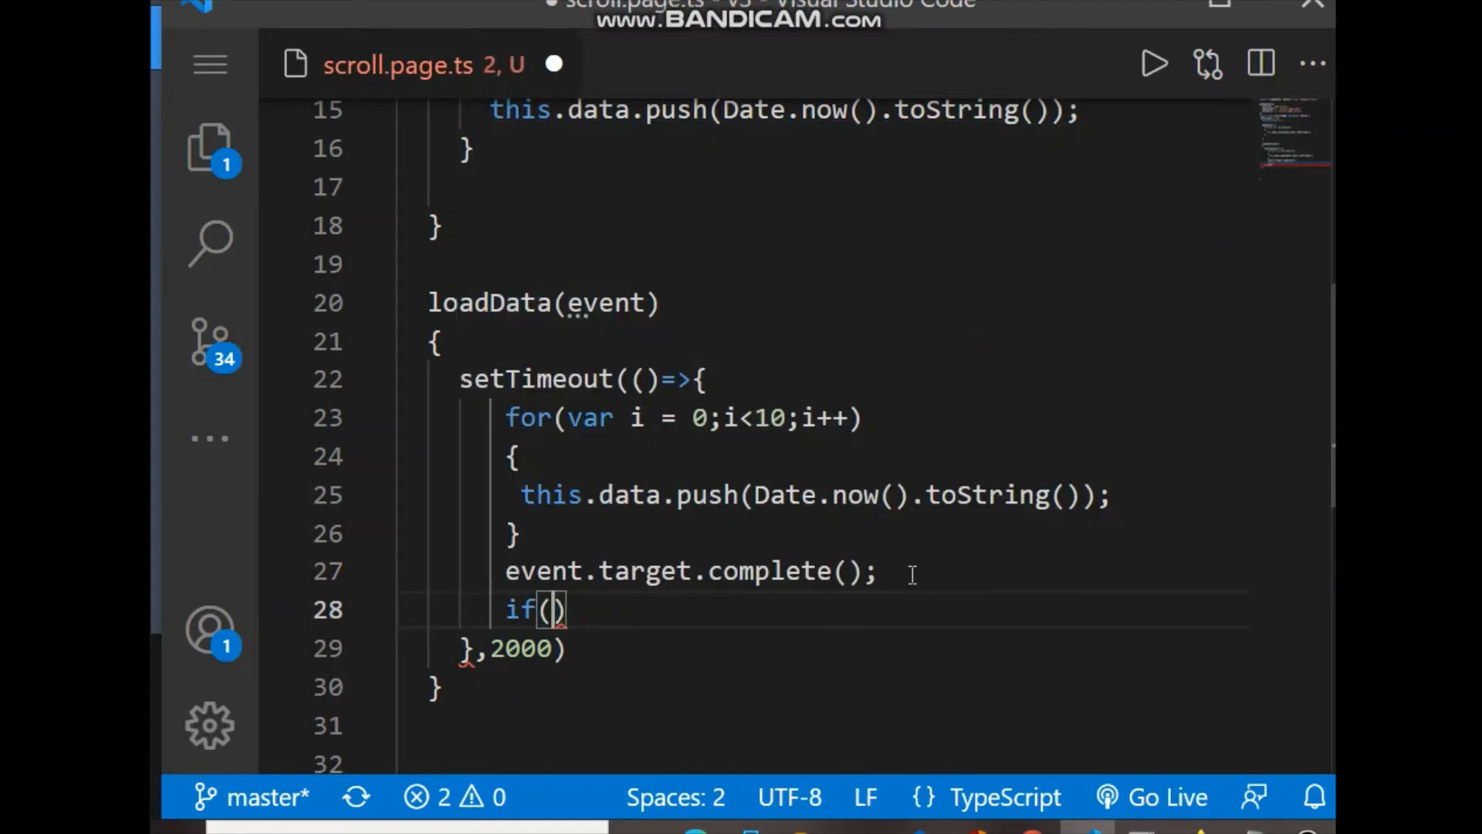
Step: Condition the if on this.data.length == 1000 and start event.target inside it
{"action": "type", "text": "this.data.length"}
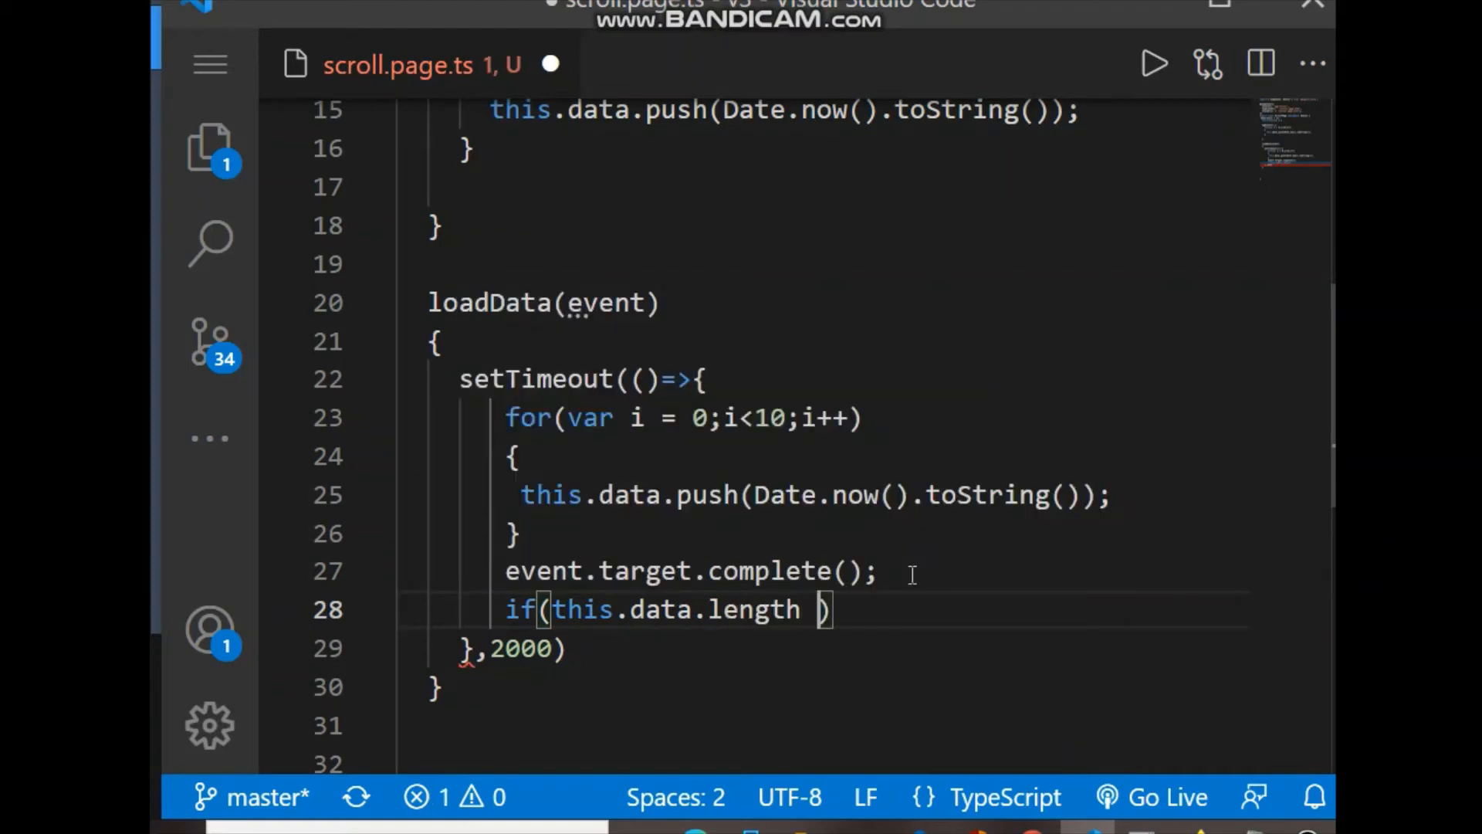
{"action": "type", "text": "== 1000"}
{"action": "type", "text": "{"}
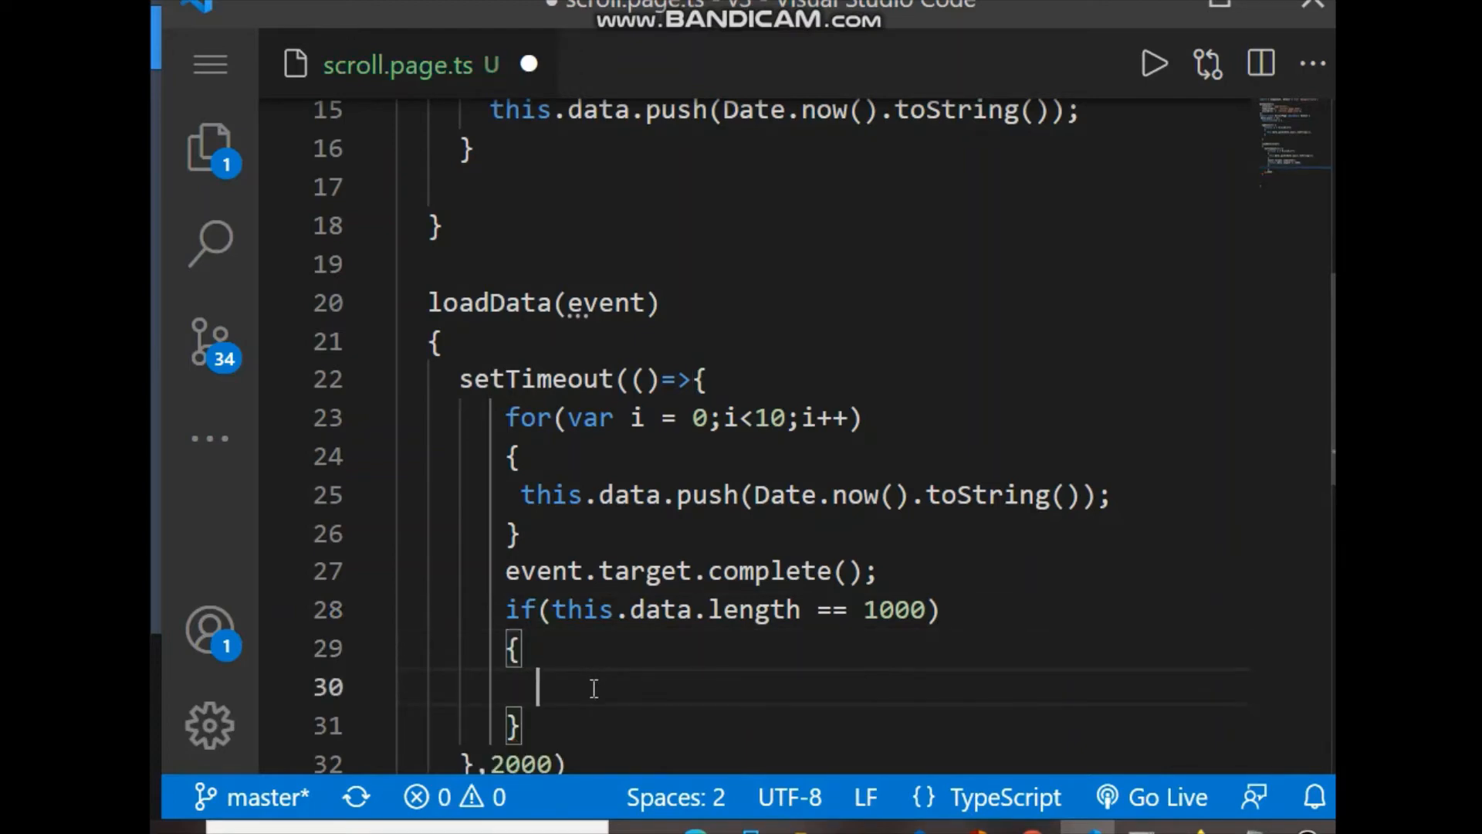
{"action": "type", "text": "event"}
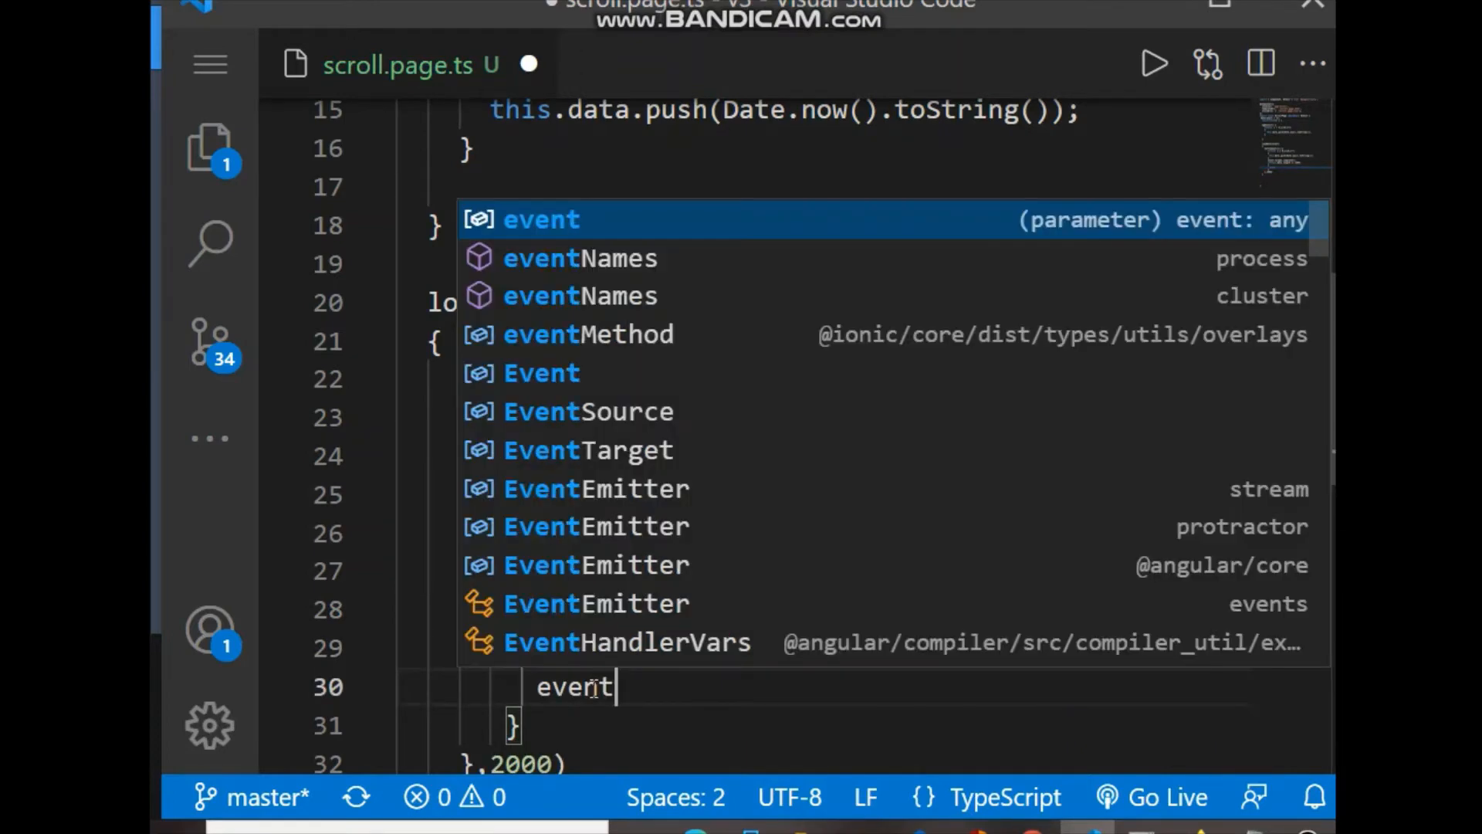
{"action": "type", "text": "."}
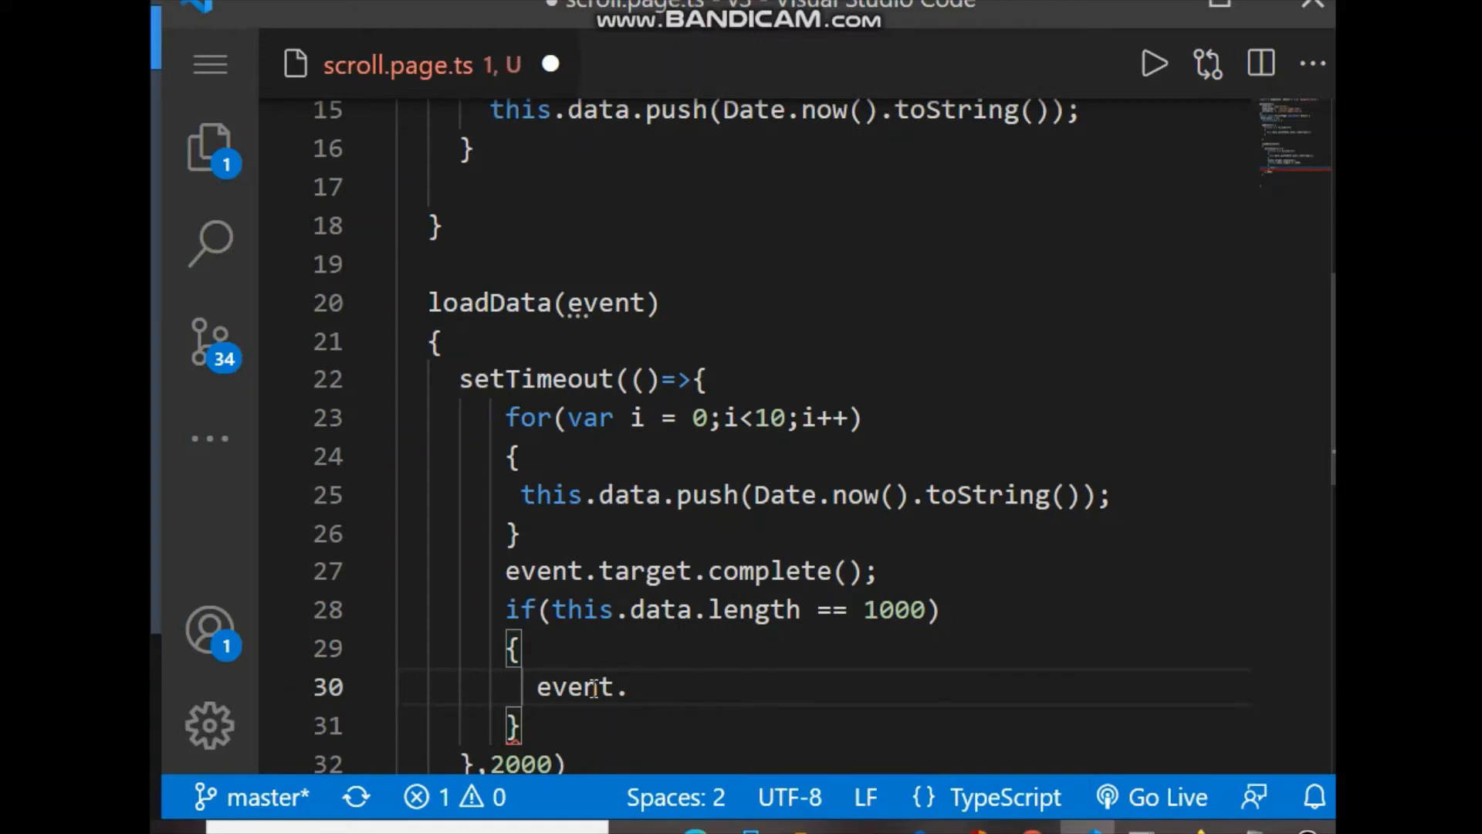
{"action": "type", "text": "target."}
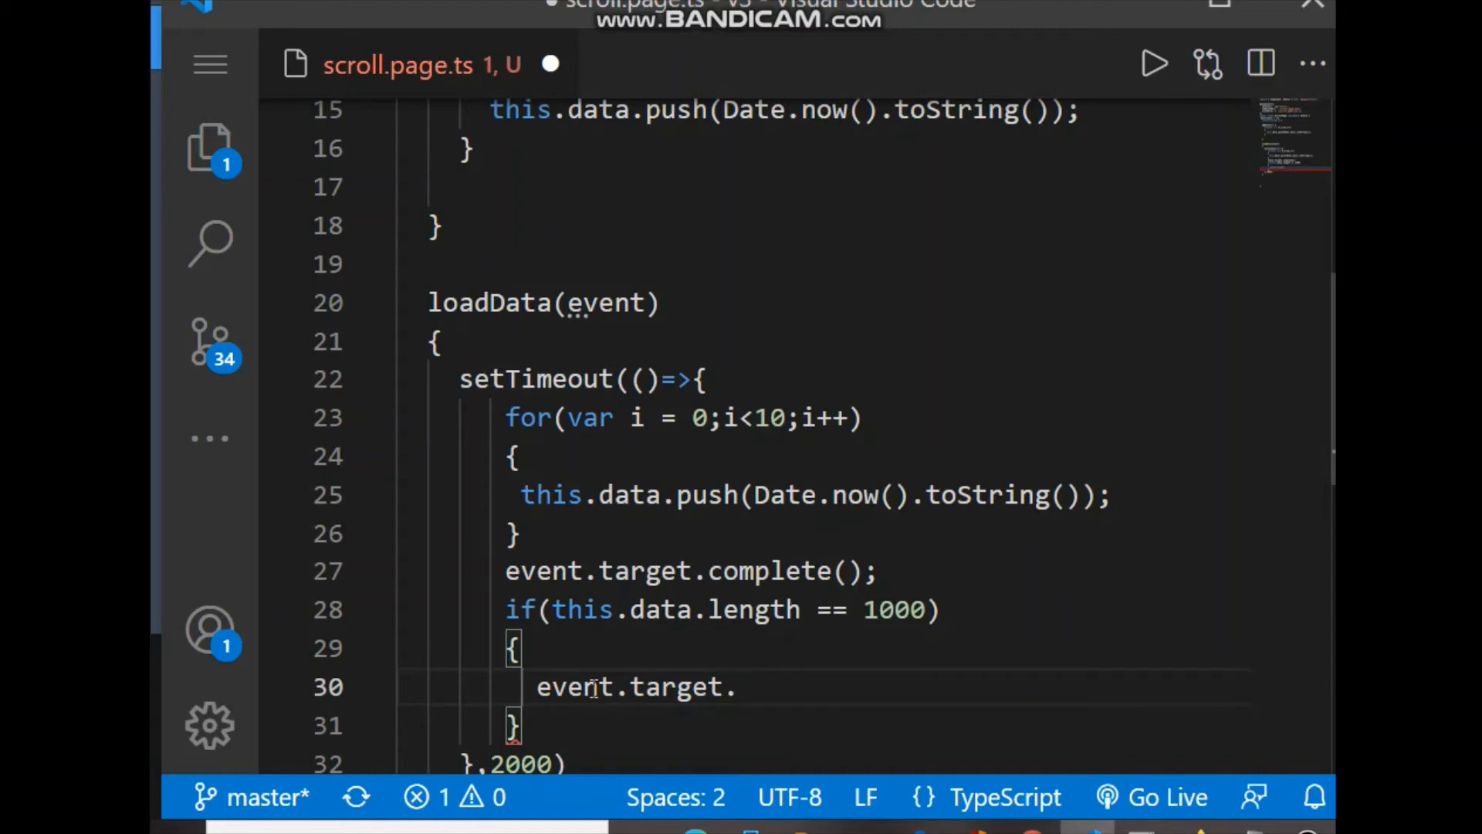
Step: Set event.target.disabled = true inside the if block
{"action": "type", "text": "dia"}
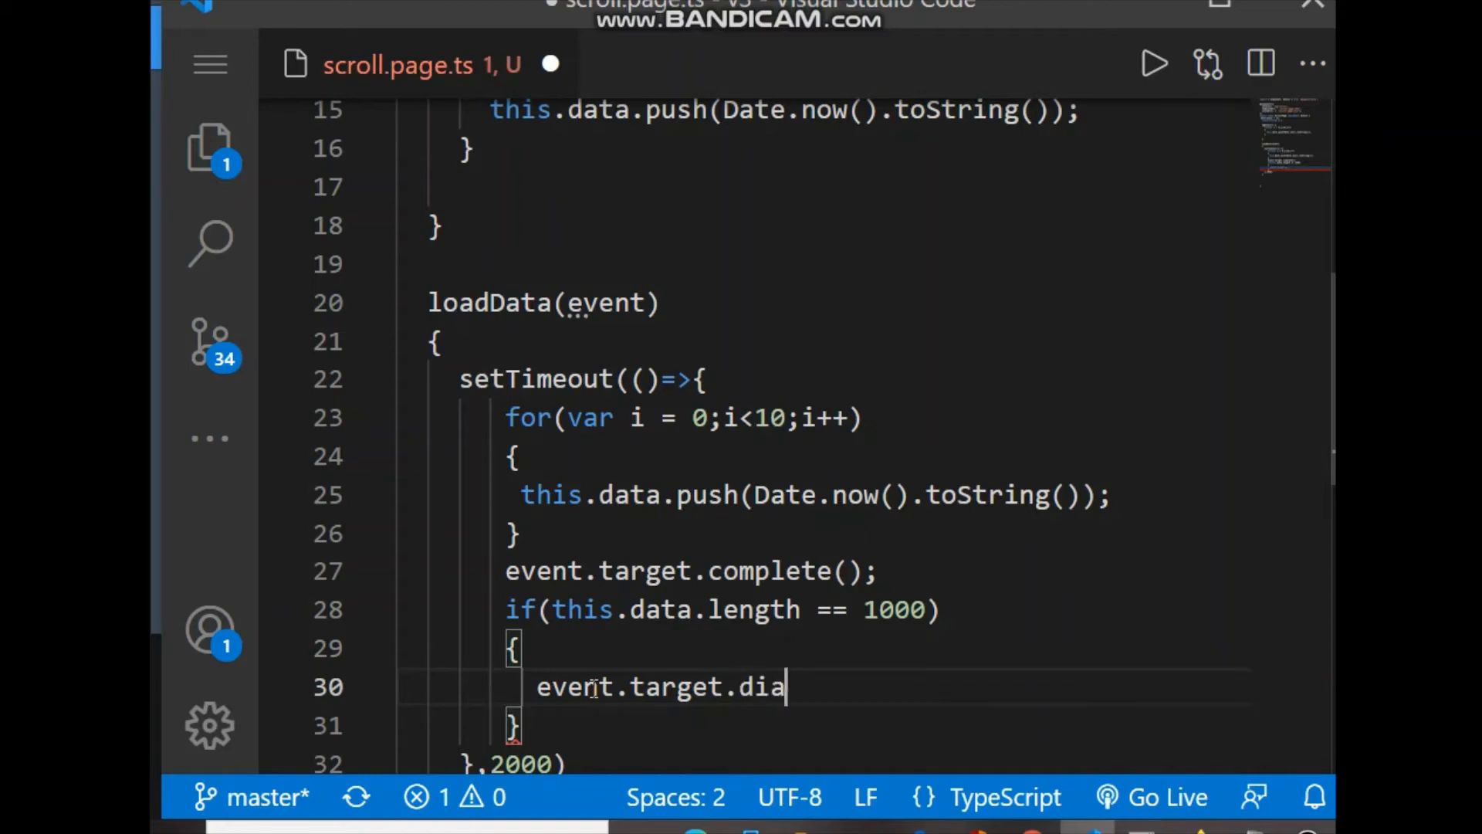
{"action": "type", "text": "ab"}
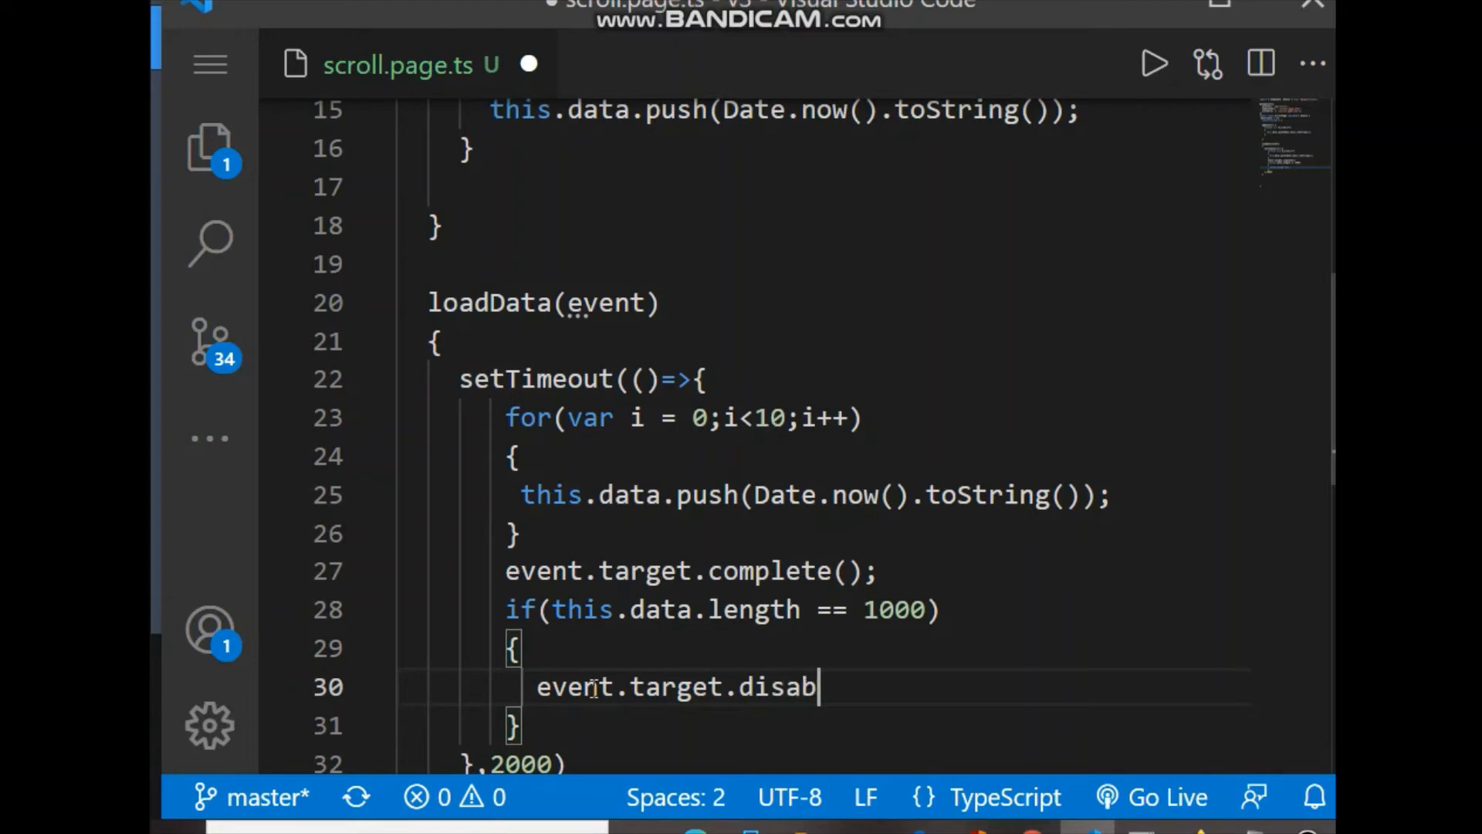
{"action": "type", "text": "led"}
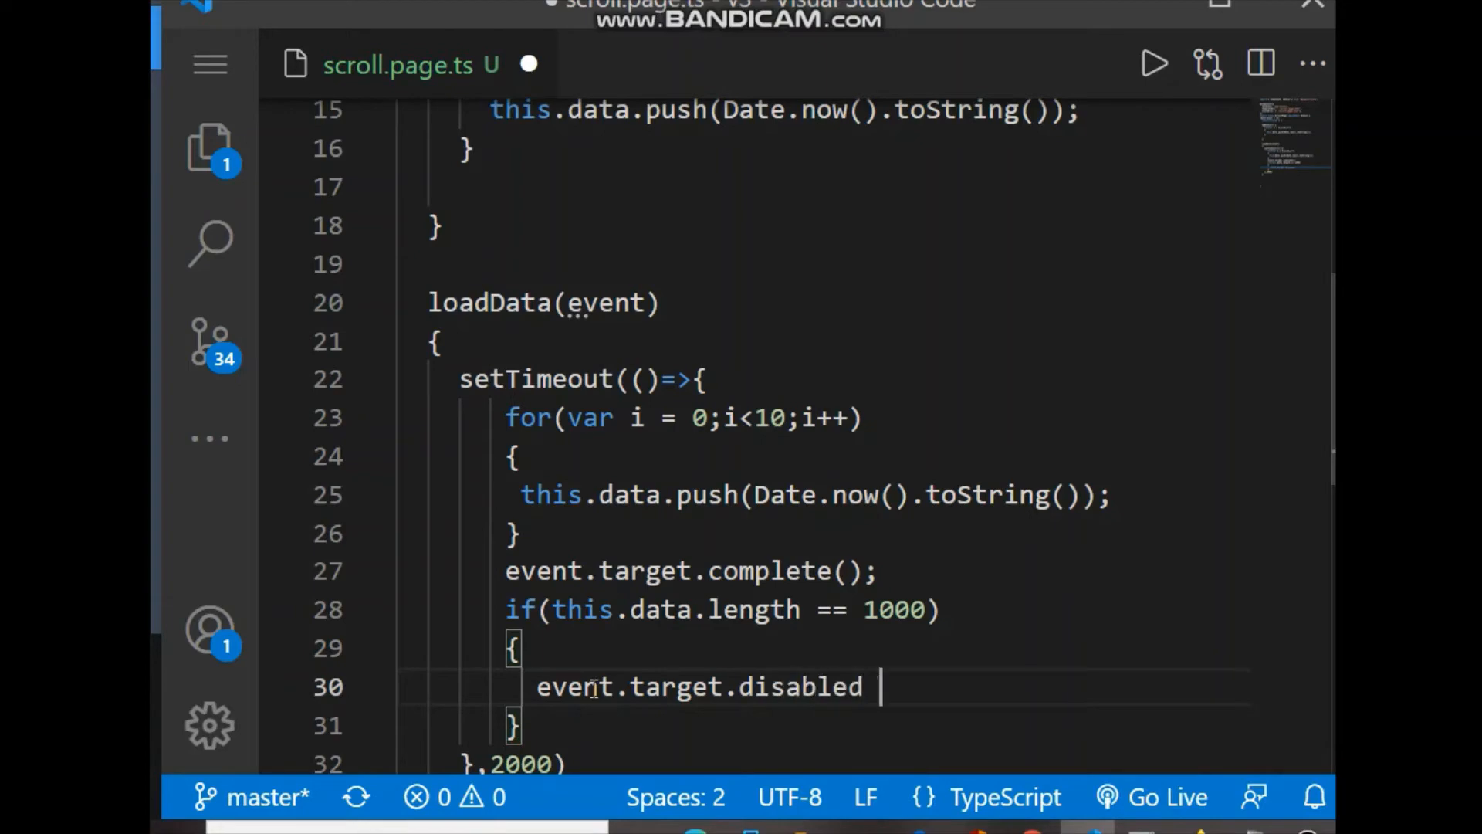
{"action": "type", "text": "= true;"}
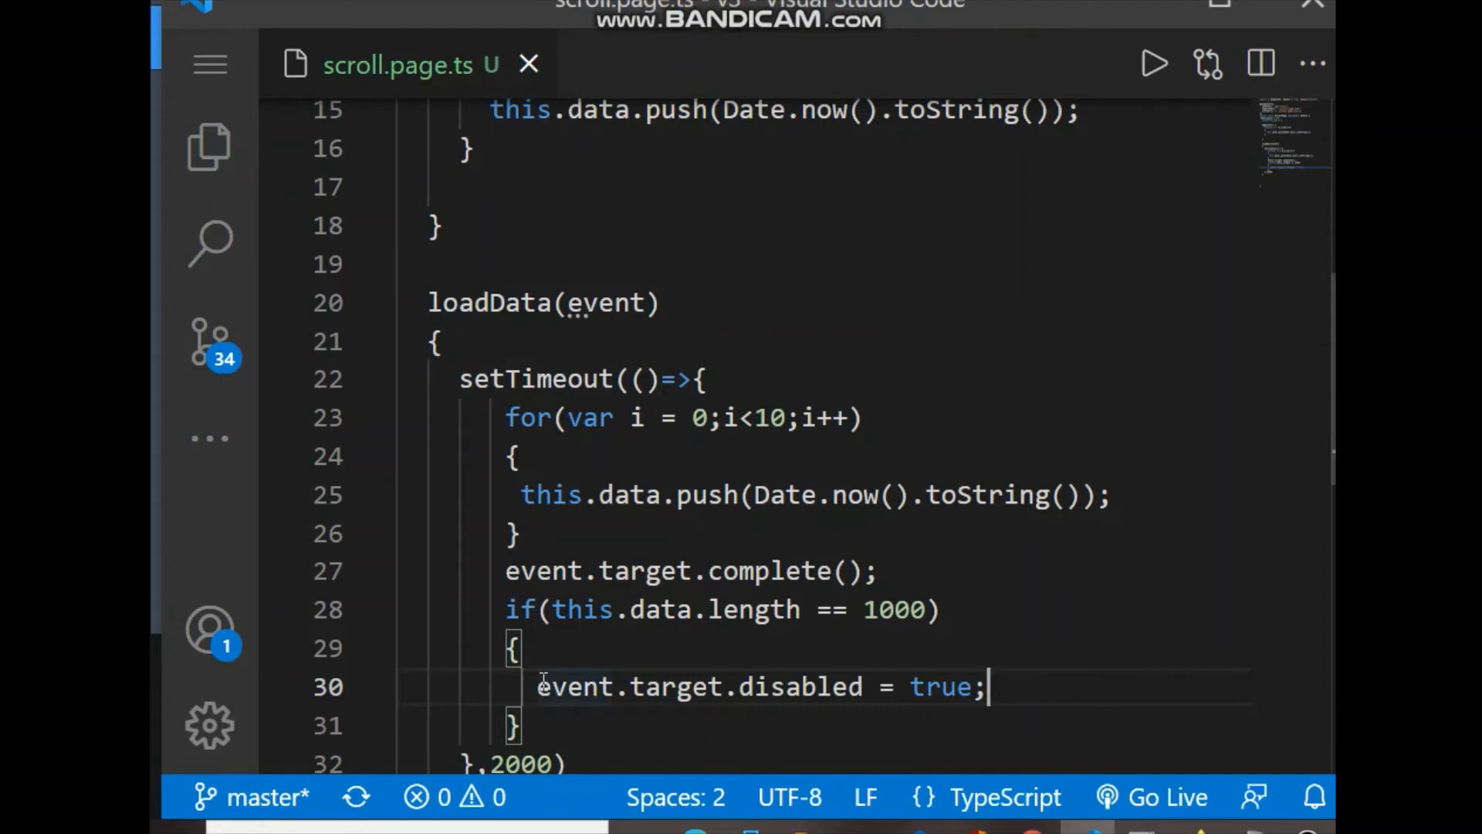
{"action": "mouse_move", "coordinate": [572, 686]}
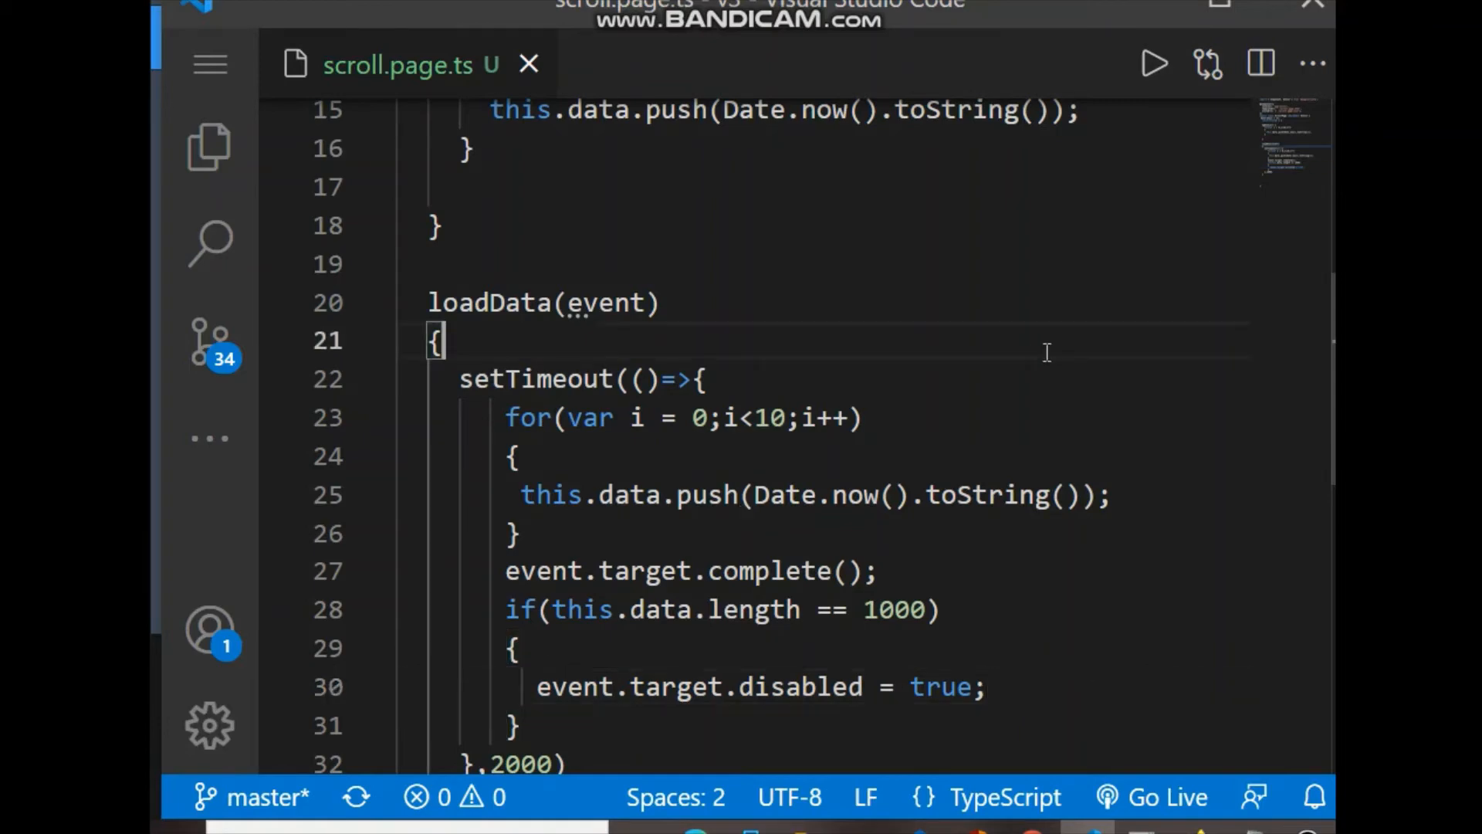
Step: Scroll through scroll.page.ts and show the Explorer to reach scroll.page.html
{"action": "scroll", "scroll_direction": "down", "scroll_amount": 3}
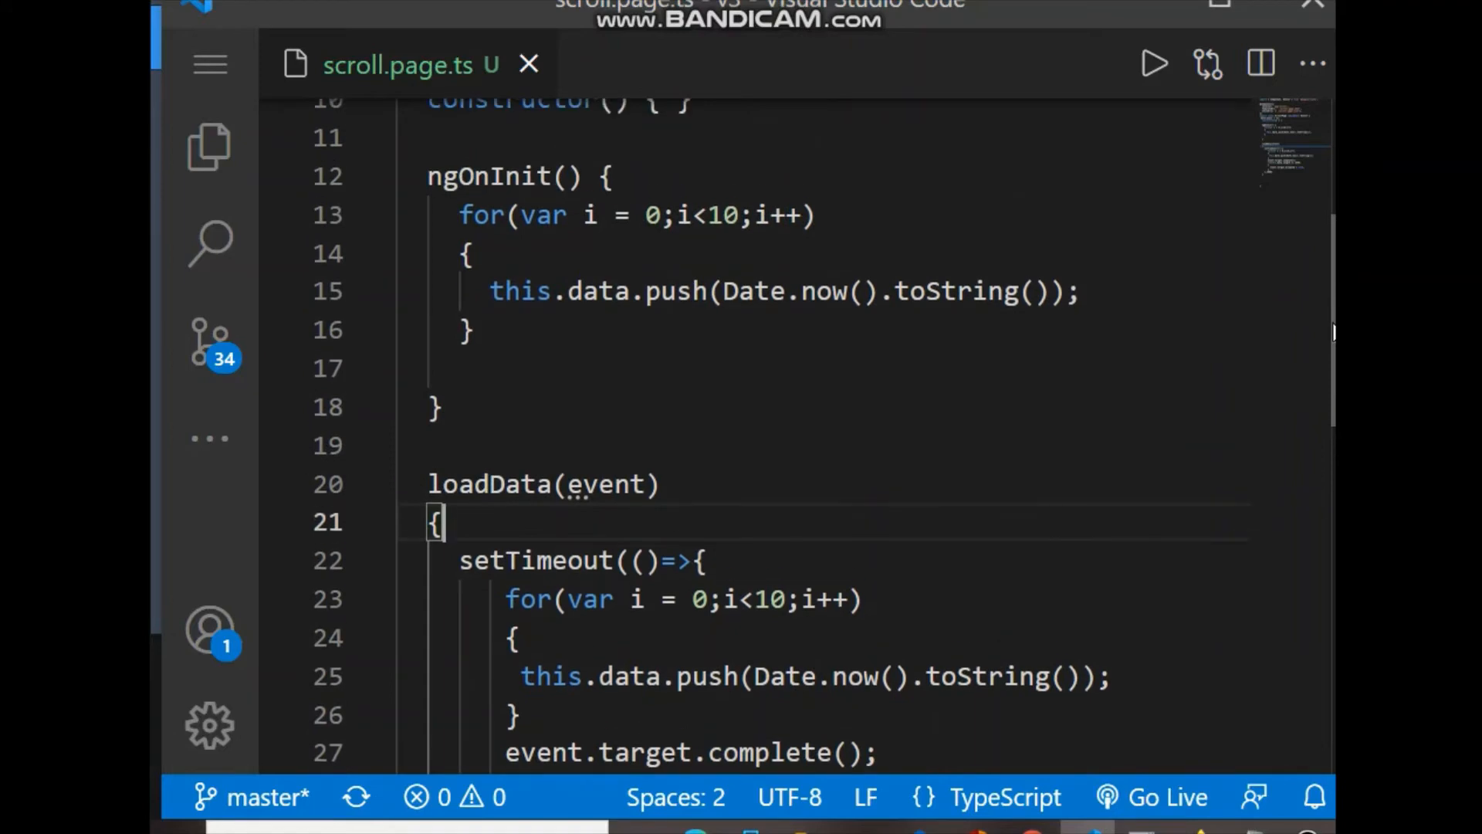
{"action": "scroll", "scroll_direction": "down", "scroll_amount": 3}
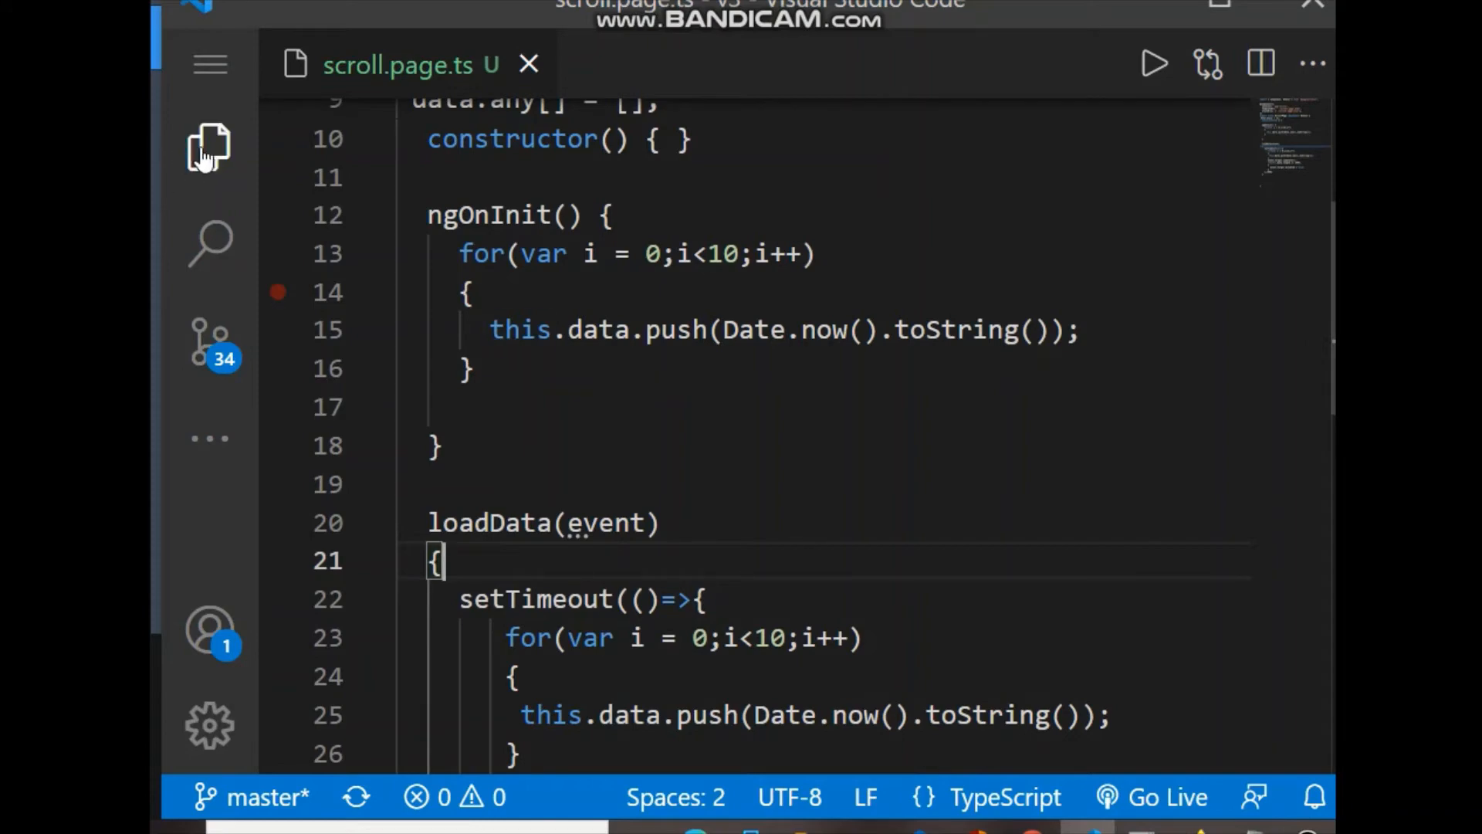
{"action": "left_click", "coordinate": [207, 146]}
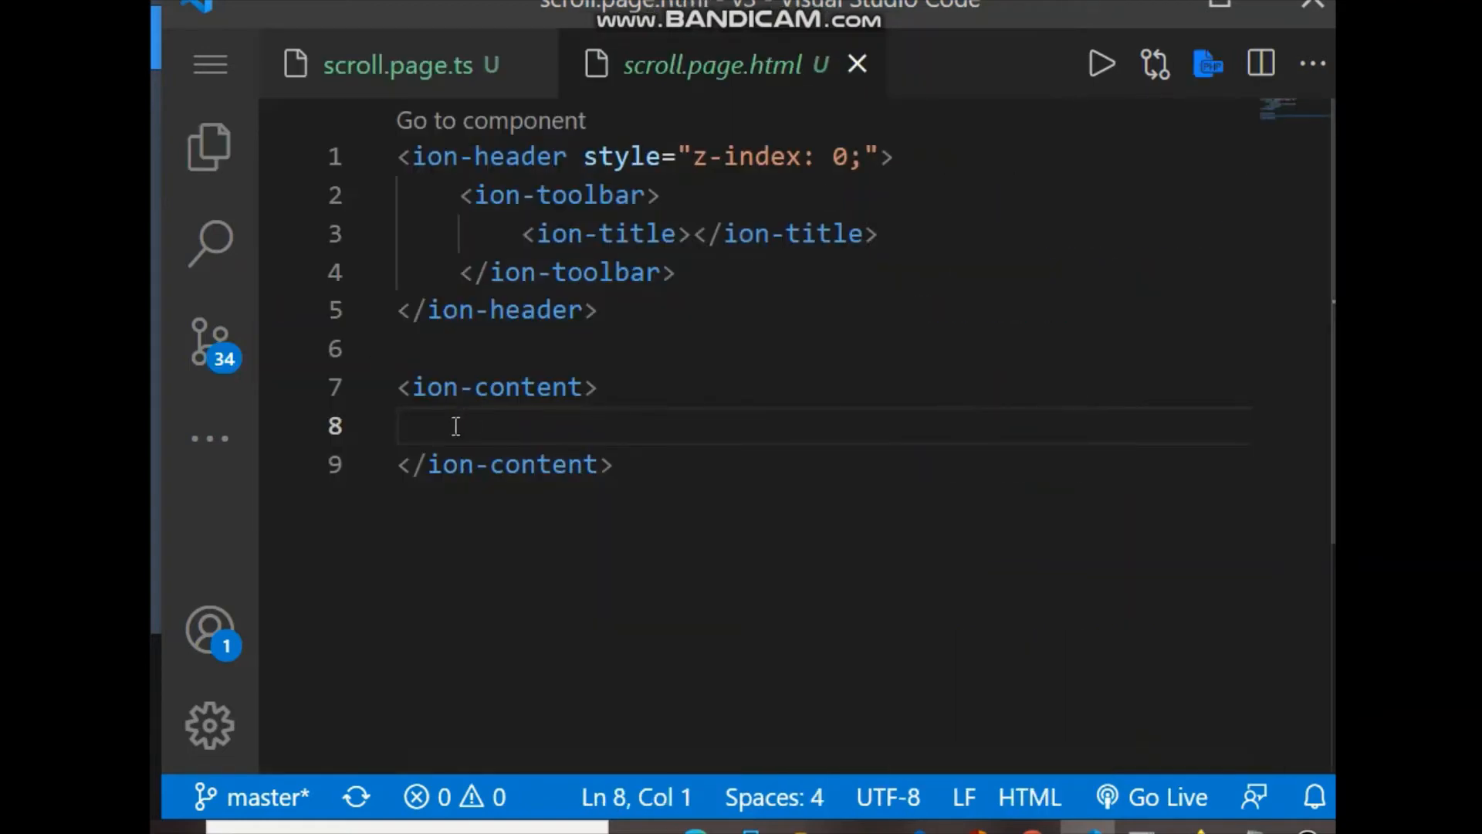
Step: Add an ion-list with an ion-item inside ion-content
{"action": "type", "text": "<ion"}
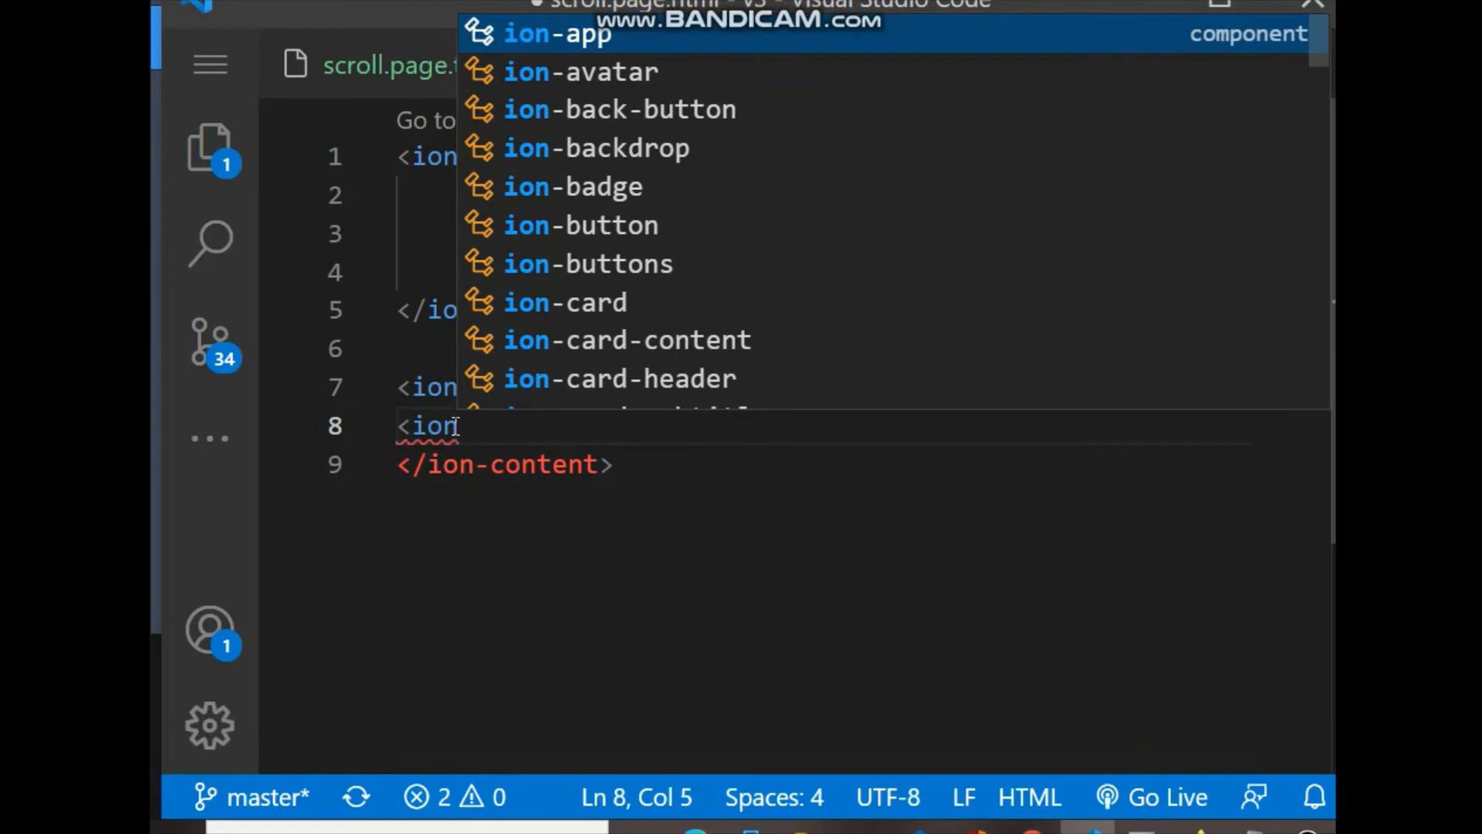
{"action": "type", "text": "-li"}
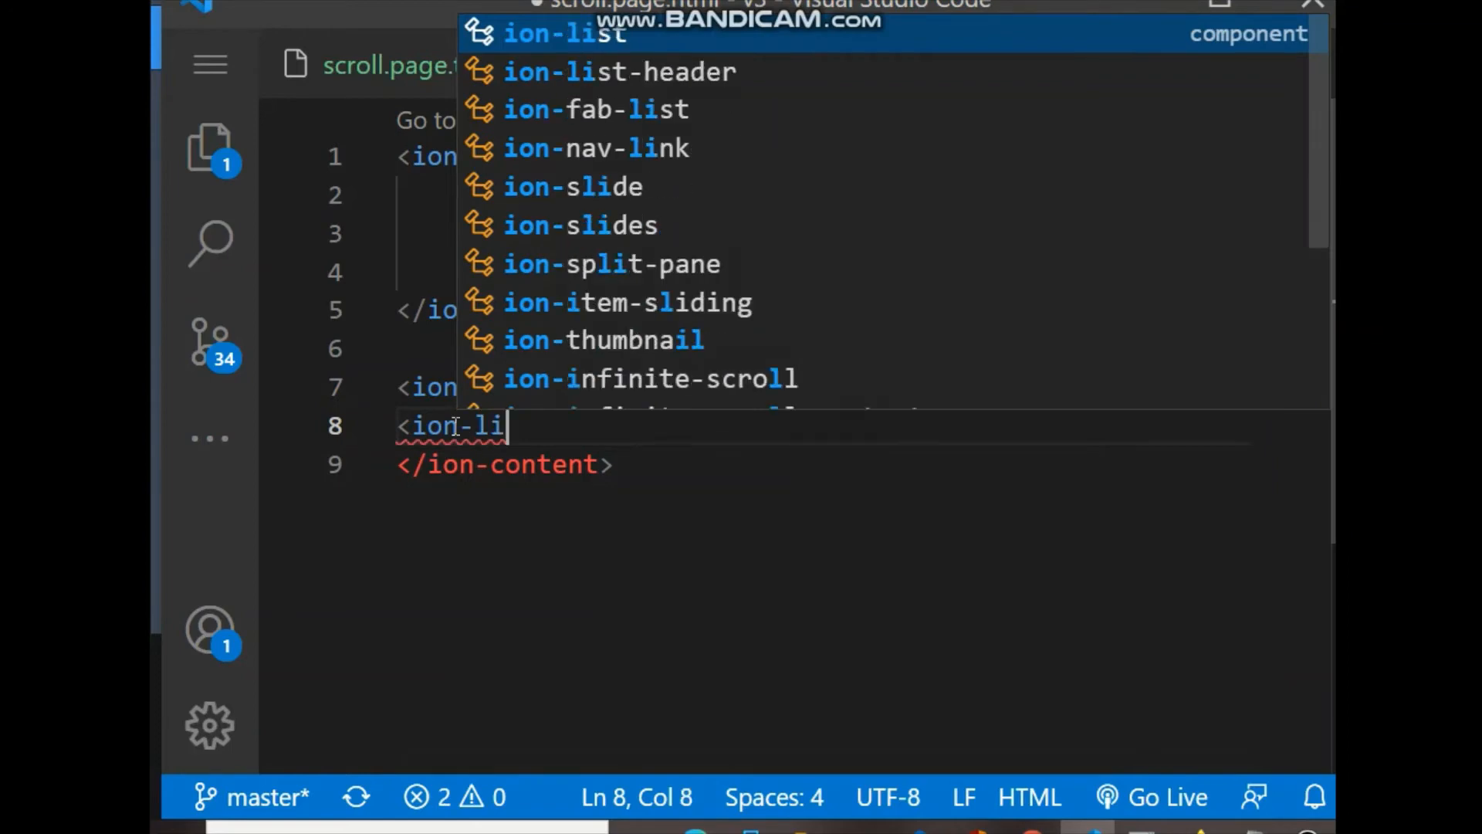
{"action": "key", "text": "Enter"}
{"action": "type", "text": "<ion-item>"}
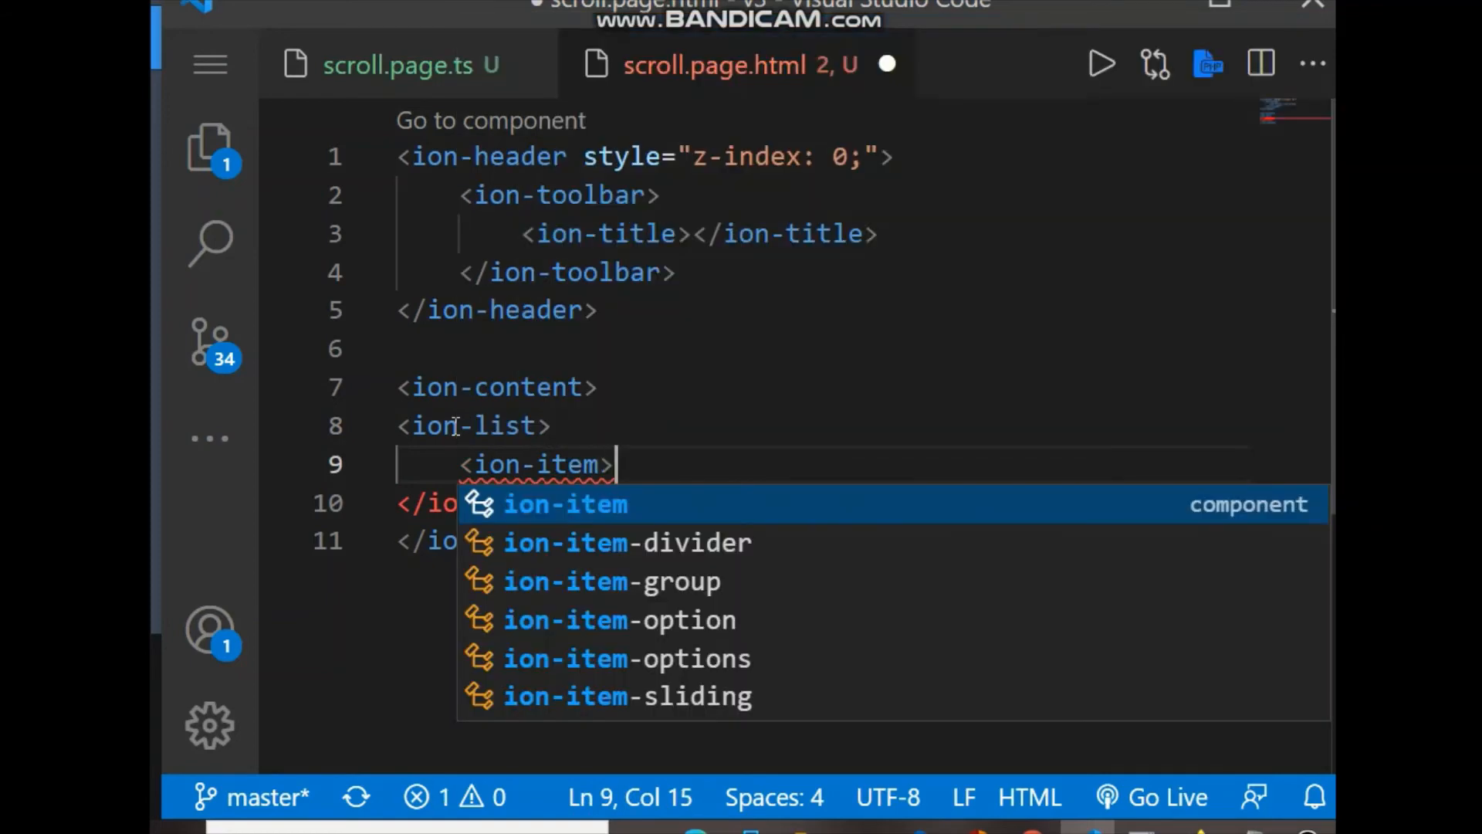
{"action": "type", "text": "<ion-label></ion-label>"}
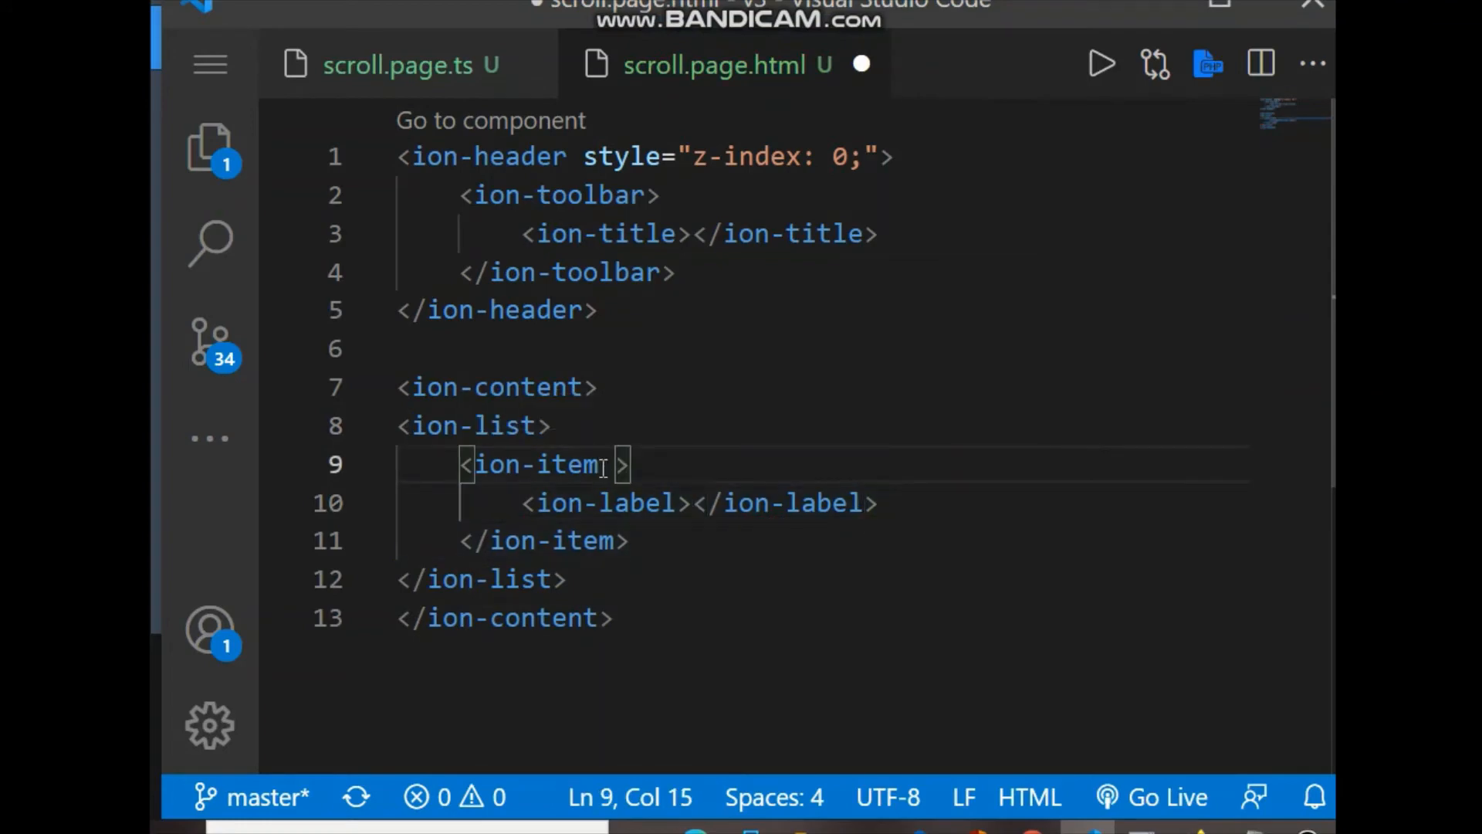
Step: Repeat the ion-item with *ngFor="let d of data" and label it {{d}}
{"action": "type", "text": "*ngFOr=\""}
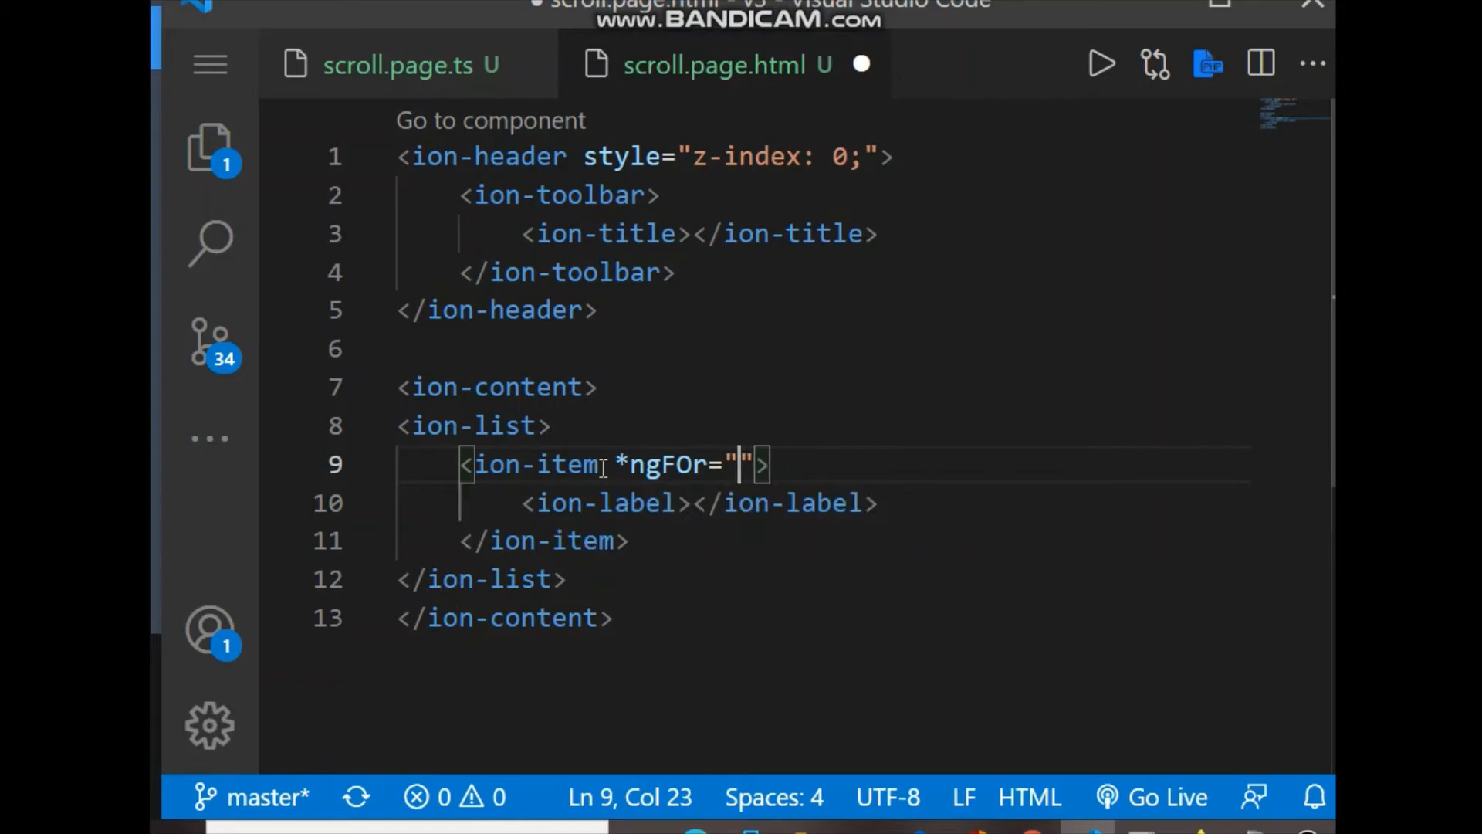
{"action": "key", "text": "BackSpace"}
{"action": "type", "text": "or "}
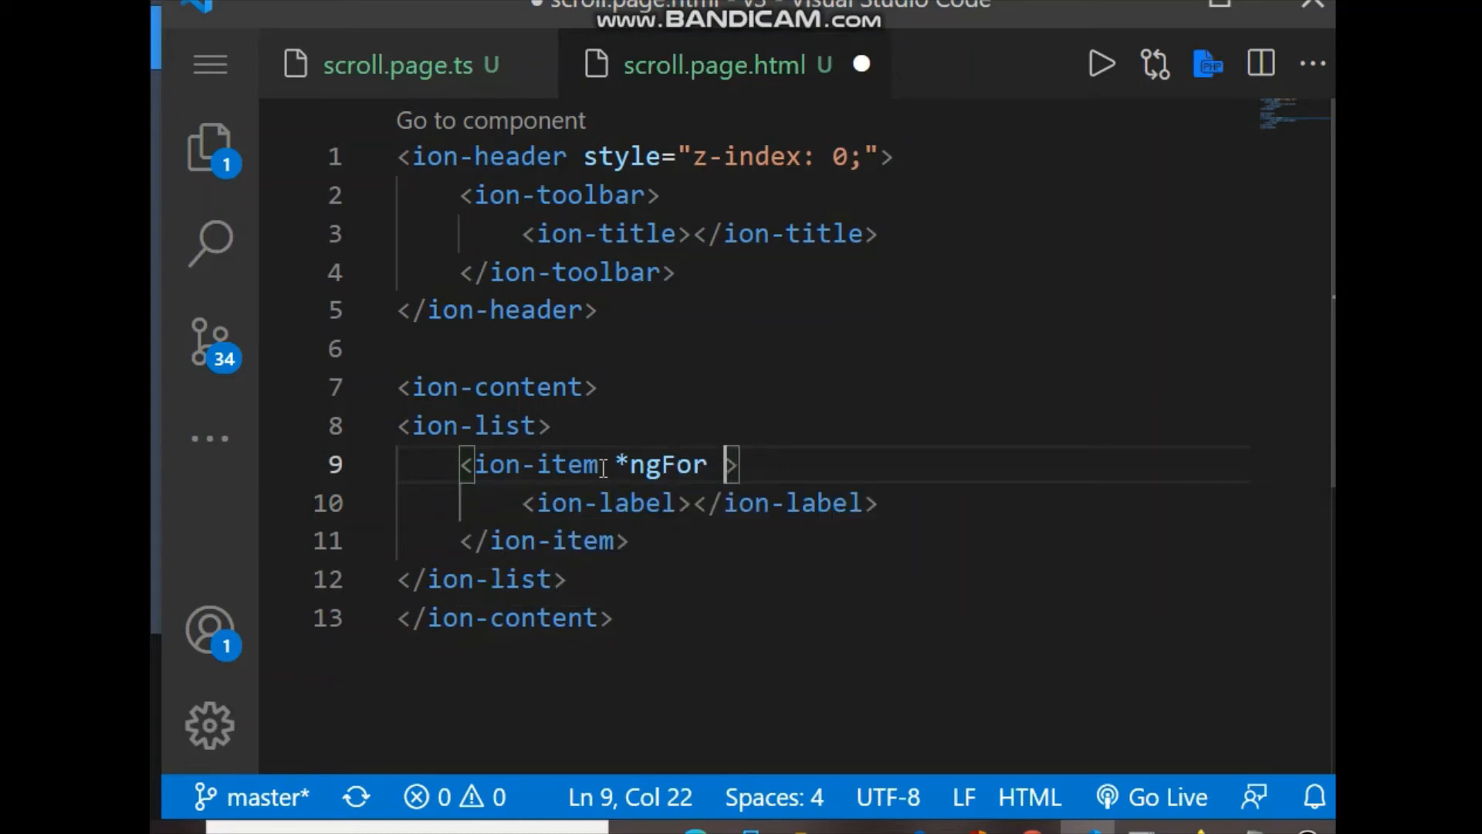
{"action": "type", "text": "=\"let\""}
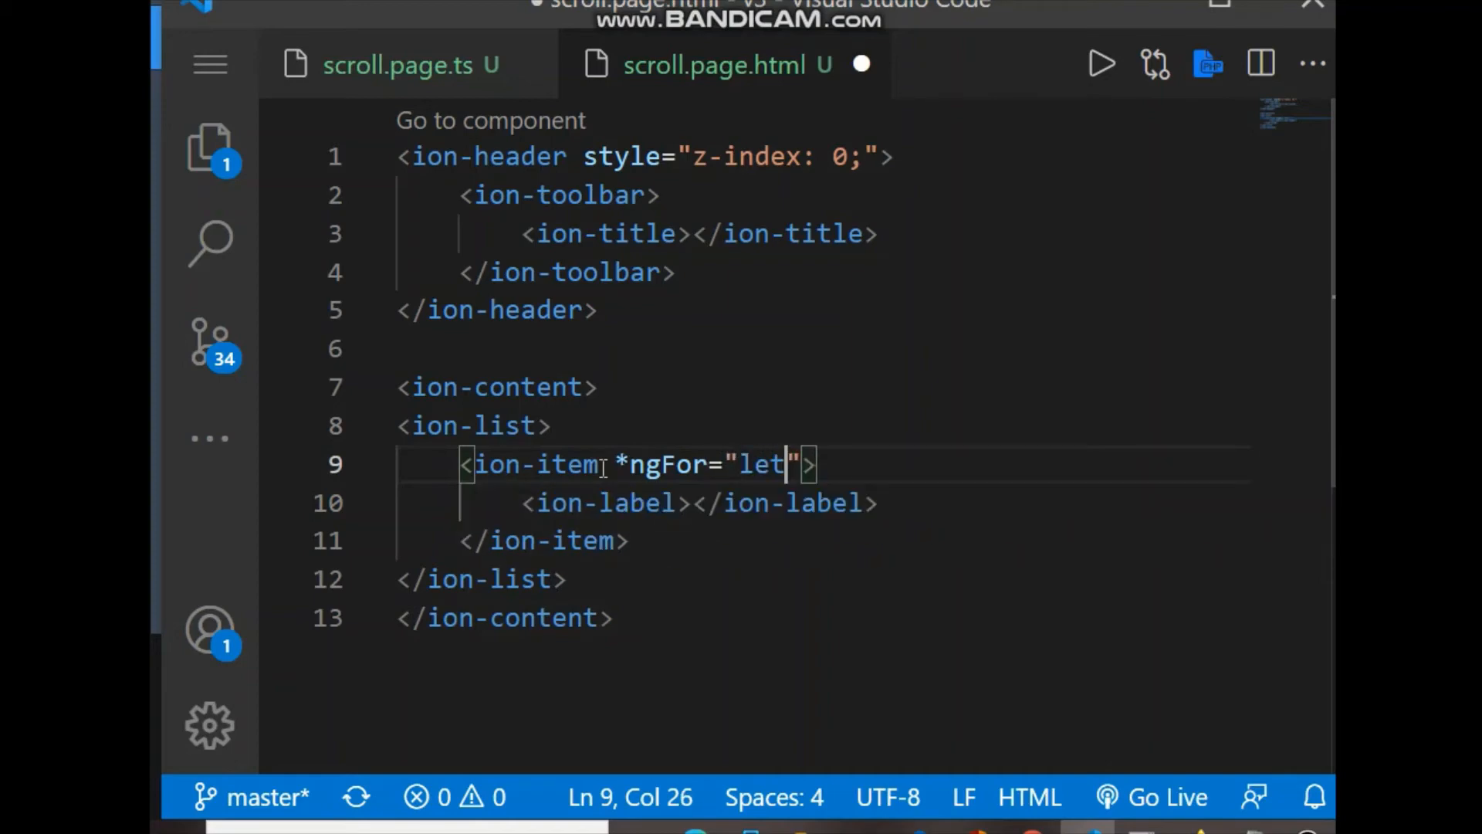
{"action": "type", "text": "d of data"}
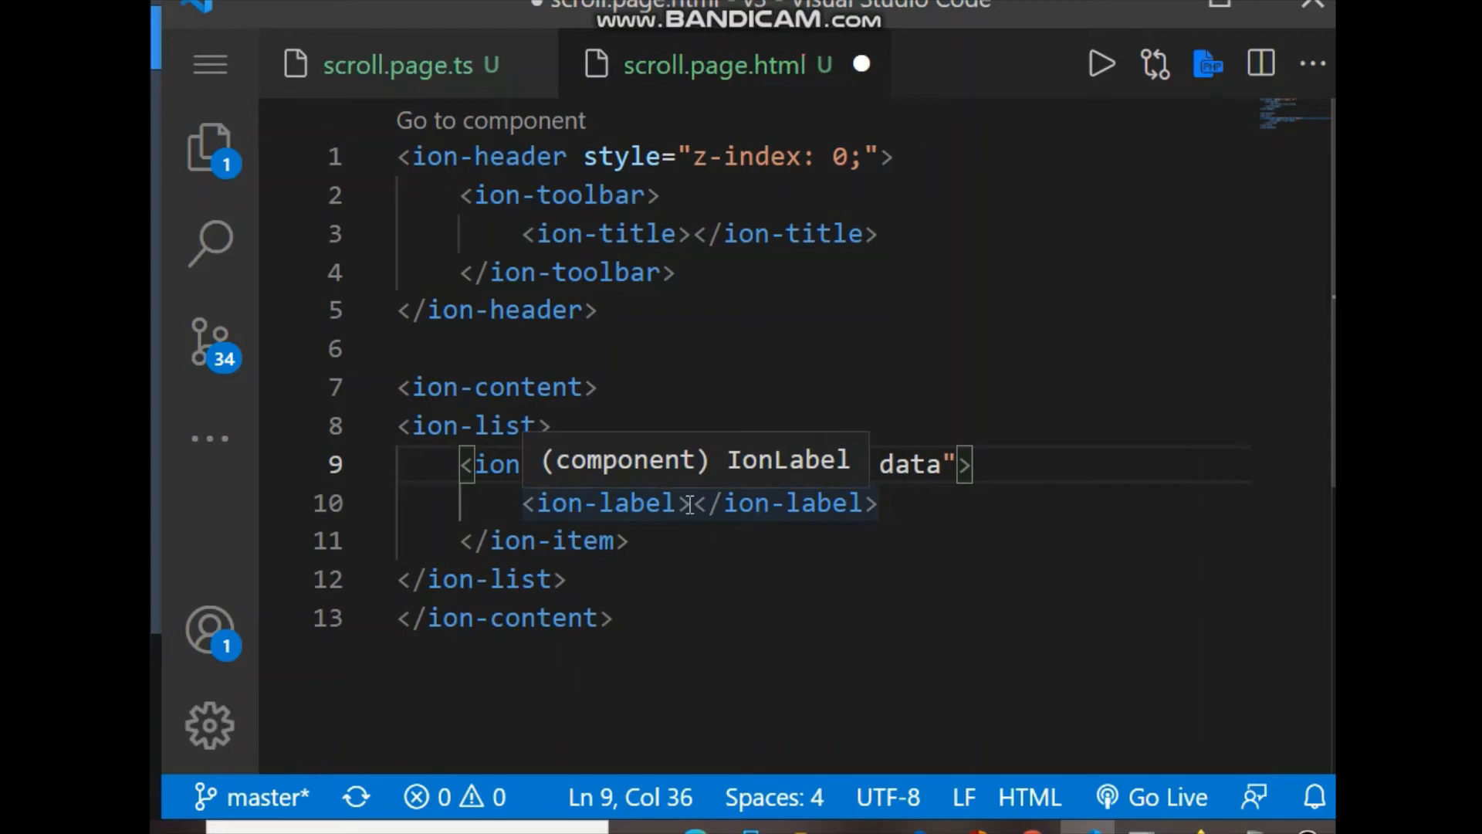
{"action": "type", "text": "{{d"}
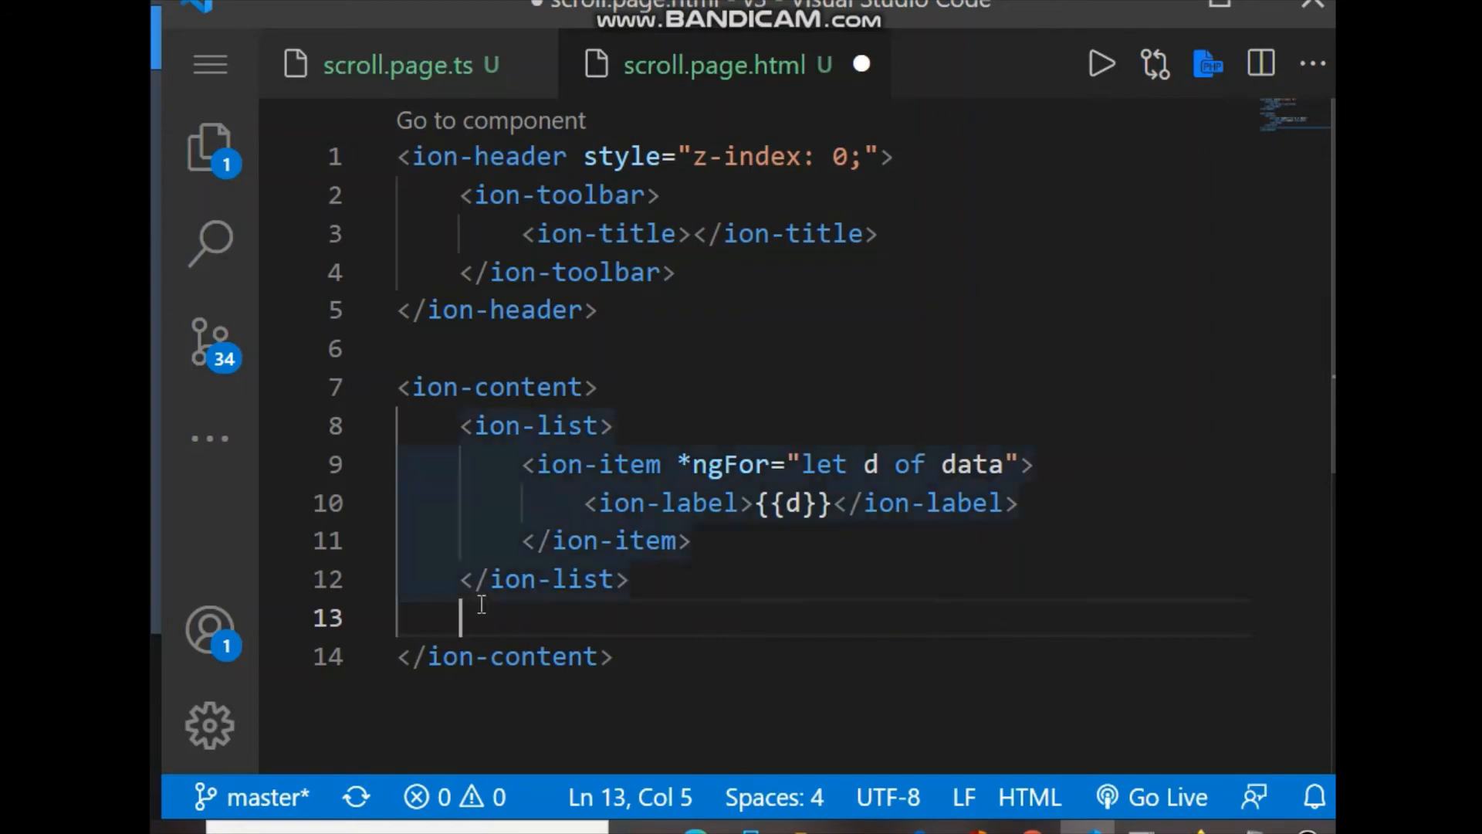
Step: Add an ion-infinite-scroll wrapping ion-infinite-scroll-content with threshold 100px
{"action": "type", "text": "ion"}
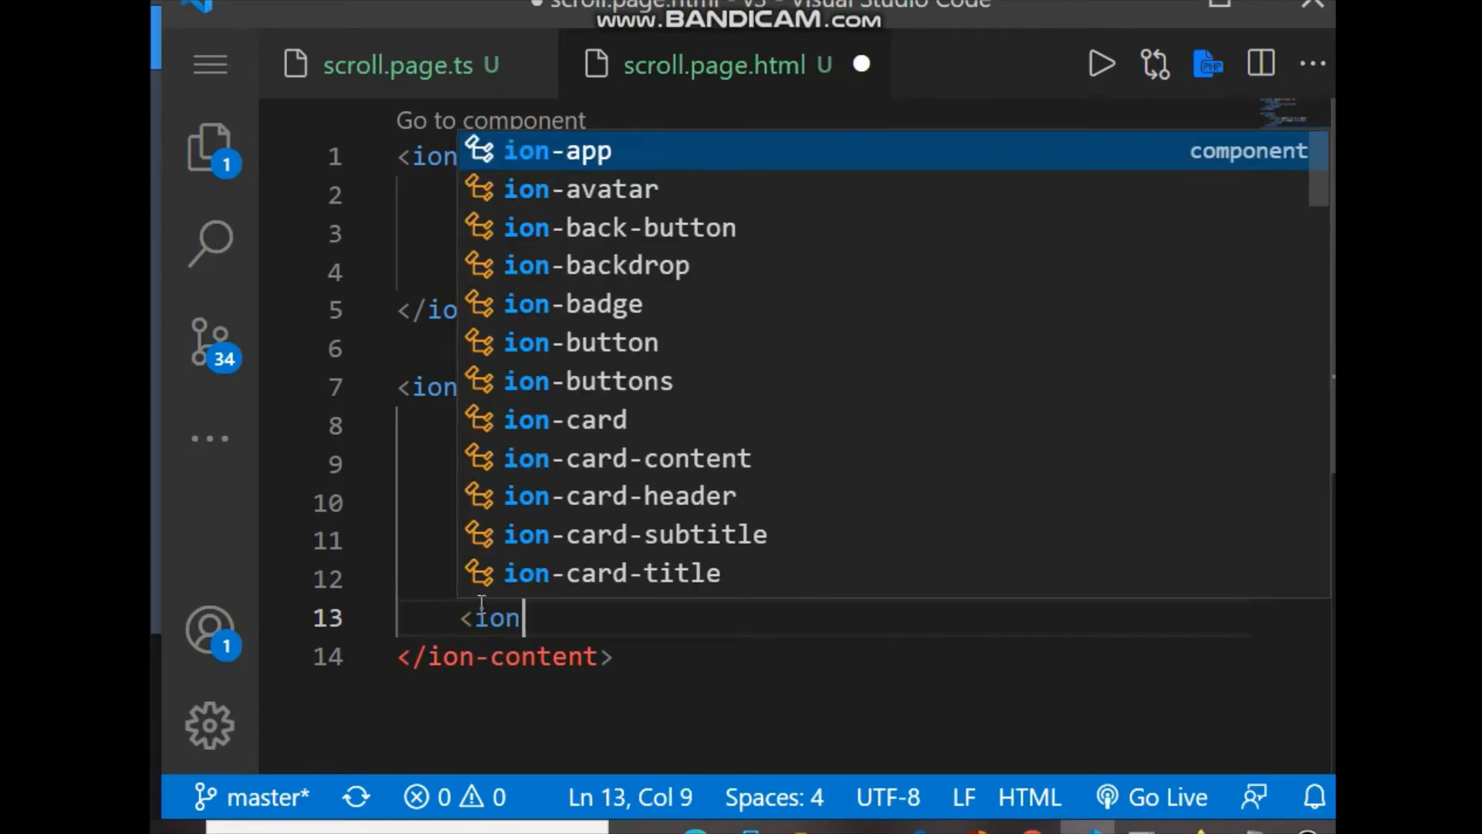
{"action": "type", "text": "infinite-scroll"}
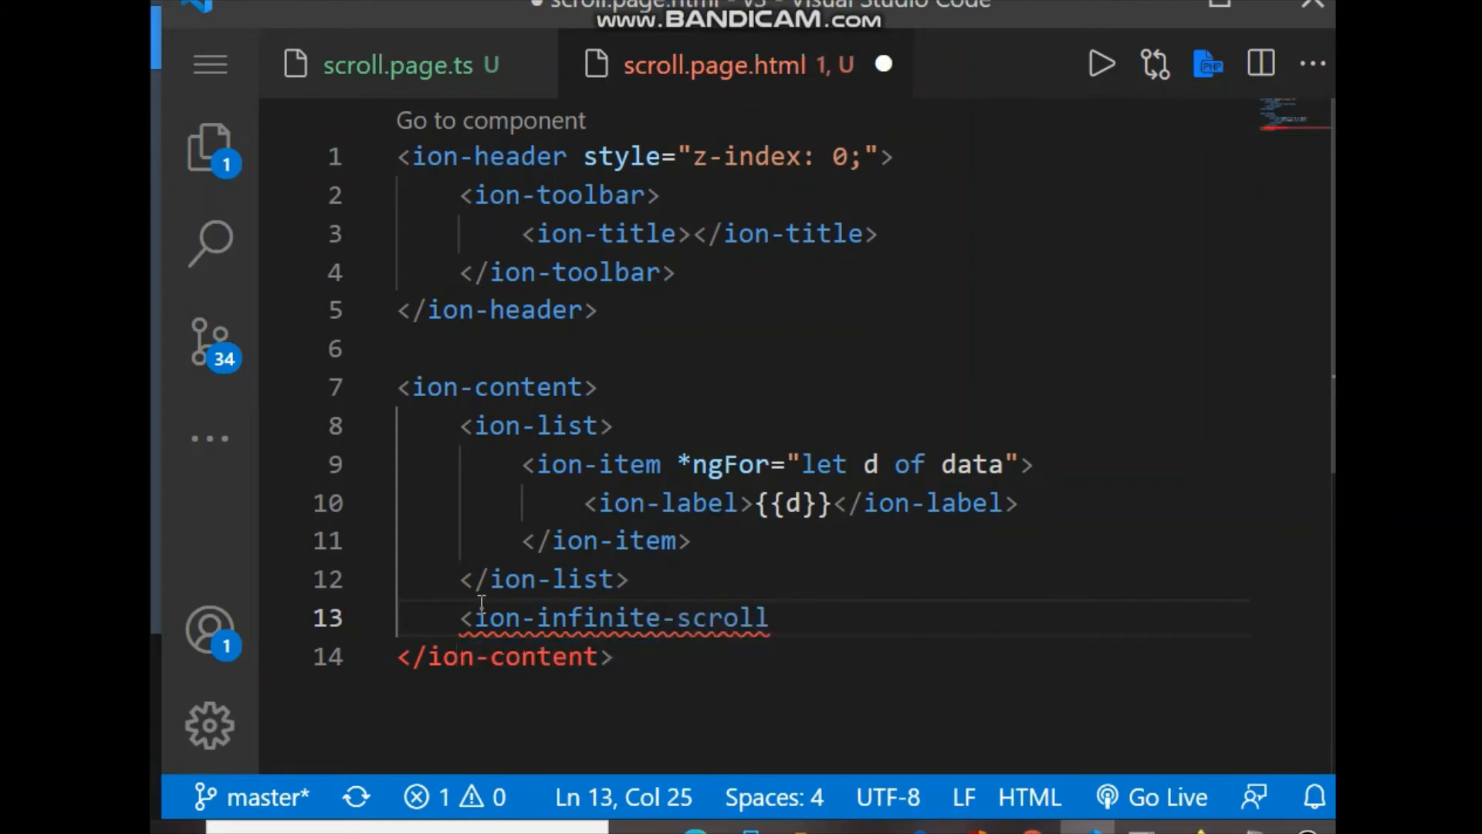
{"action": "type", "text": "<"}
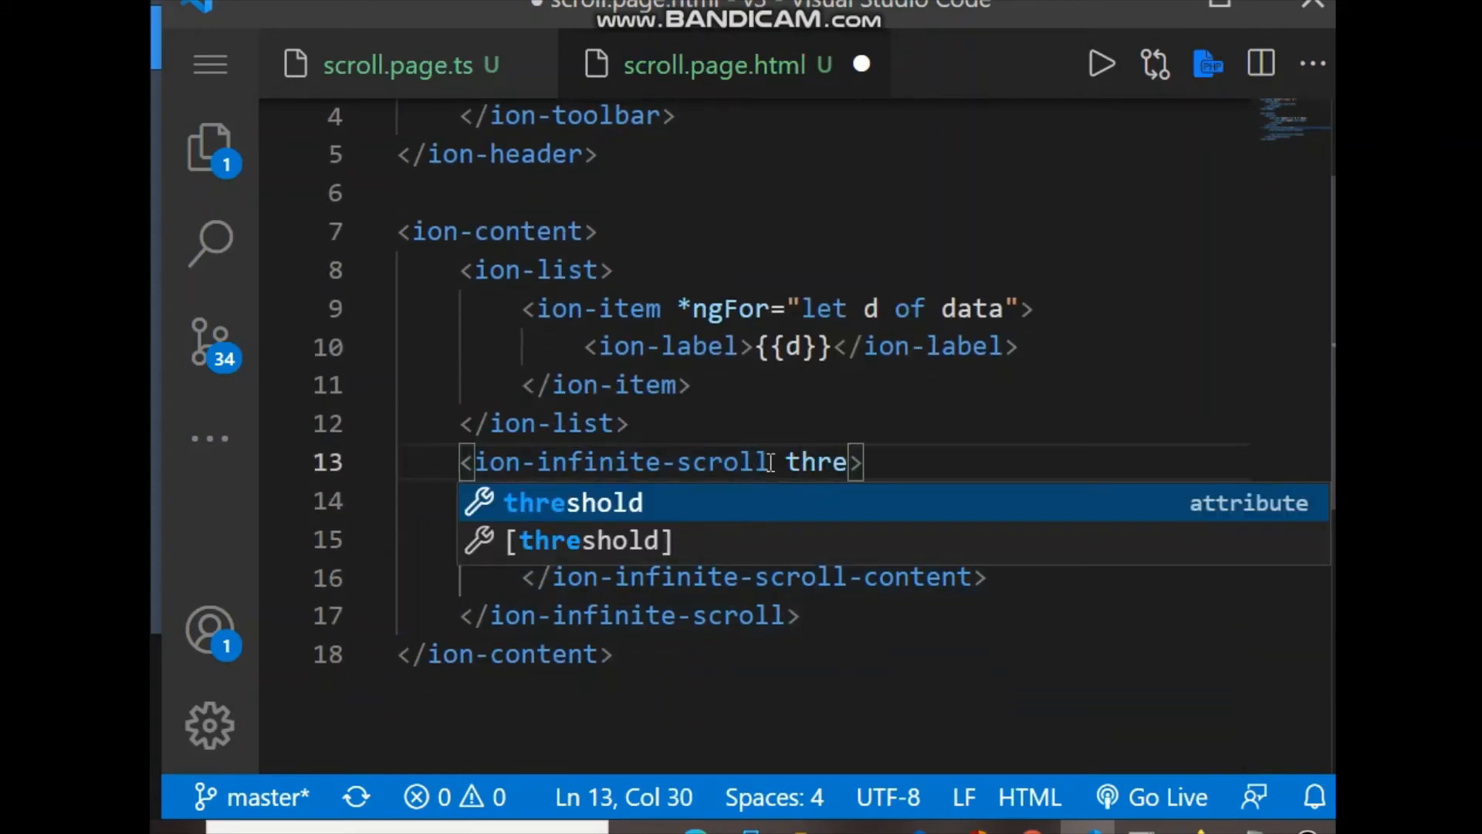
{"action": "key", "text": "Tab"}
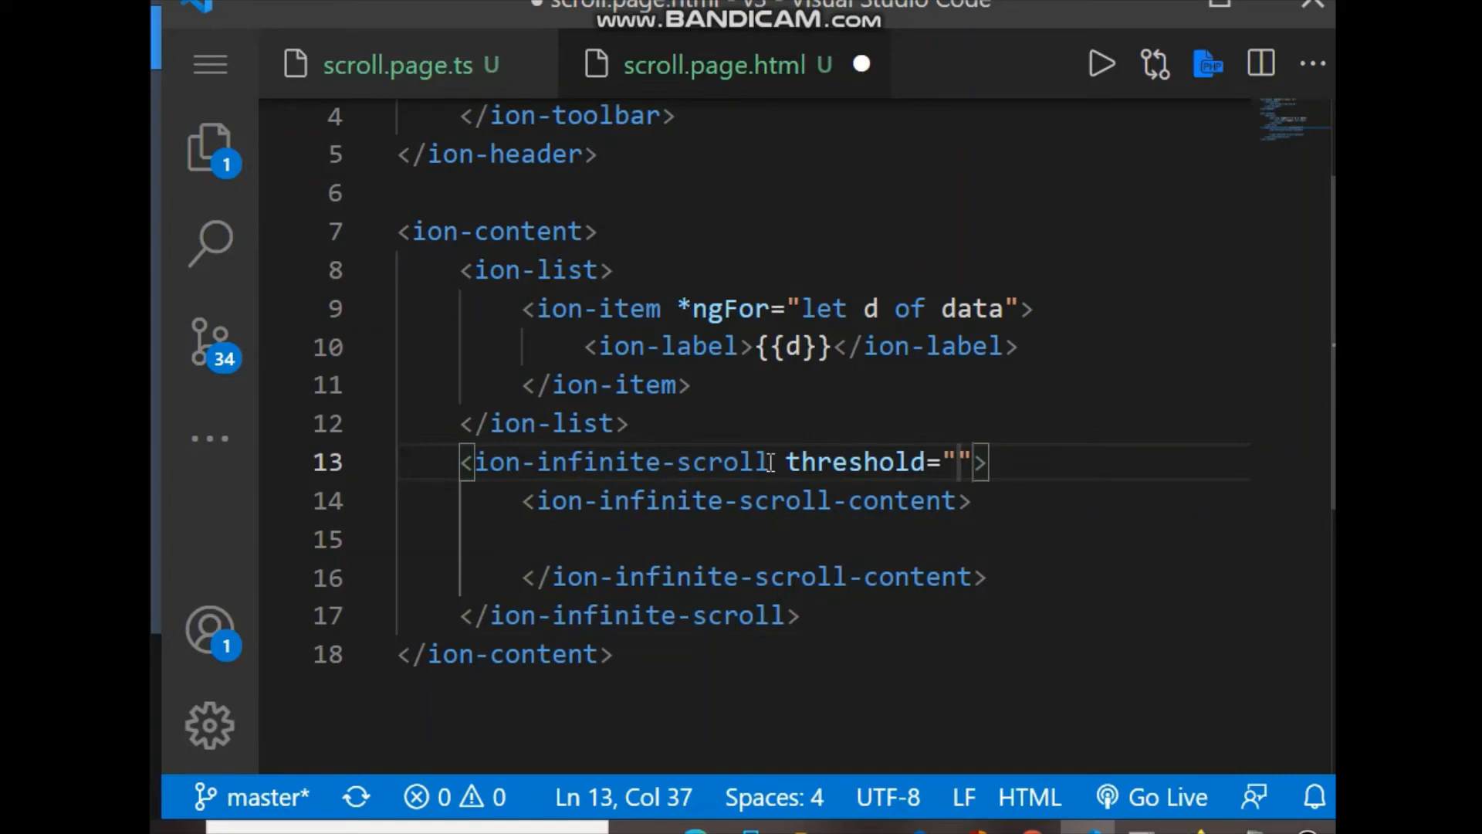
{"action": "type", "text": "100px"}
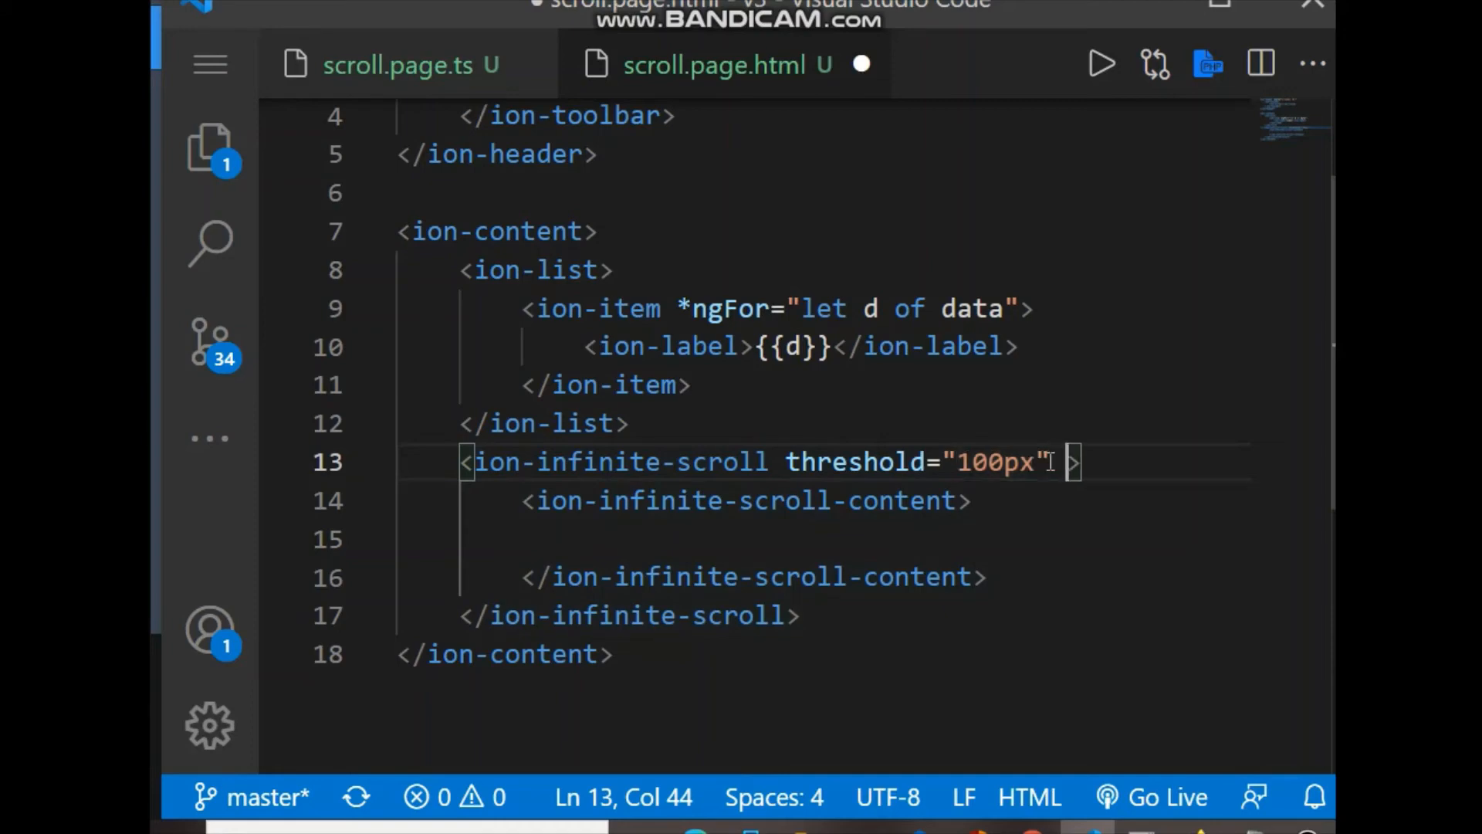
Step: Begin the (ionInfinite)="lo binding and check loadData's name in scroll.page.ts
{"action": "type", "text": "(ion"}
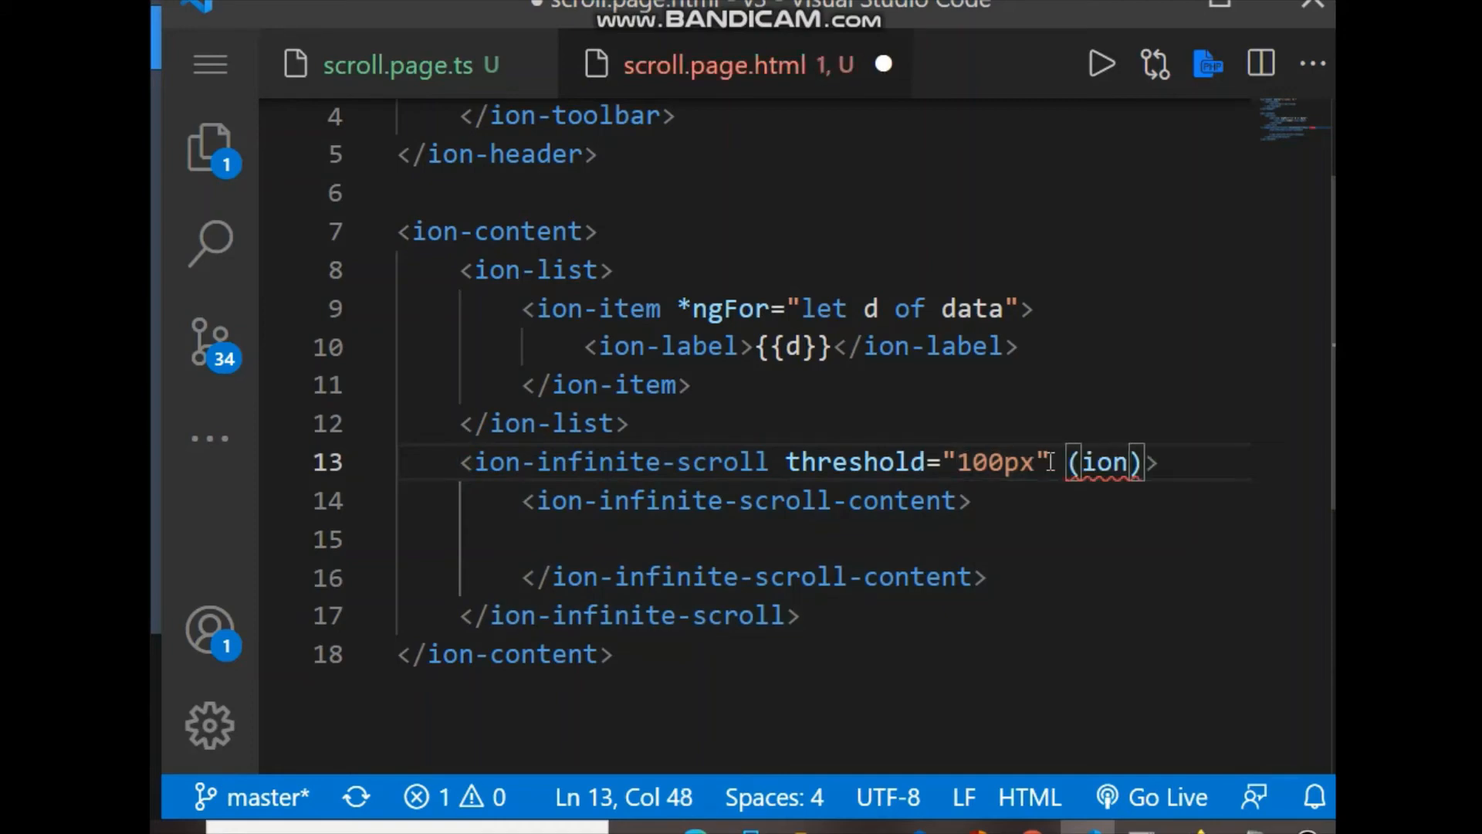
{"action": "type", "text": "I"}
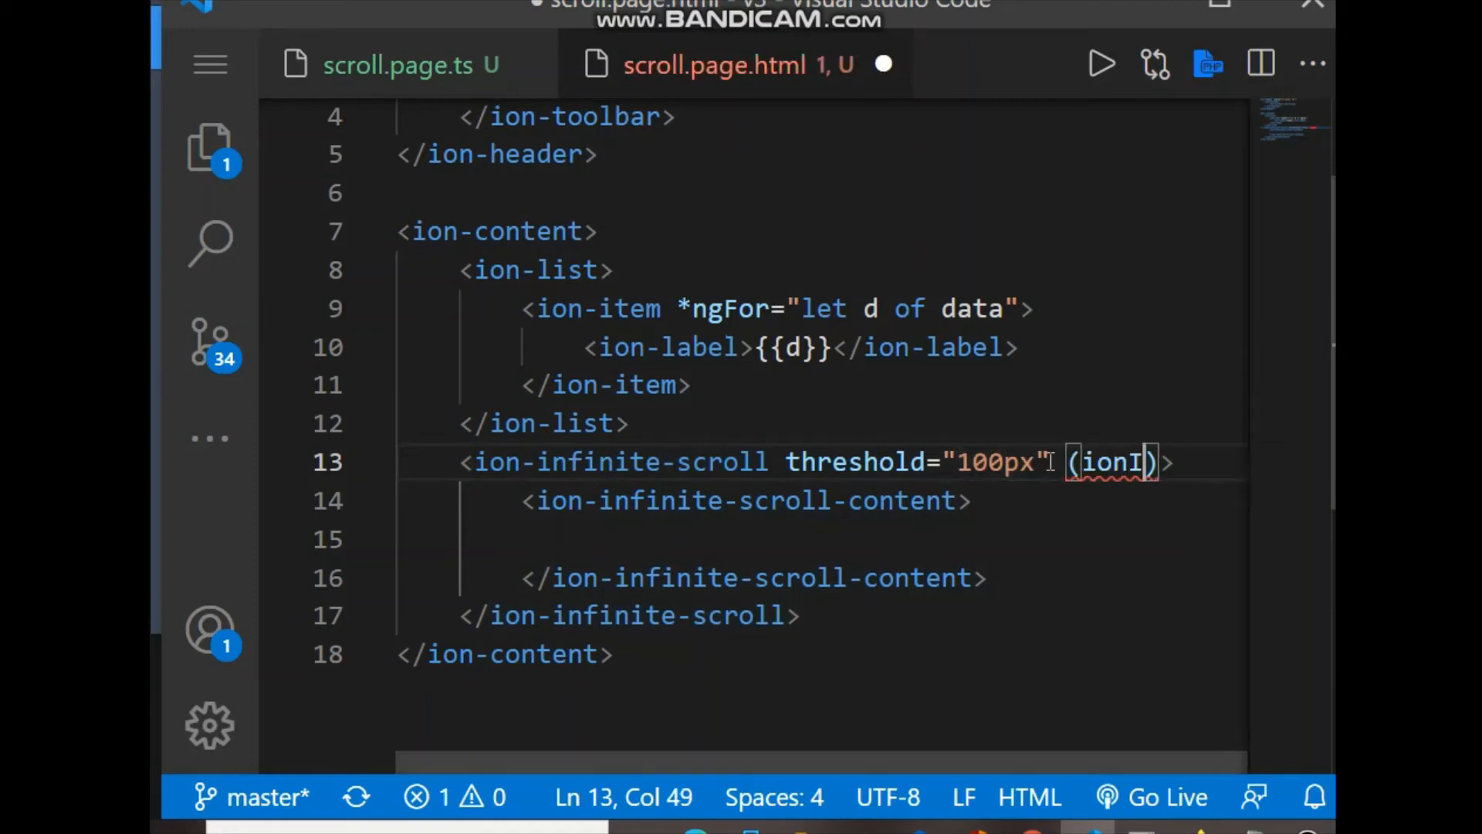
{"action": "type", "text": "n"}
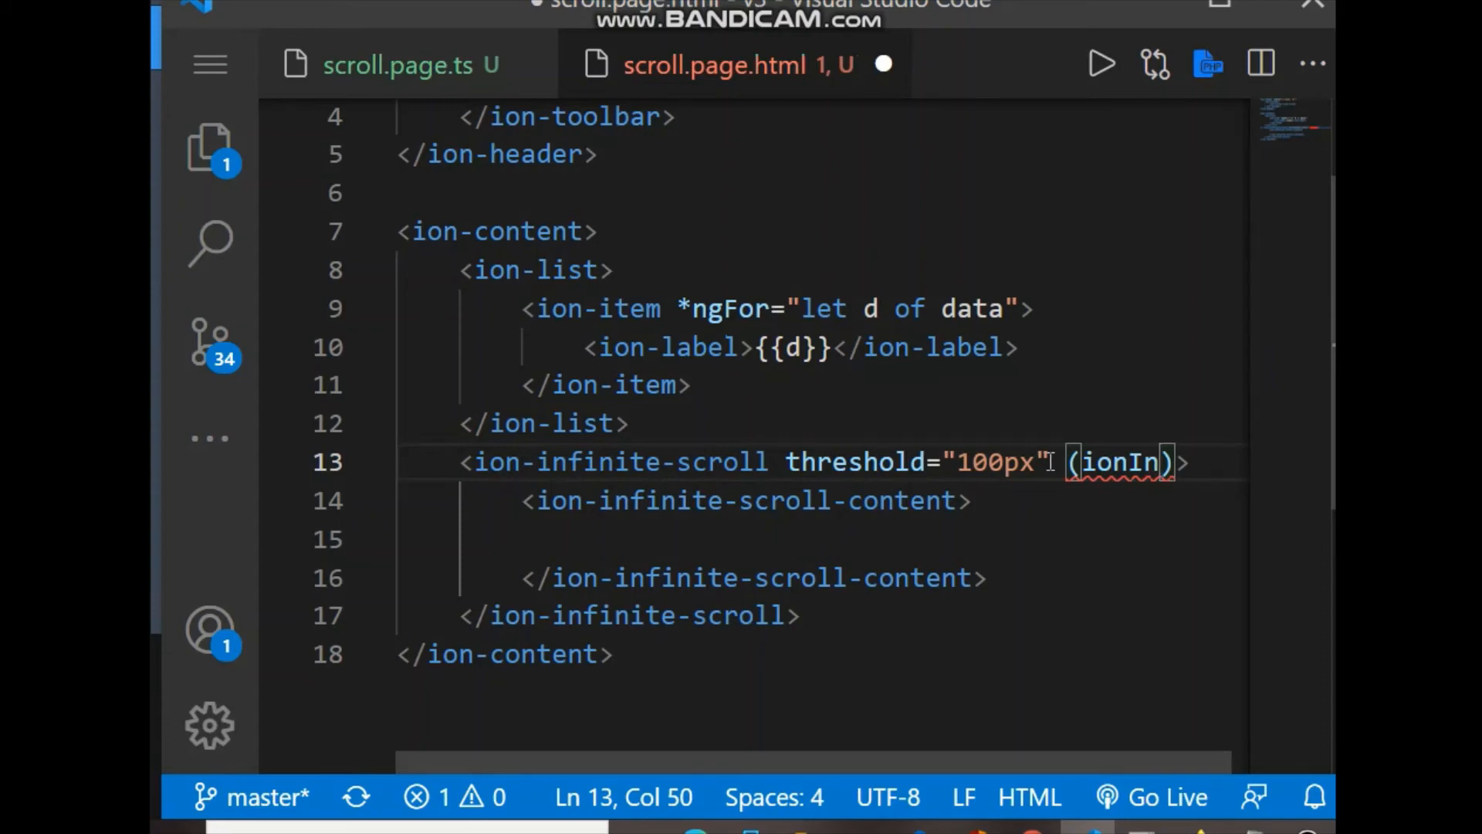
{"action": "type", "text": "finite"}
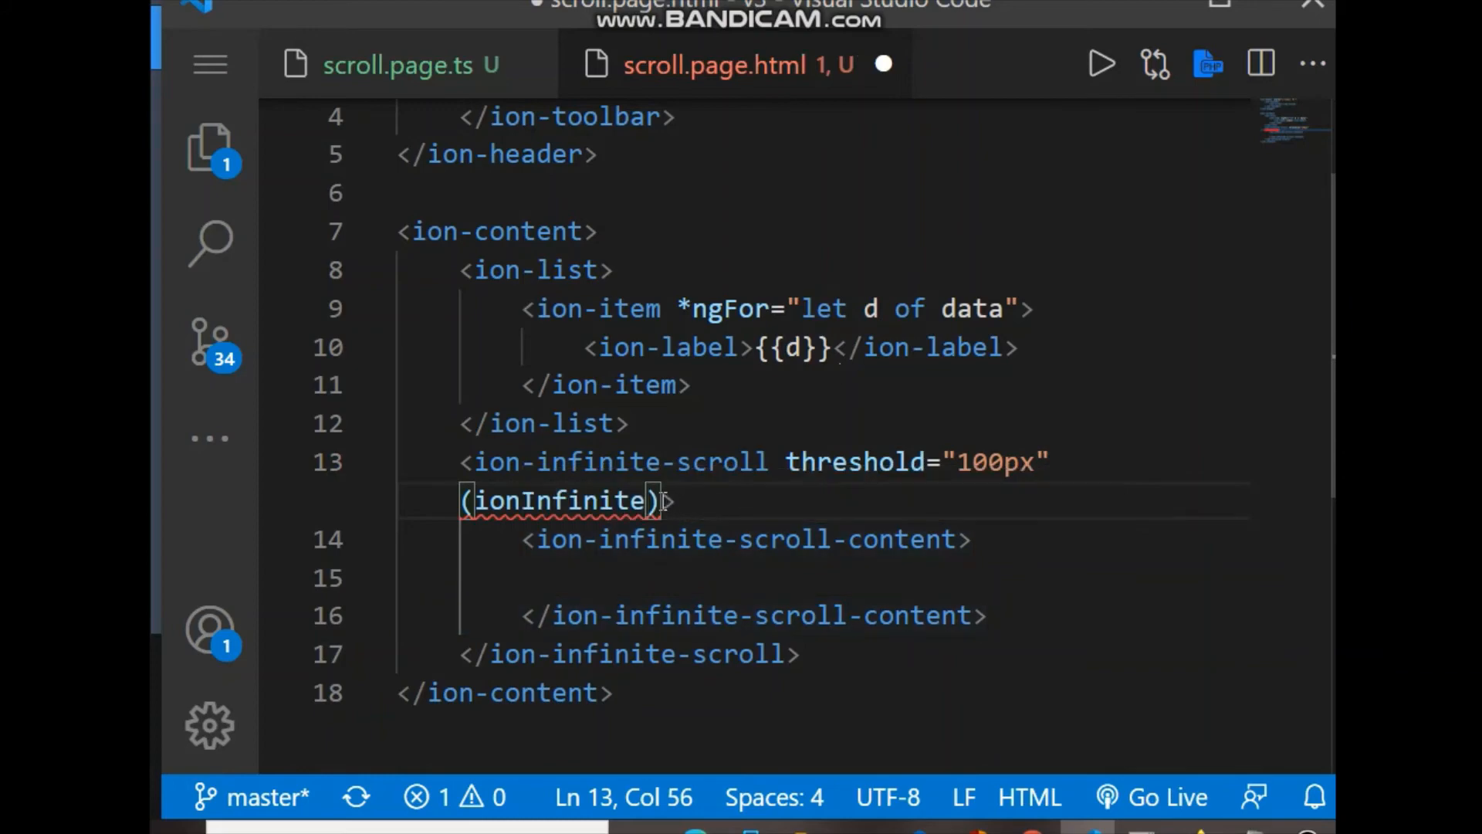
{"action": "type", "text": "=\"loadDat"}
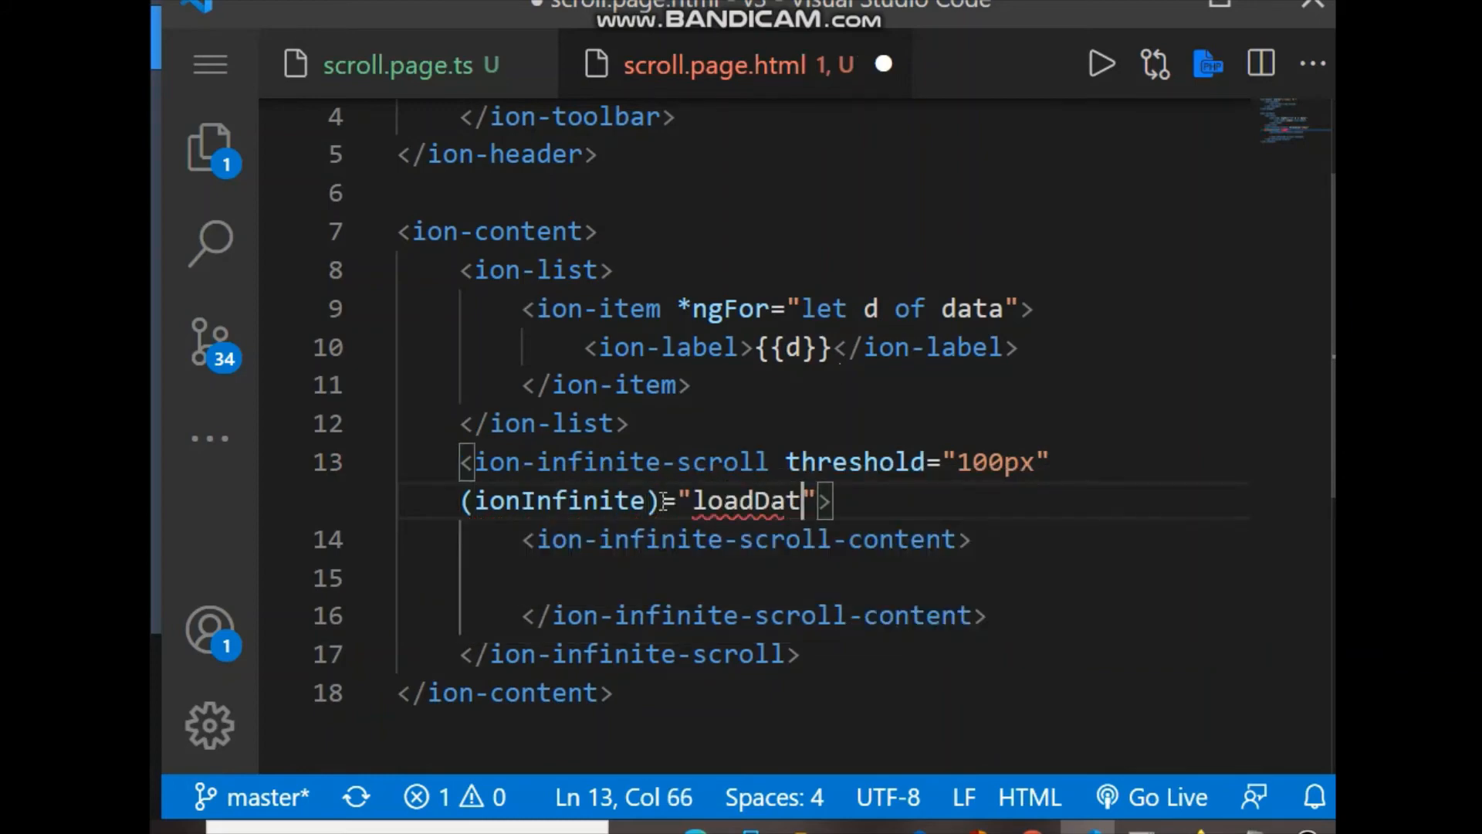
{"action": "left_click", "coordinate": [406, 65]}
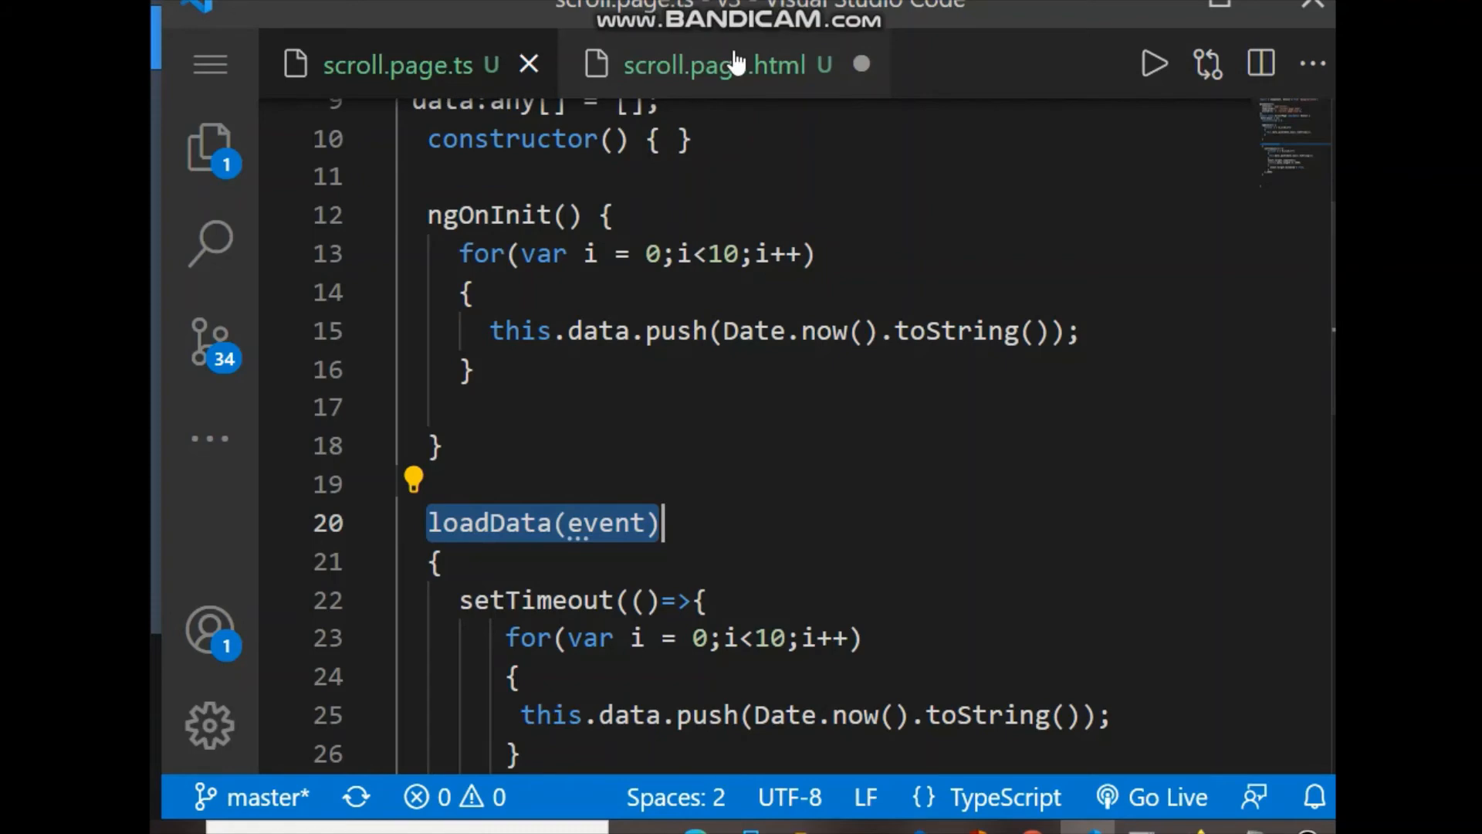
Step: Back in scroll.page.html, complete the ionInfinite binding to call loadData($event)
{"action": "left_click", "coordinate": [722, 65]}
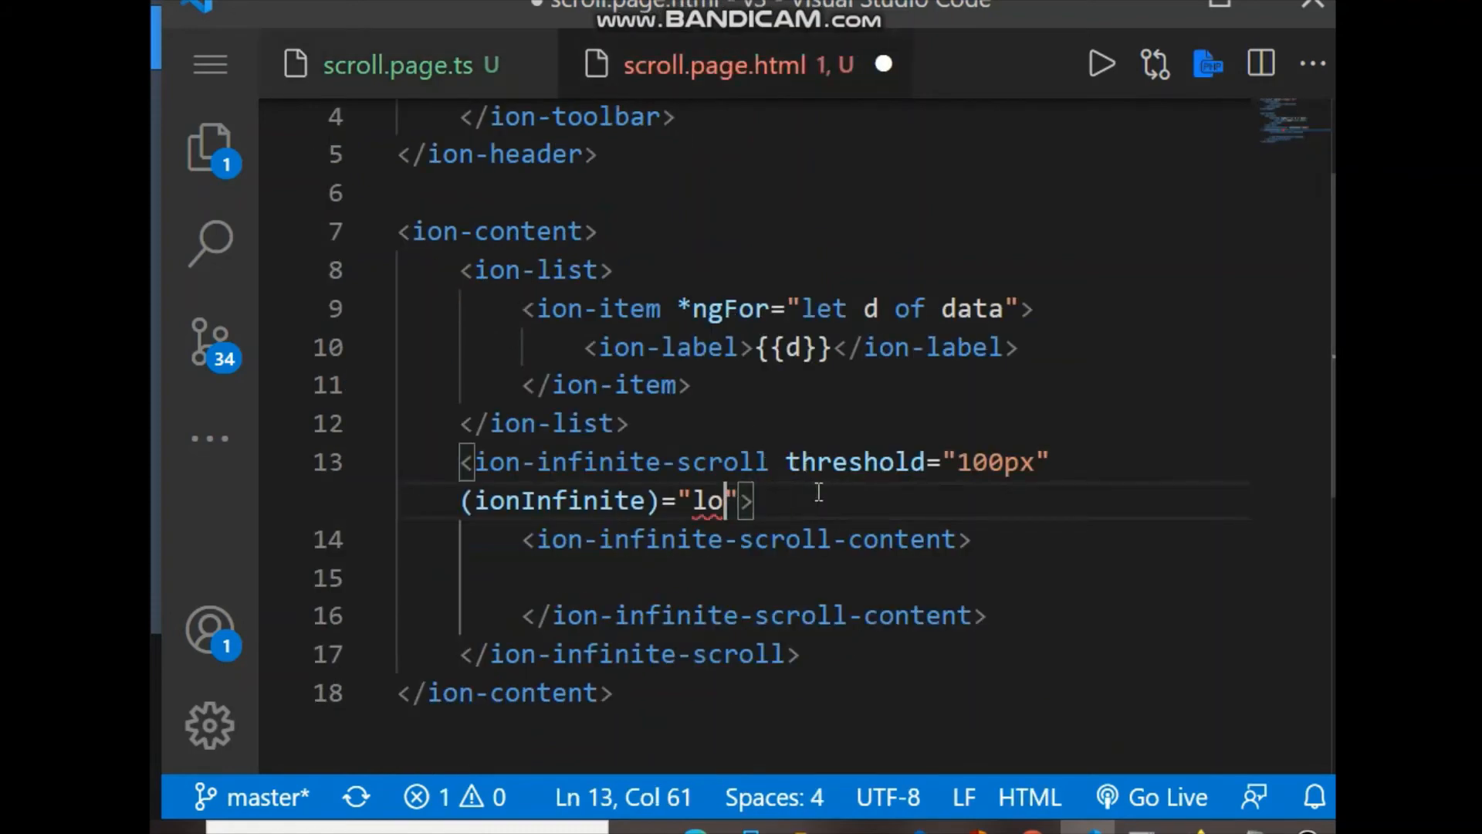
{"action": "type", "text": "adData(event)"}
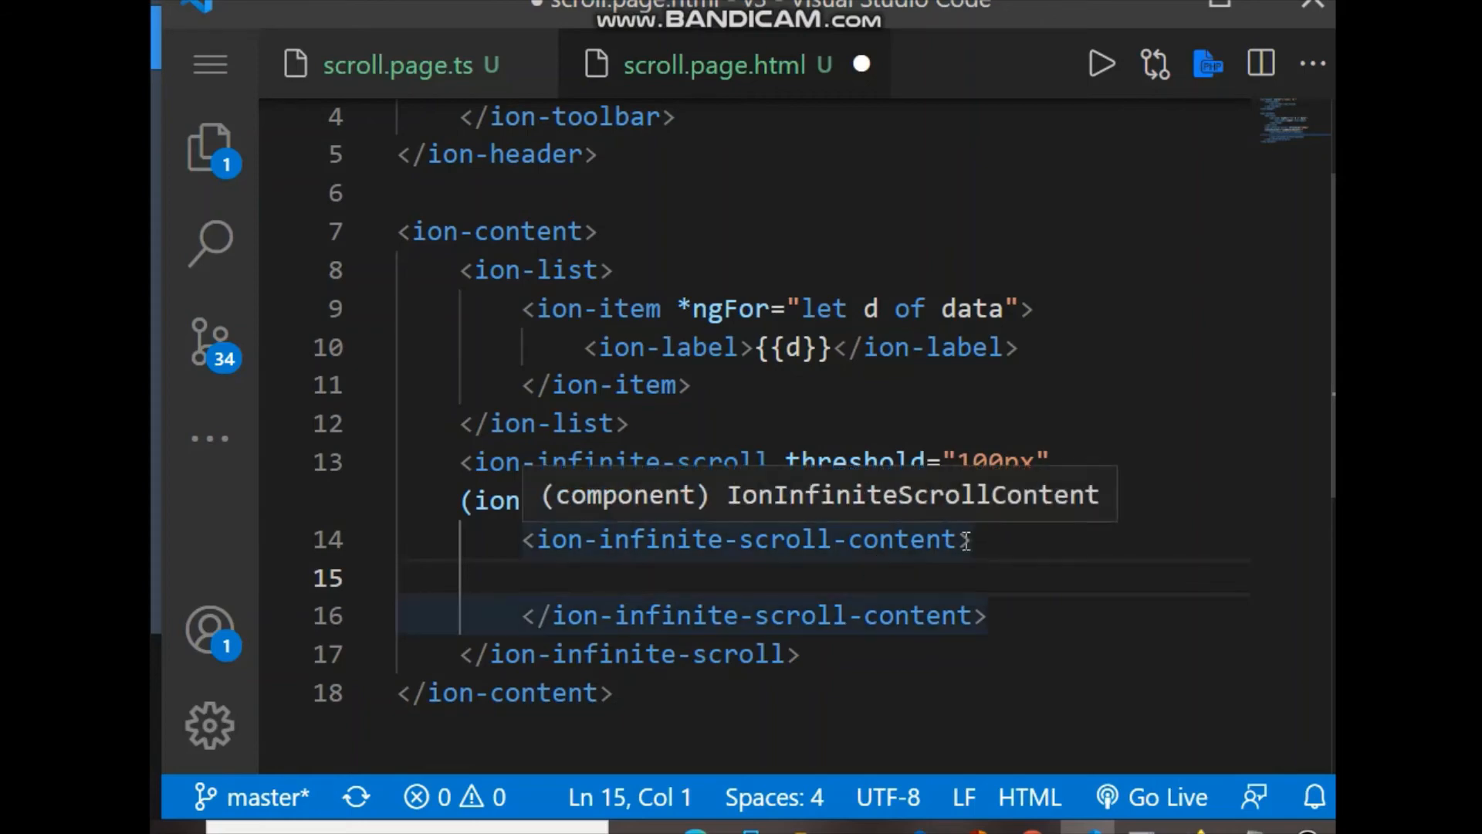
Step: Give ion-infinite-scroll-content loadingText="please wait..."
{"action": "type", "text": "(ionInfinite)=\"loadData($event)\">"}
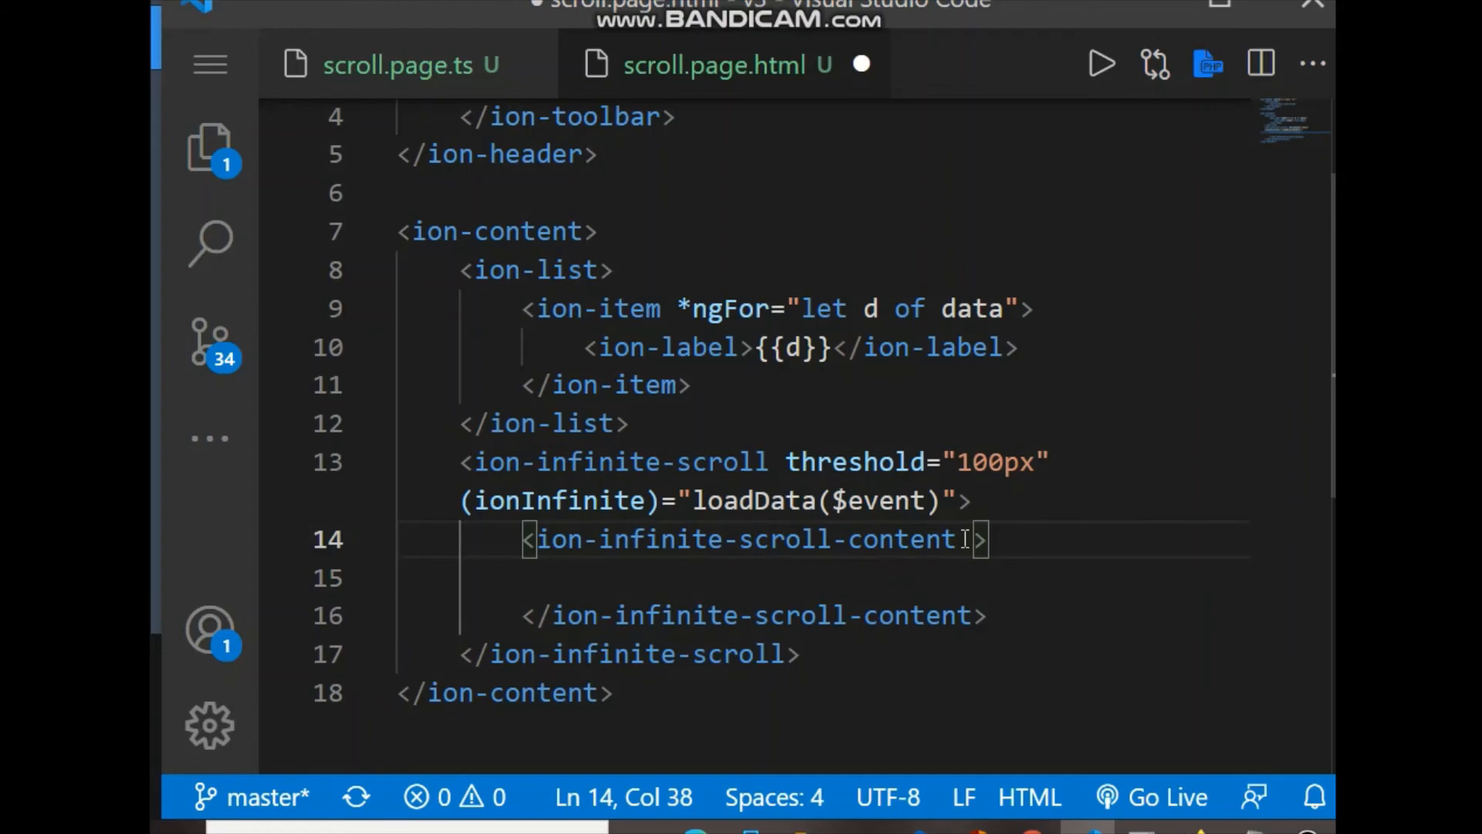
{"action": "type", "text": "loadingText=\"\""}
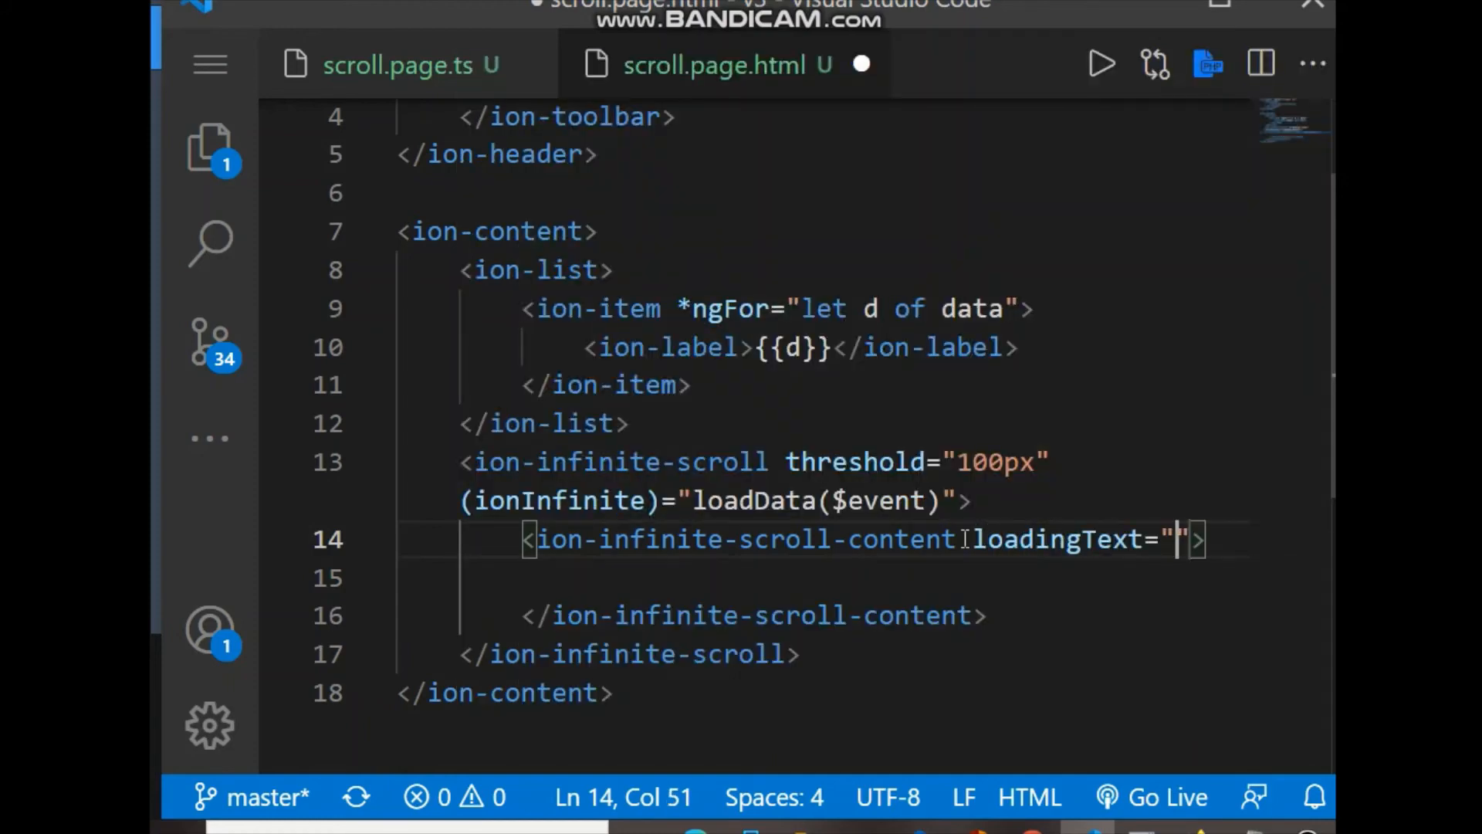
{"action": "type", "text": "please"}
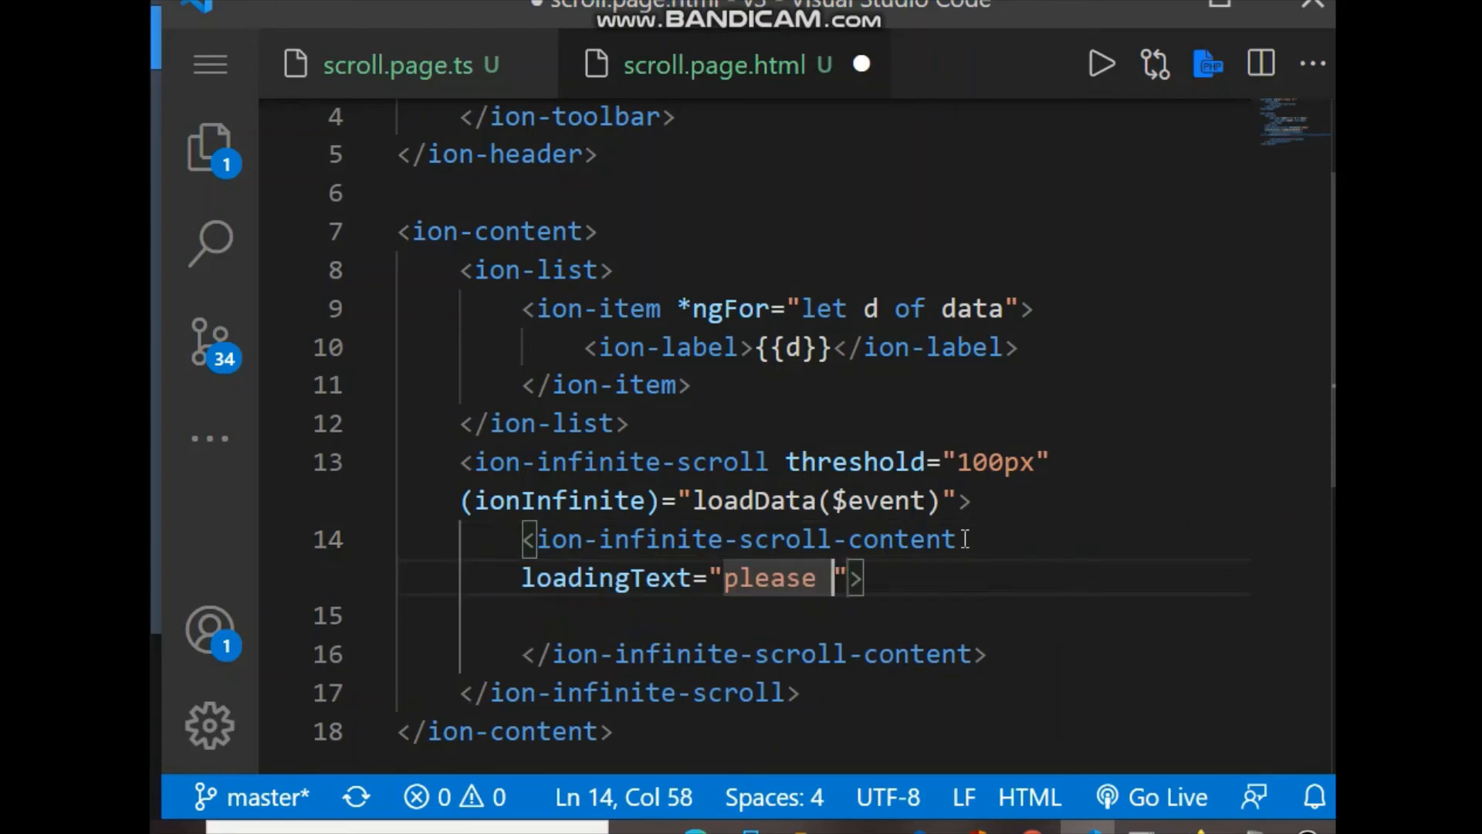
{"action": "type", "text": "wait..."}
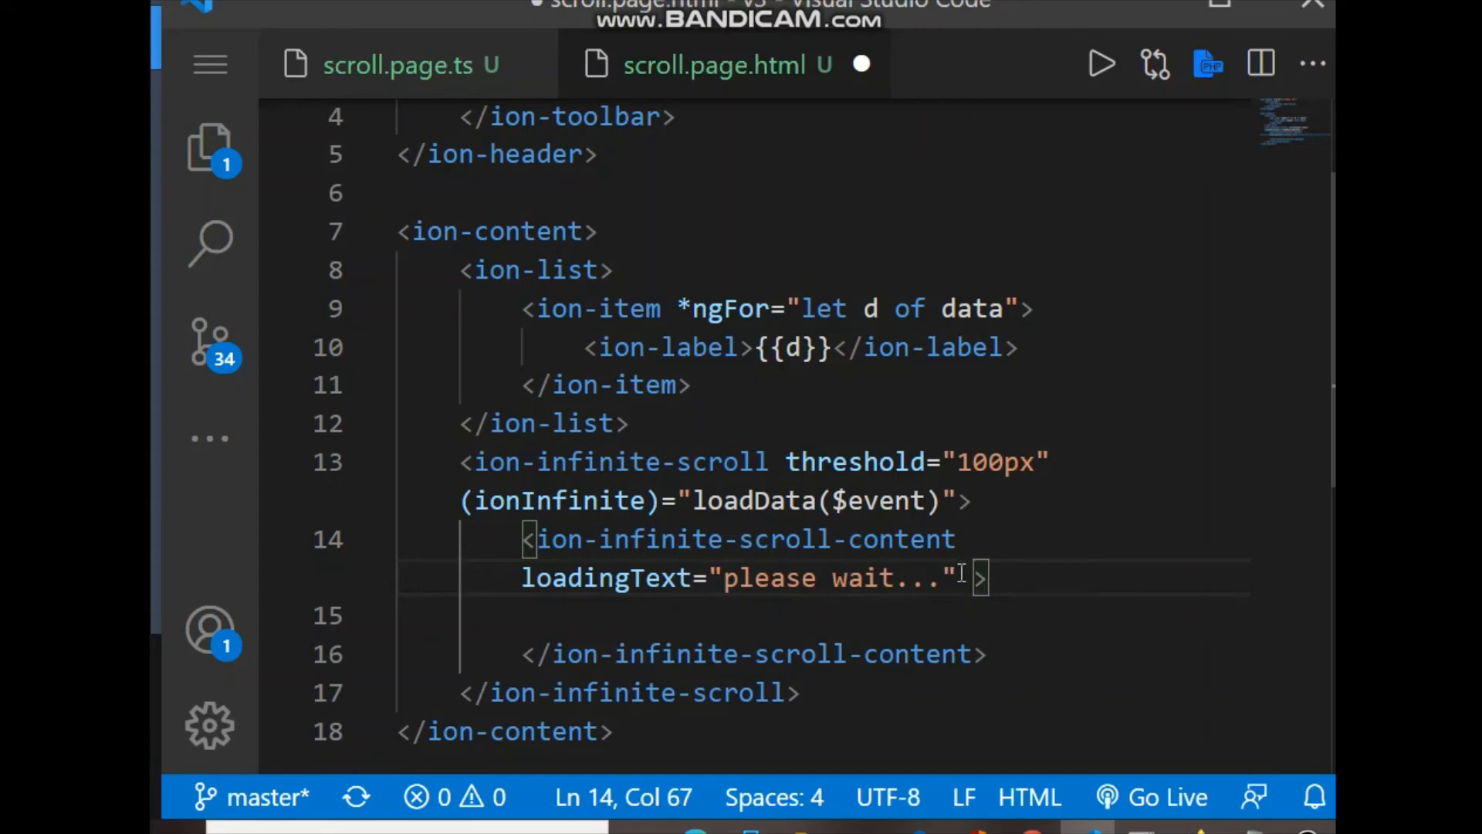
Step: Add loadingSpinner="bubbles" to ion-infinite-scroll-content and save the template
{"action": "type", "text": "loadingSpinner=\""}
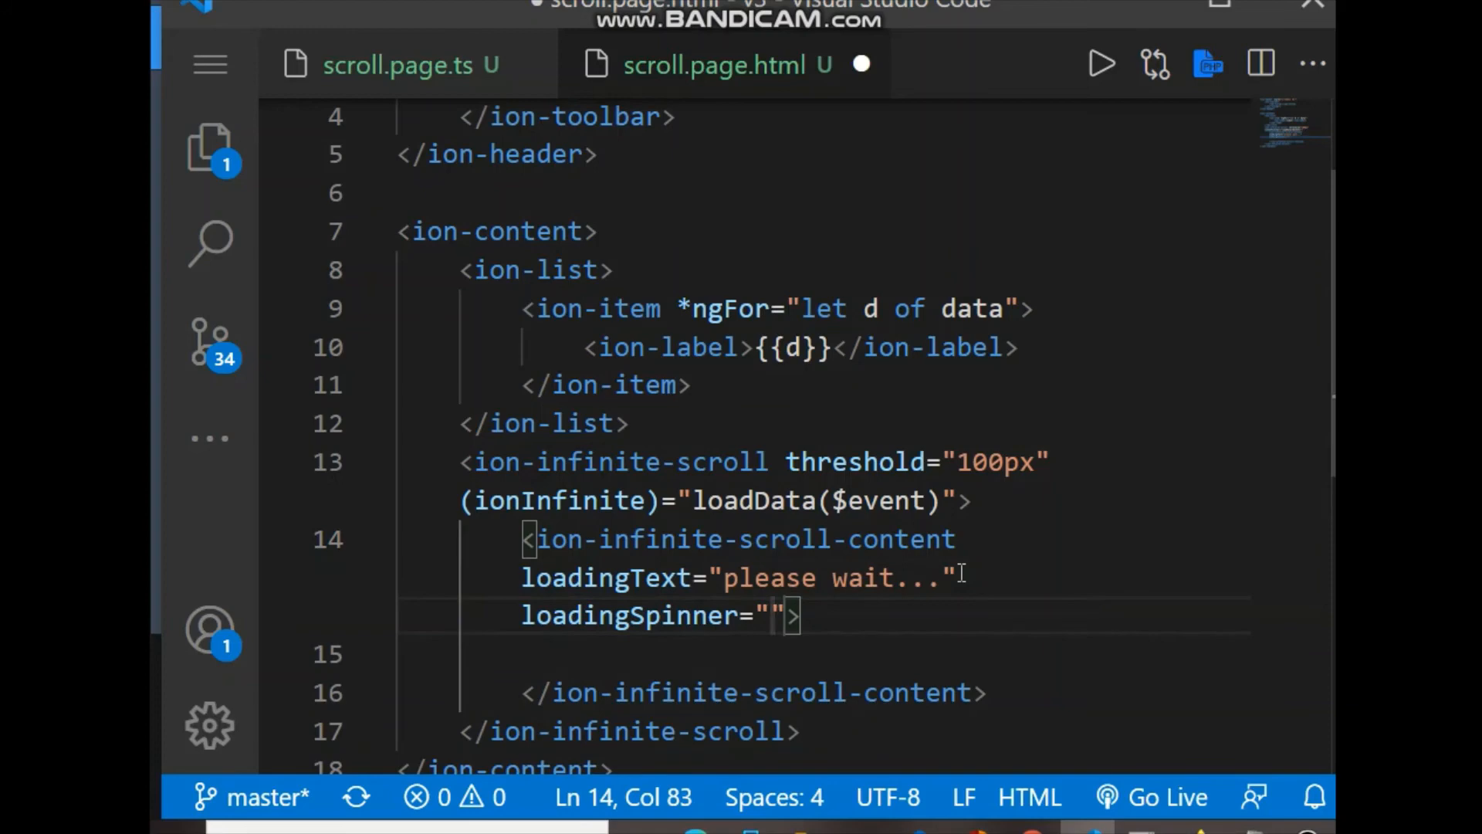
{"action": "type", "text": "bibb"}
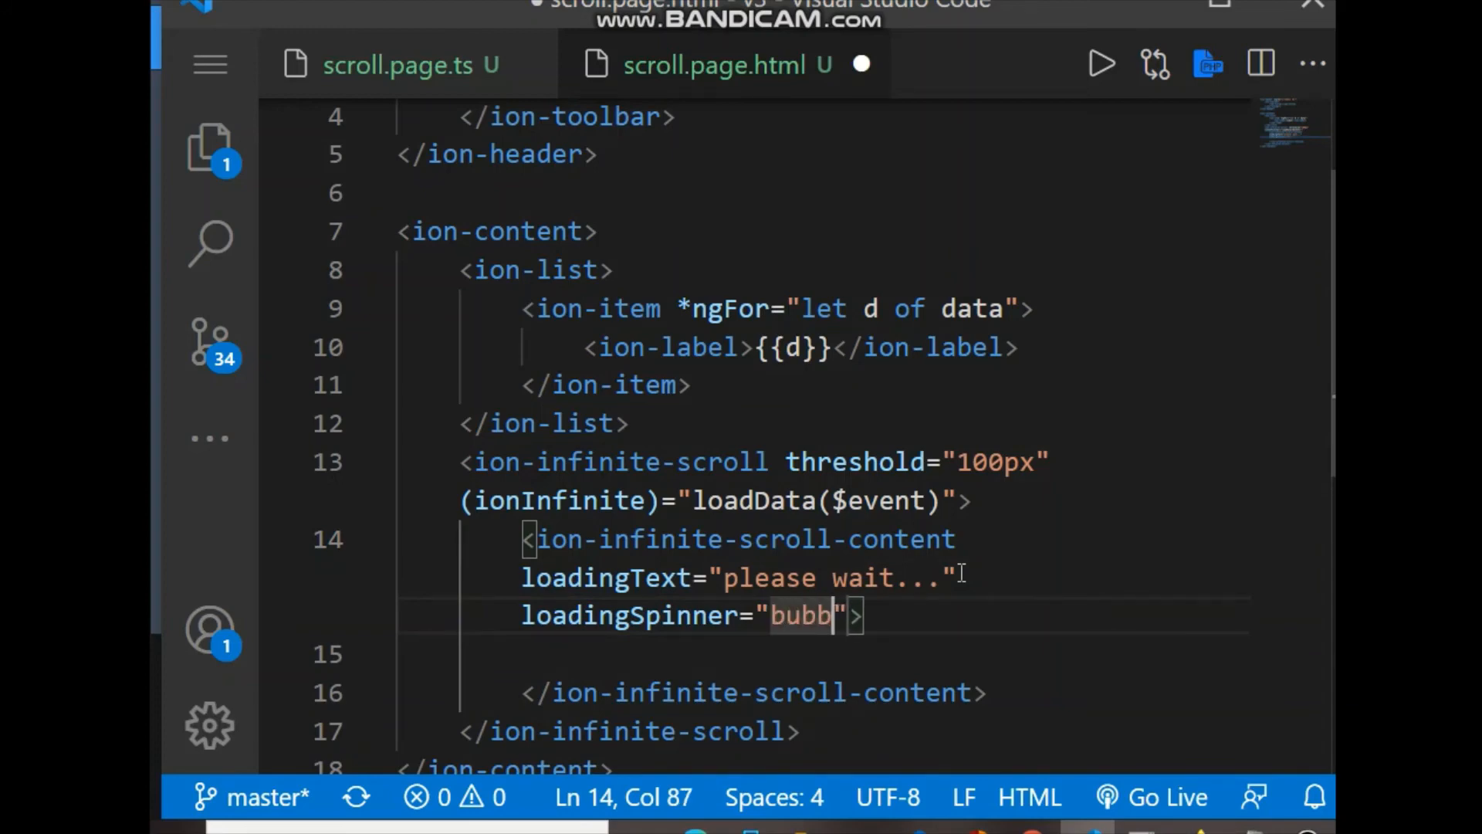
{"action": "type", "text": "les"}
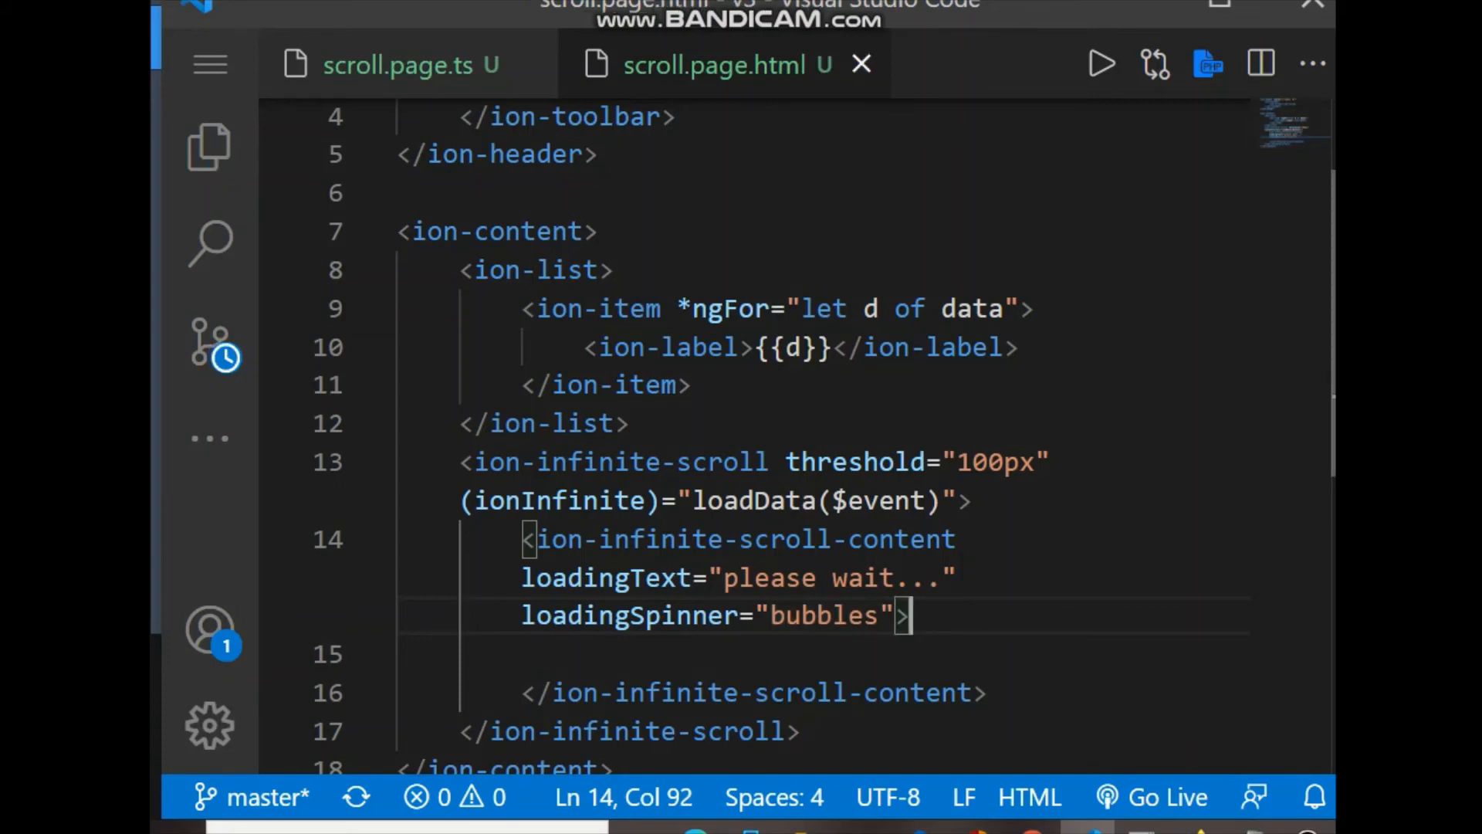
{"action": "left_click_drag", "start_coordinate": [460, 268], "coordinate": [628, 424]}
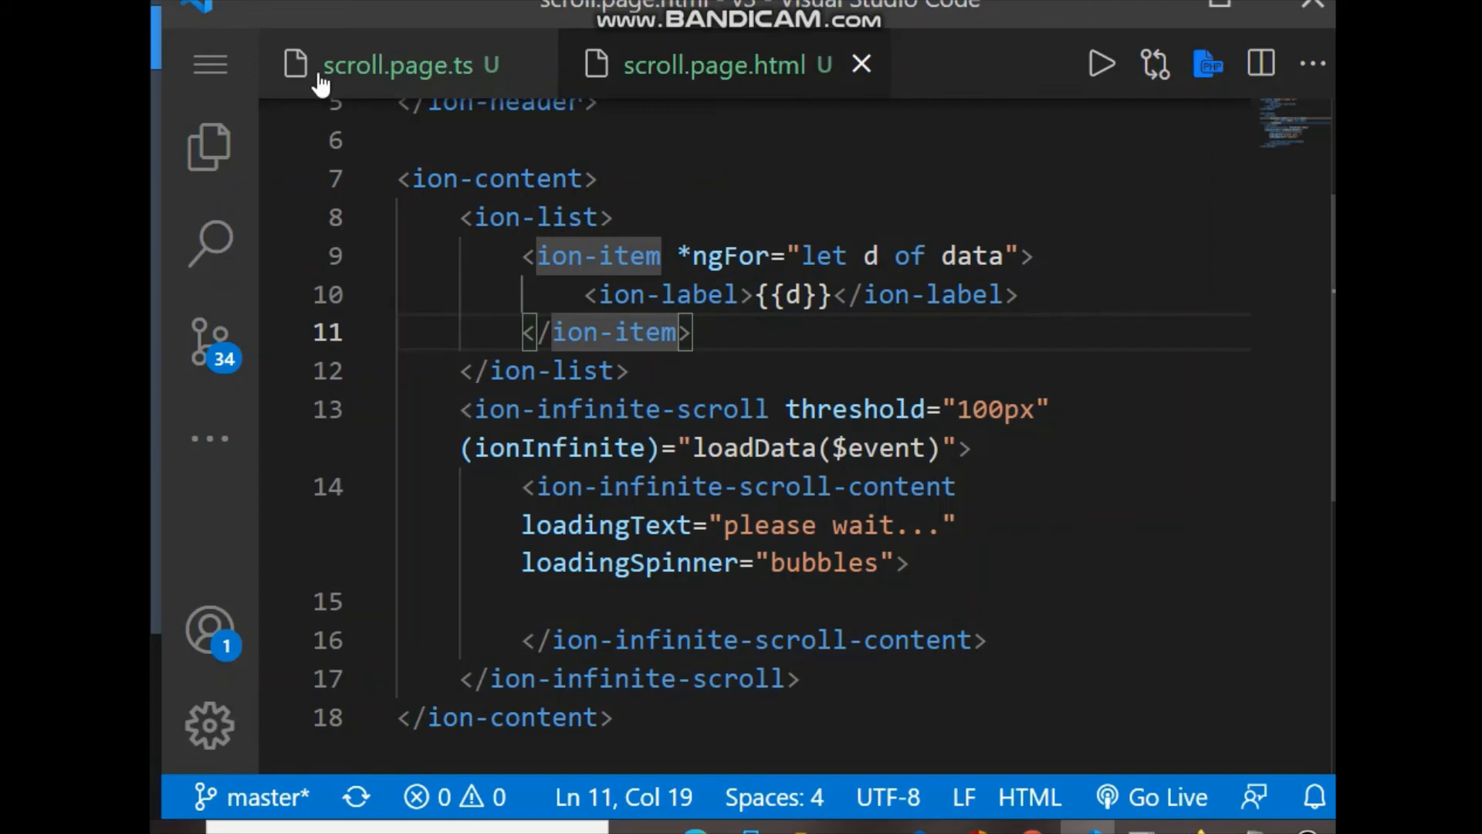
Step: In scroll.page.ts, replace the ngOnInit loop limit 10 with 25
{"action": "left_click", "coordinate": [406, 65]}
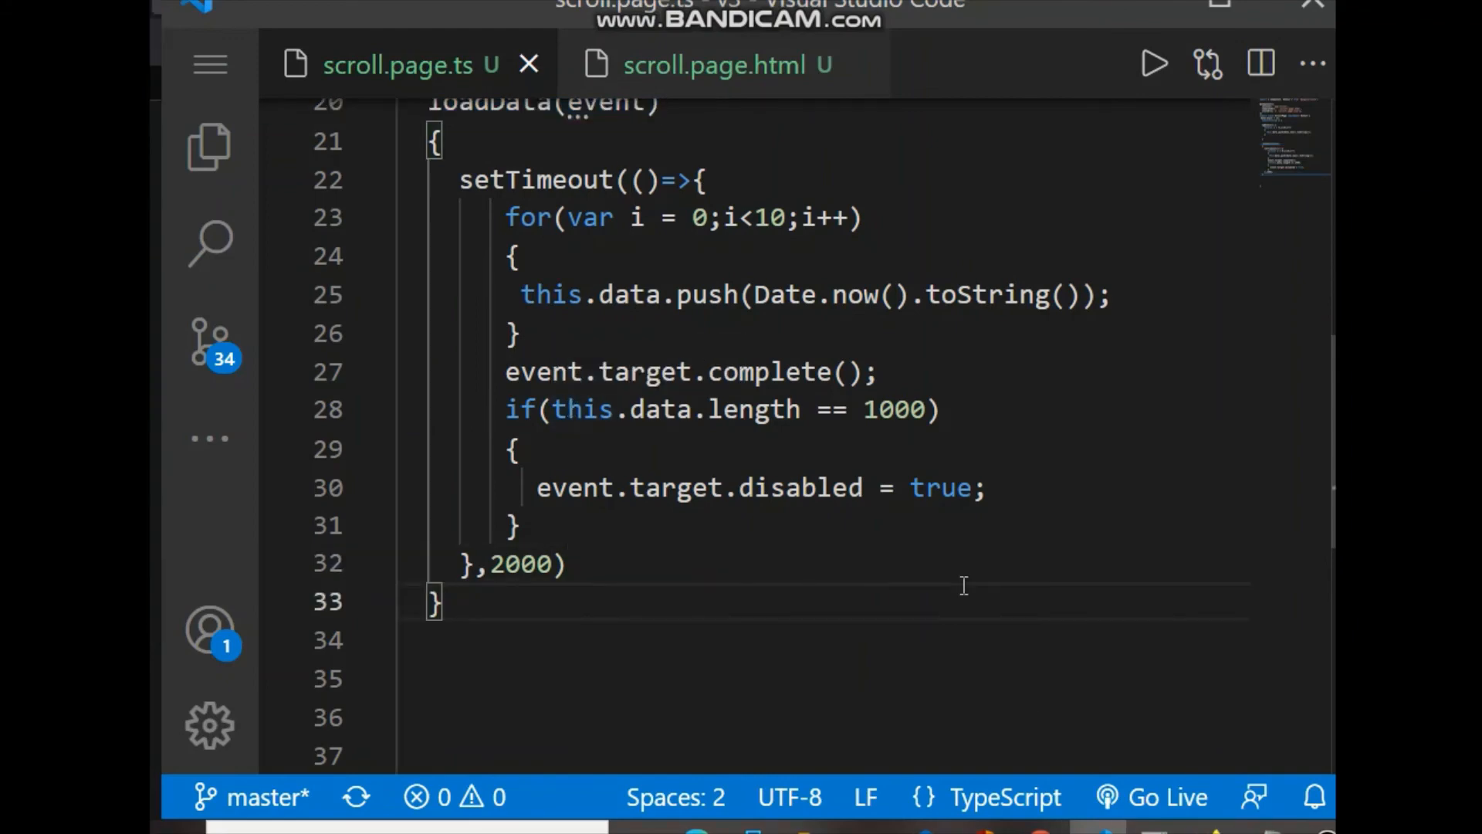
{"action": "mouse_move", "coordinate": [1276, 453]}
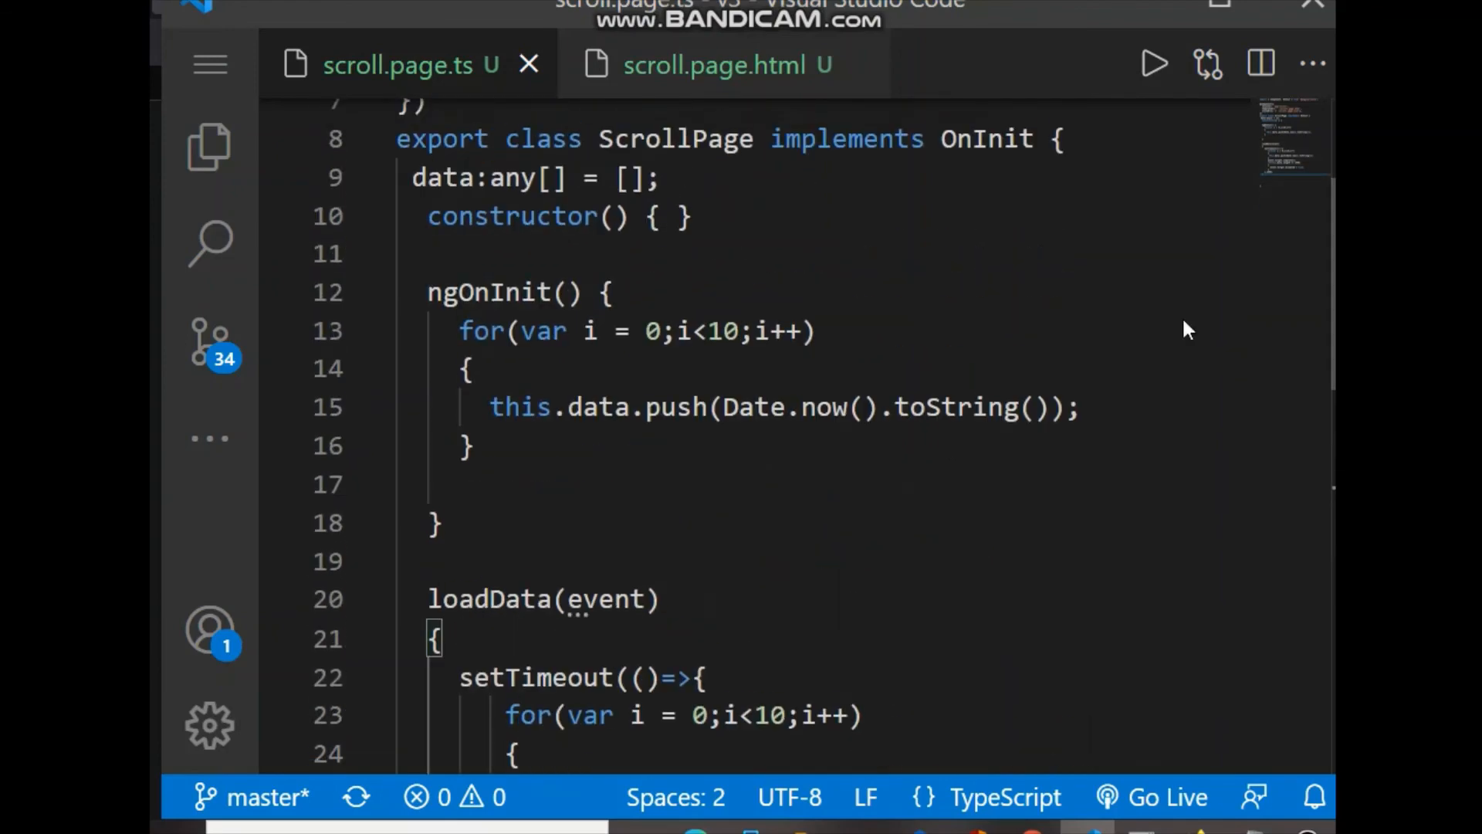
{"action": "left_click", "coordinate": [727, 331]}
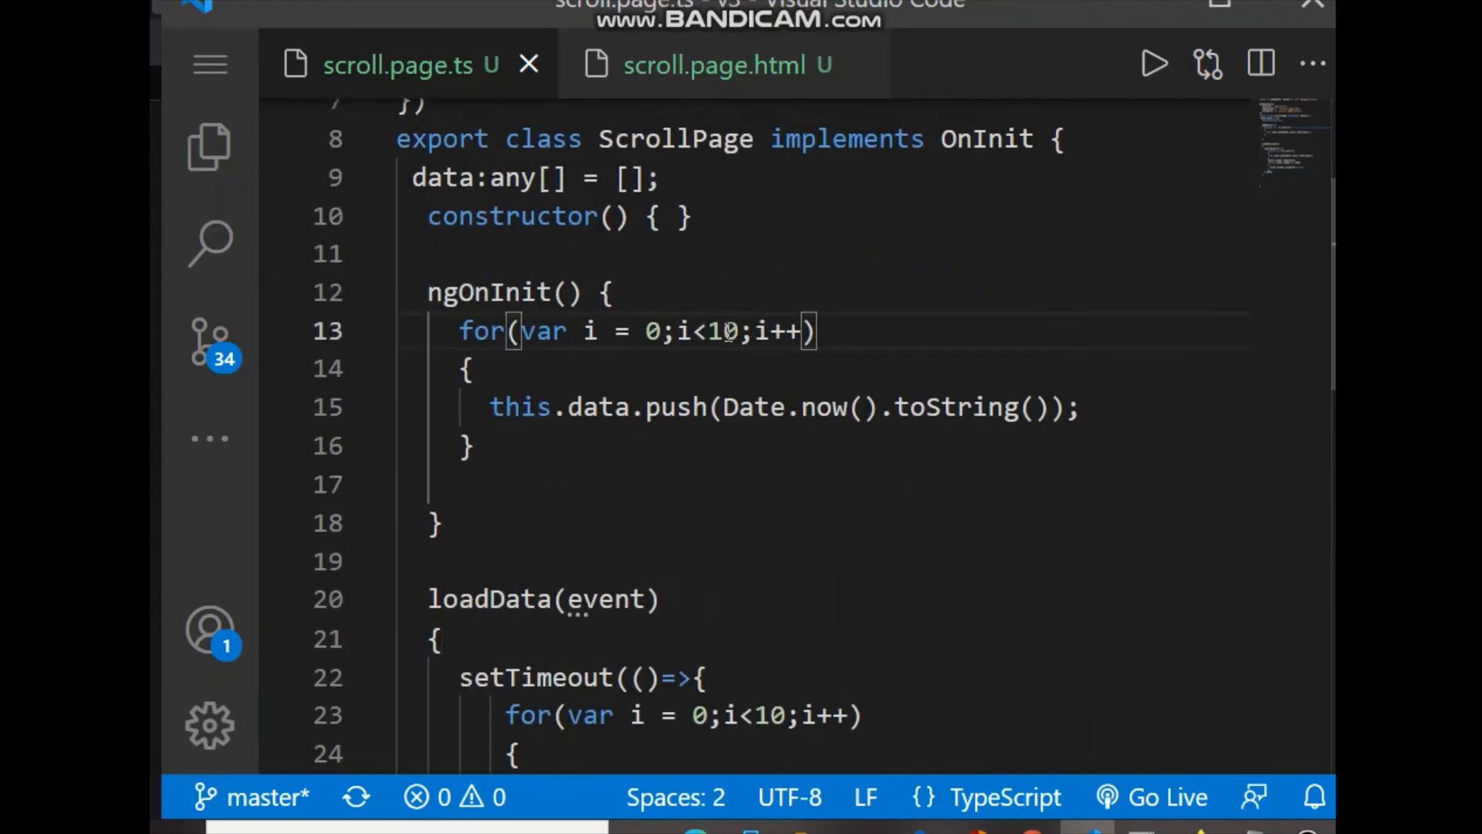
{"action": "key", "text": "Backspace"}
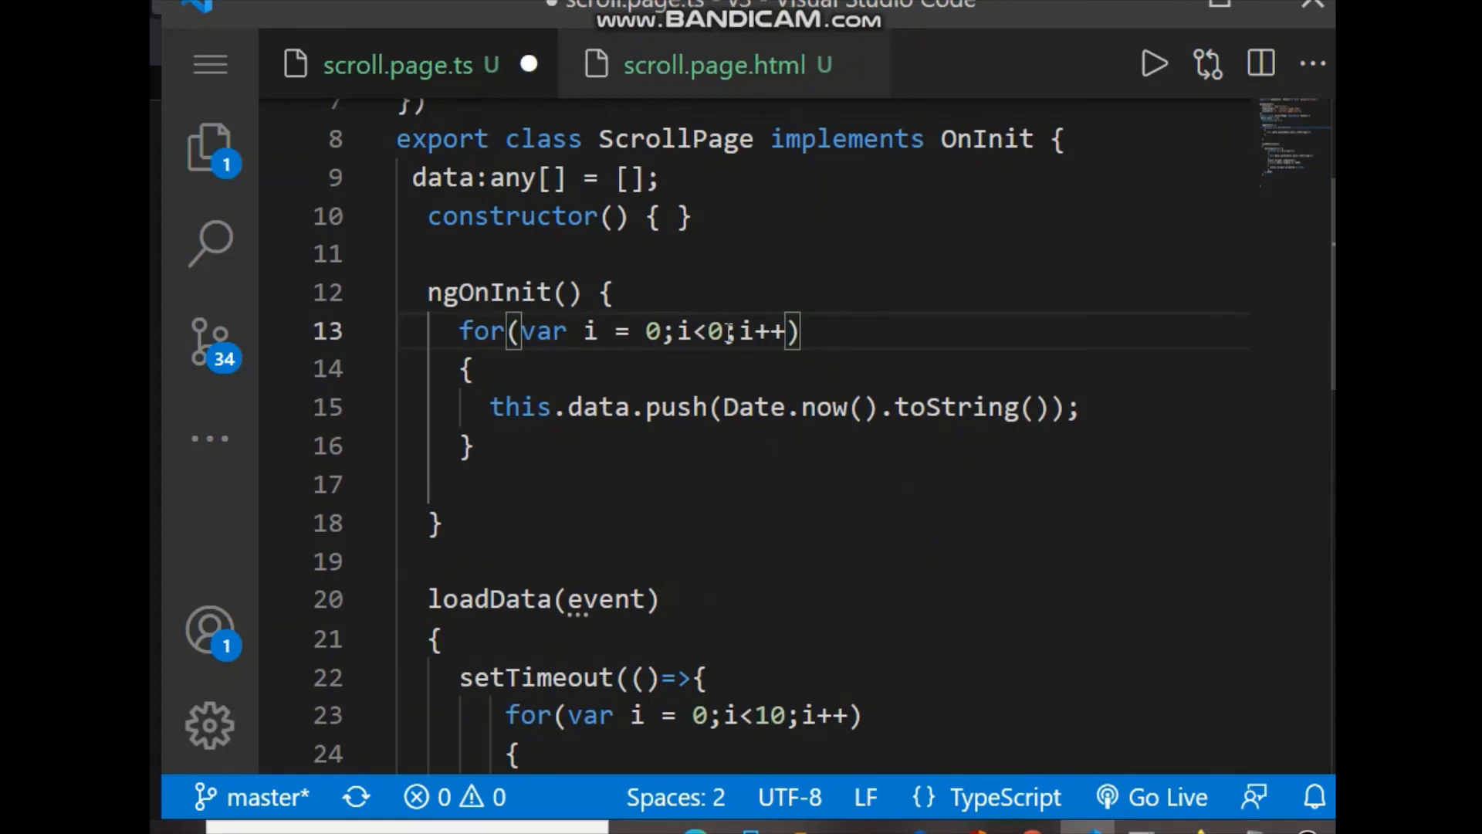
{"action": "key", "text": "Backspace"}
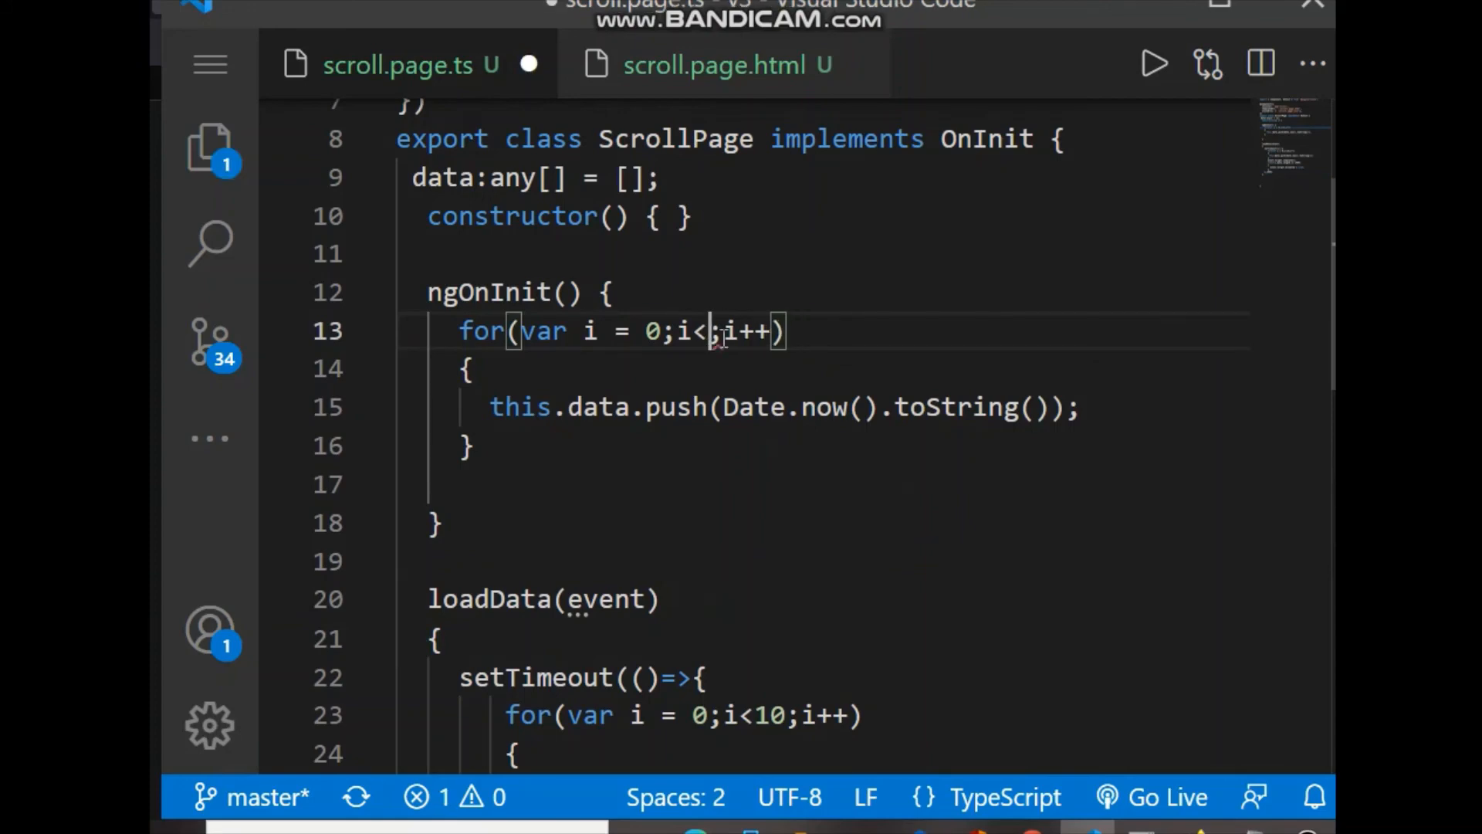
{"action": "type", "text": "25"}
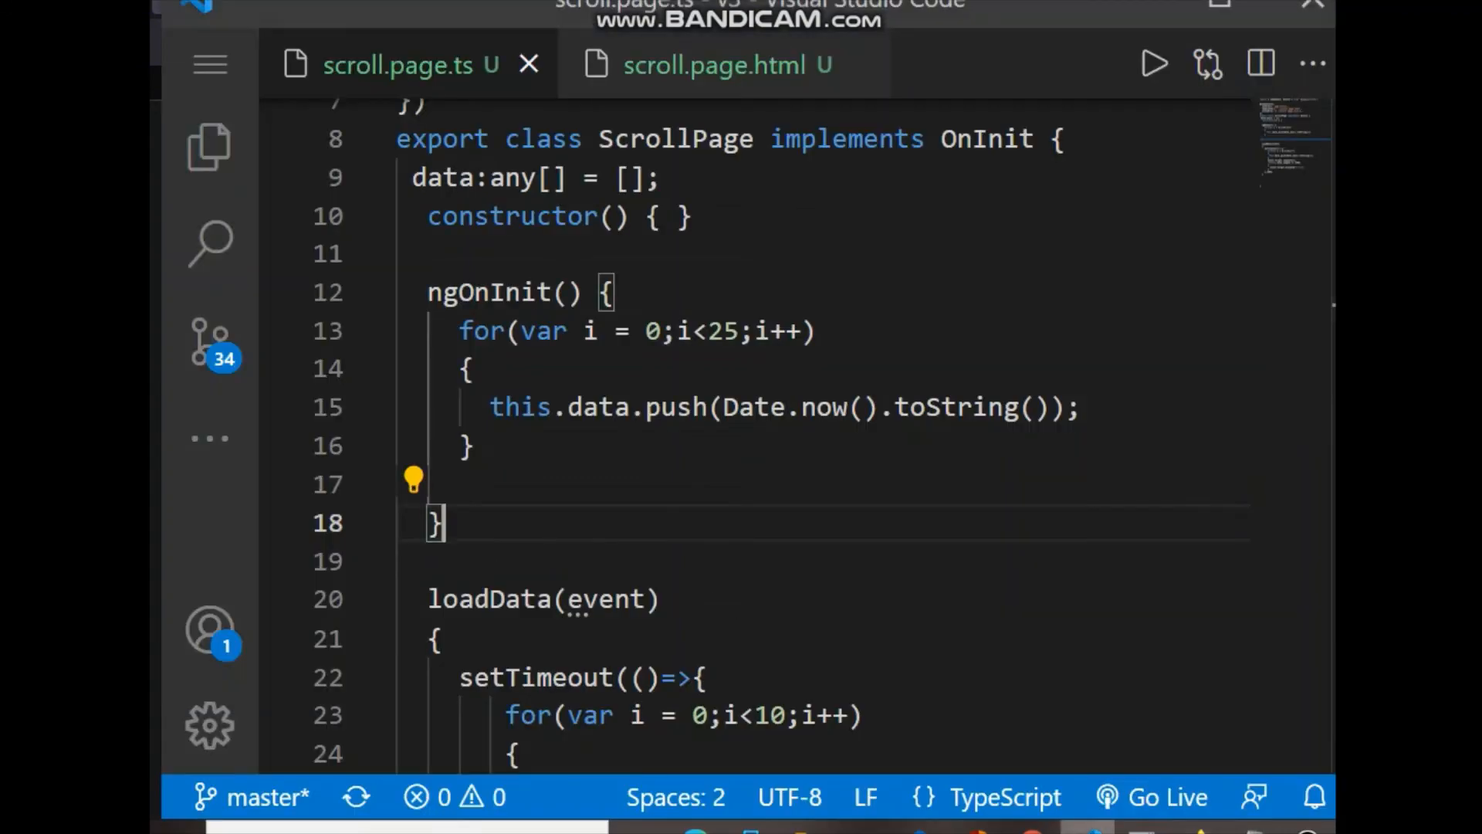
Step: Change the ngOnInit loop limit again to 30 and save
{"action": "left_click", "coordinate": [743, 331]}
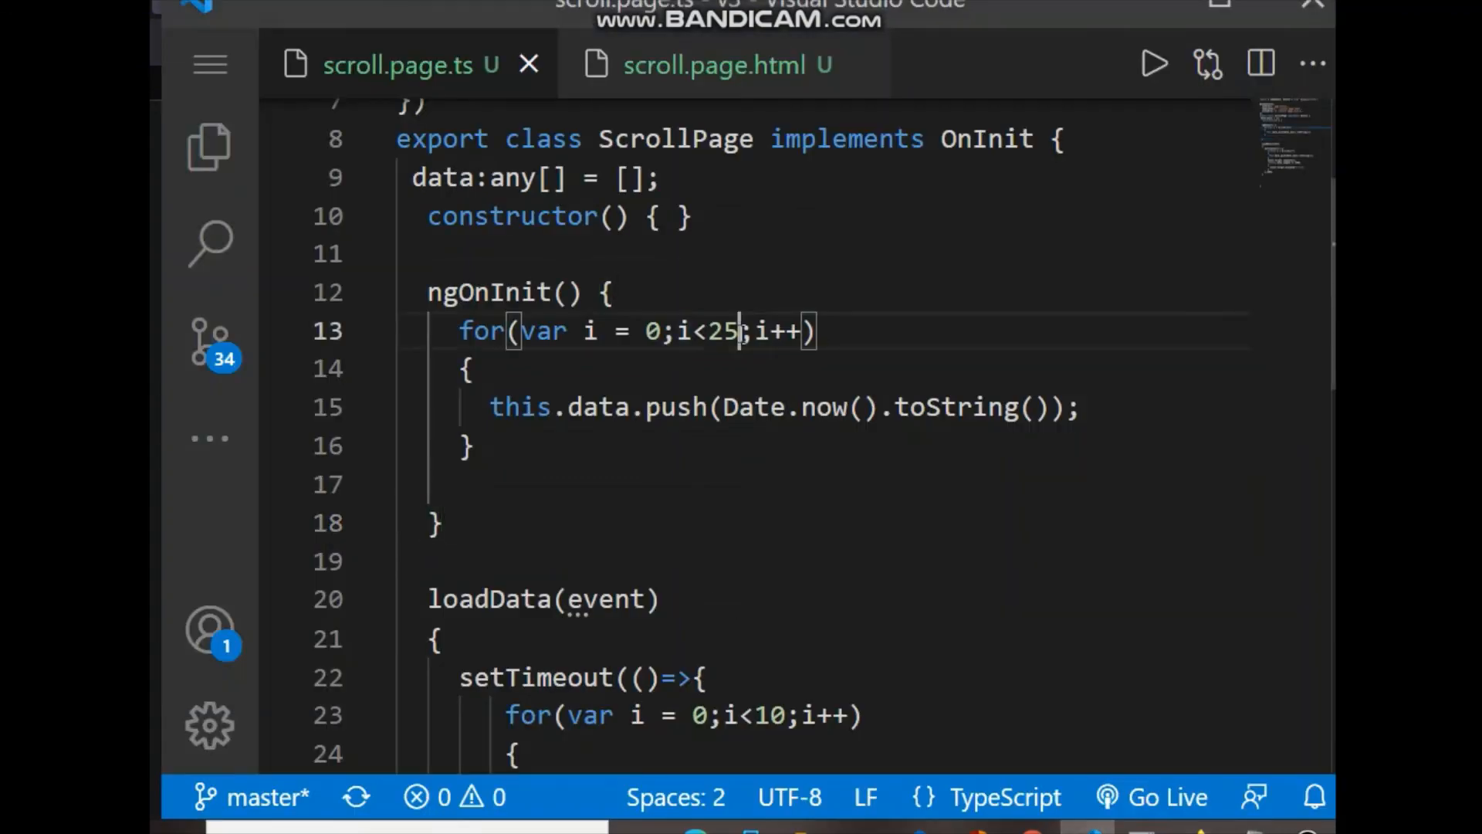
{"action": "type", "text": "3"}
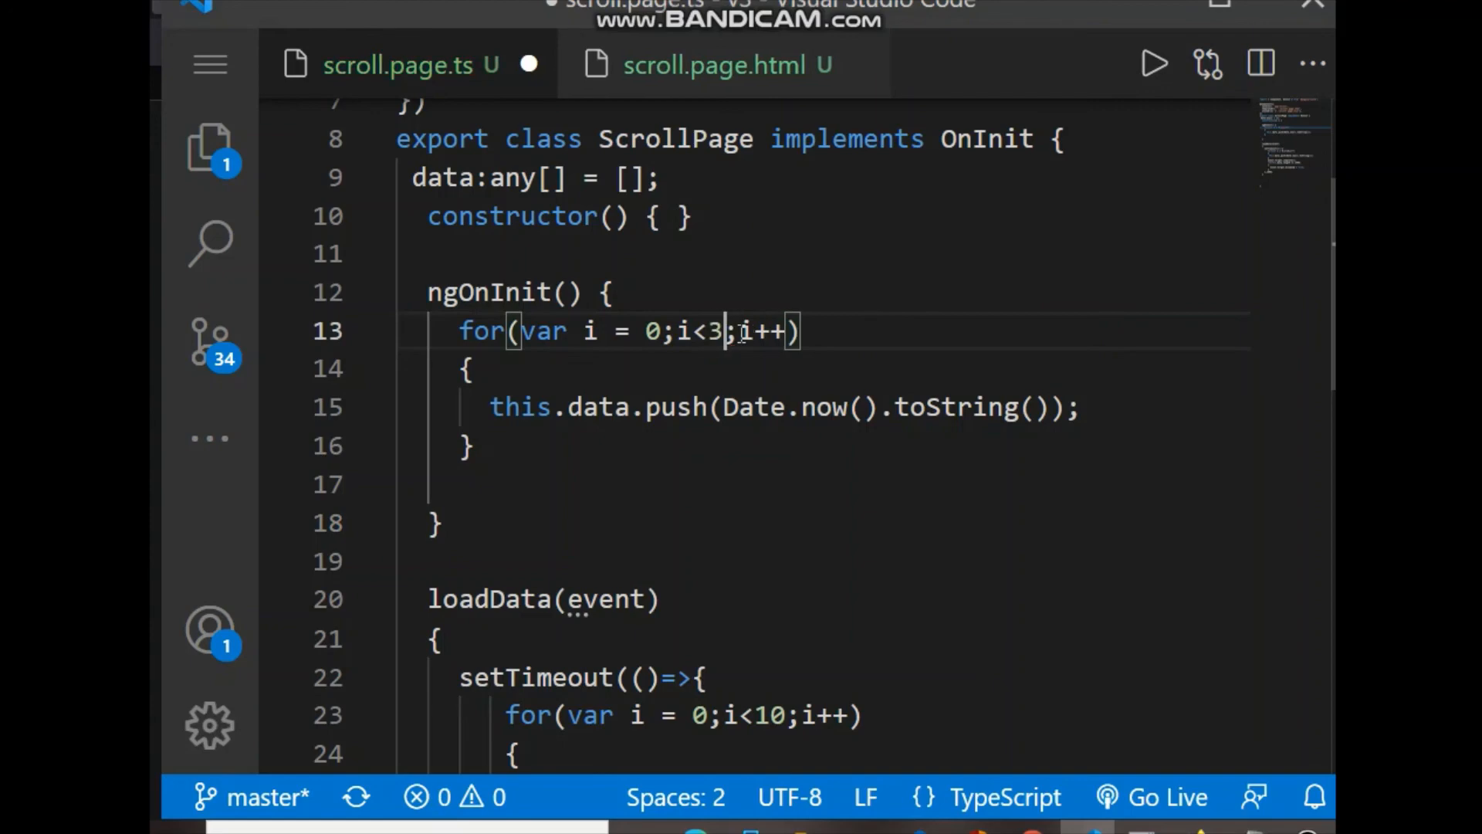
{"action": "type", "text": "0"}
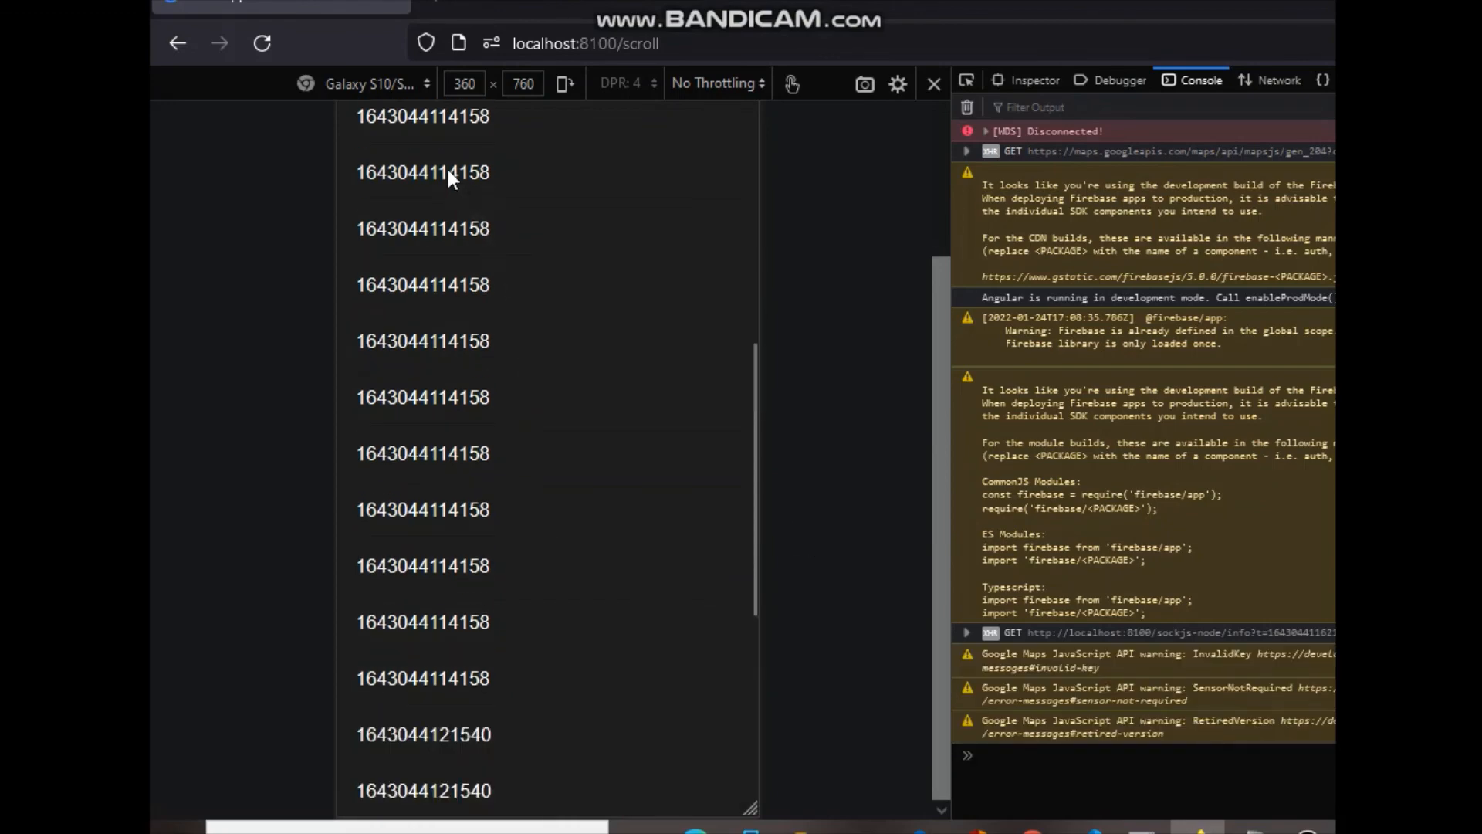
Step: Scroll the record list in Firefox until the 'please wait...' loader appears
{"action": "scroll", "scroll_direction": "down", "scroll_amount": 3}
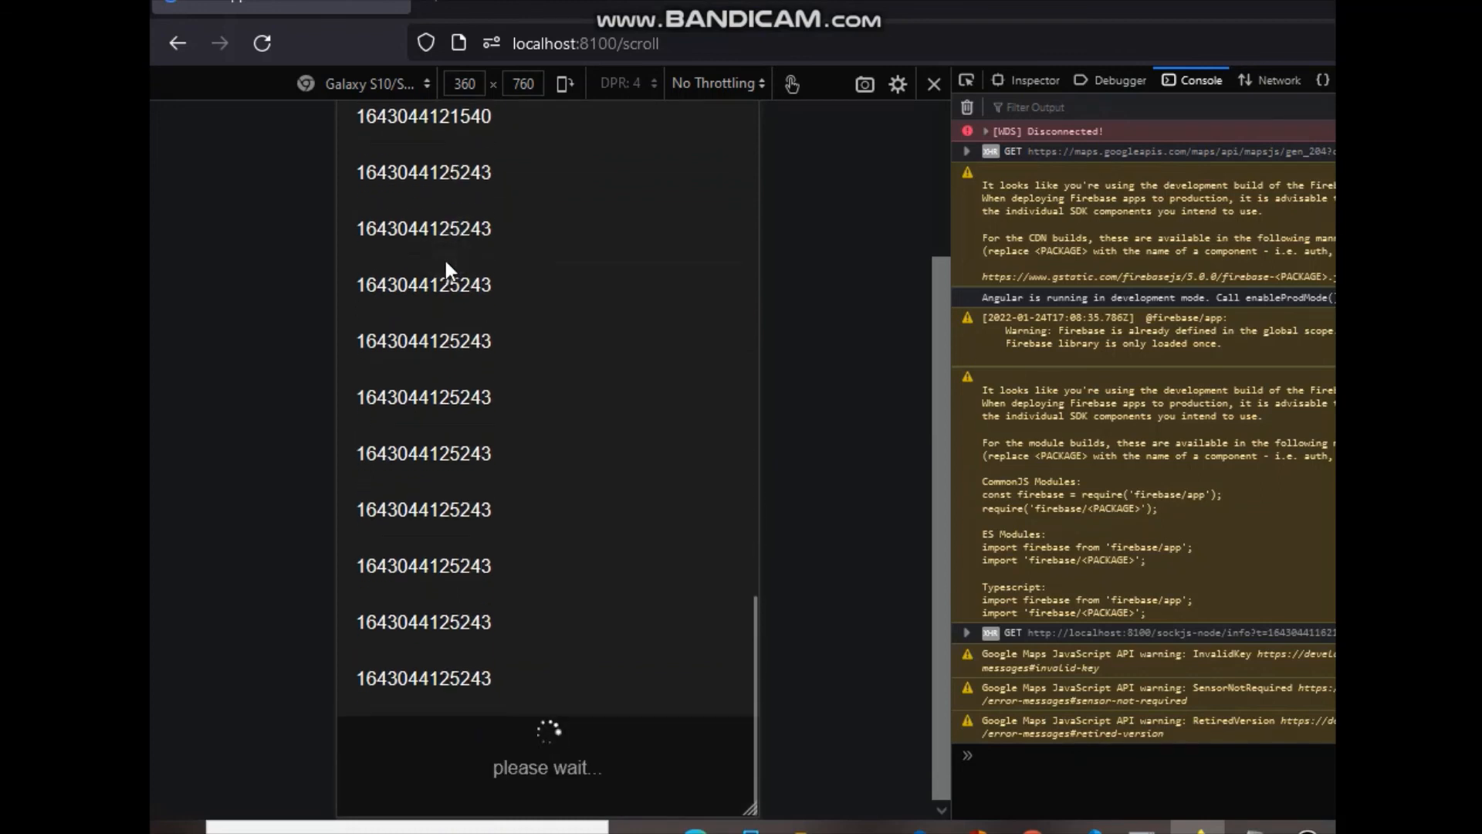